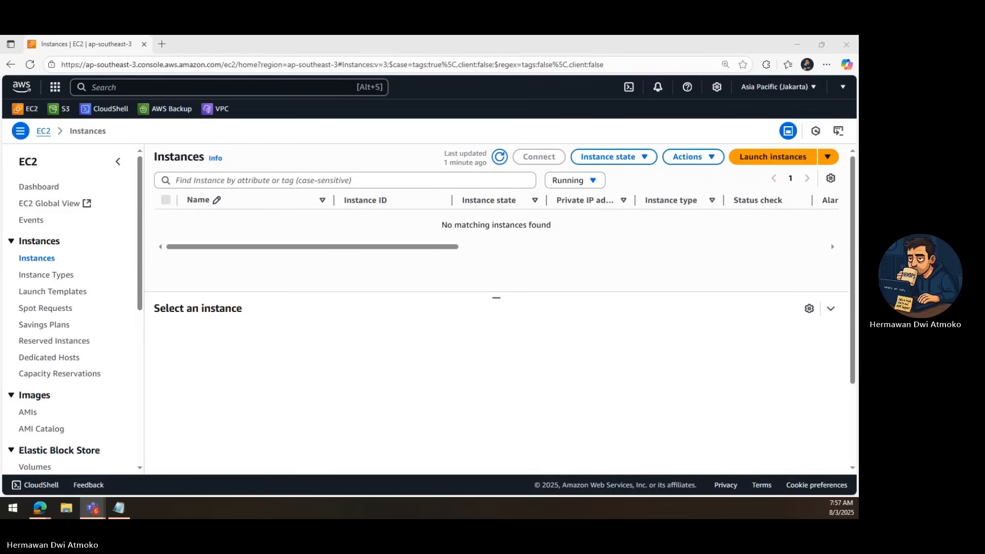
# Start a launch with Amazon Linux 2023 64-bit x86 on t3.micro, proceeding without a key pair.
pyautogui.click(772, 156)
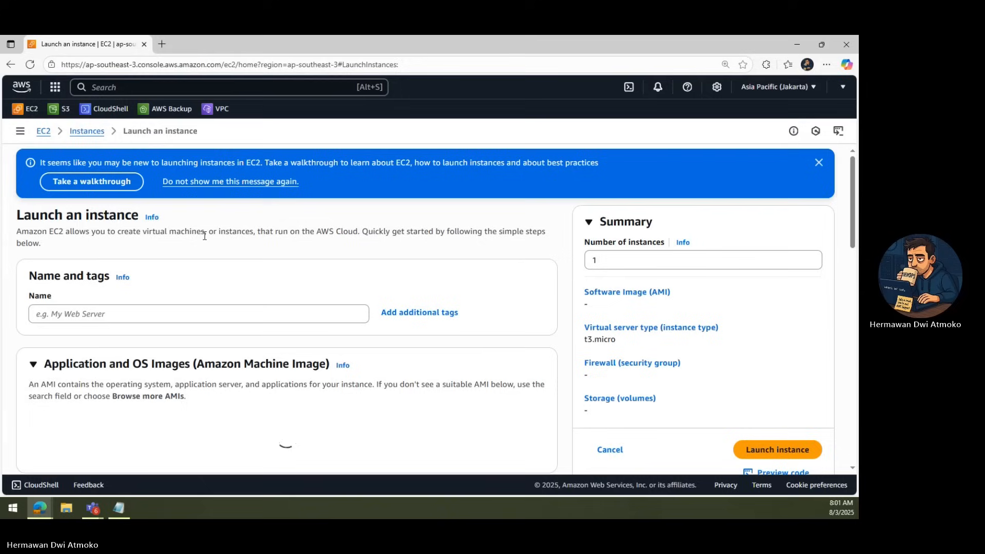
pyautogui.scroll(-3)
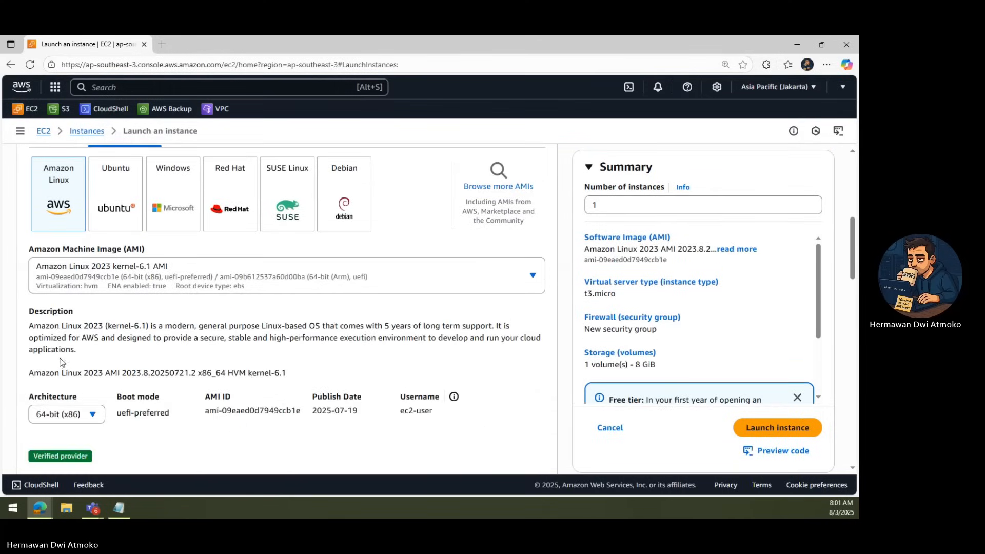
pyautogui.click(66, 414)
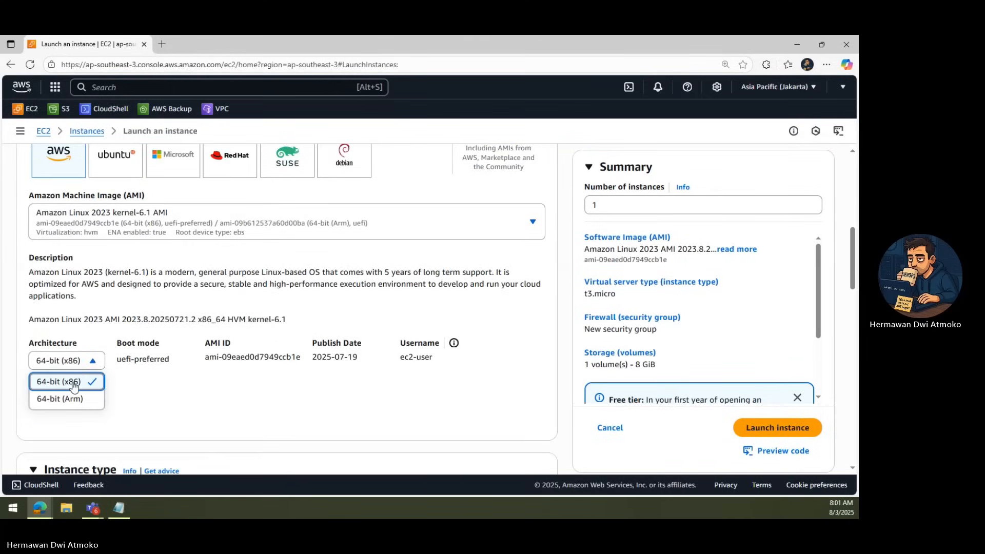
pyautogui.scroll(-3)
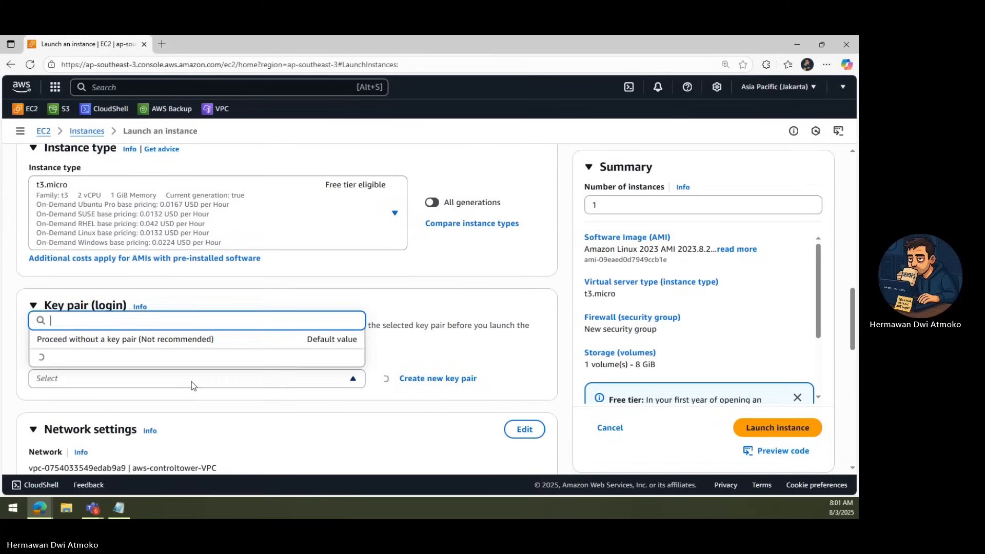
pyautogui.click(125, 340)
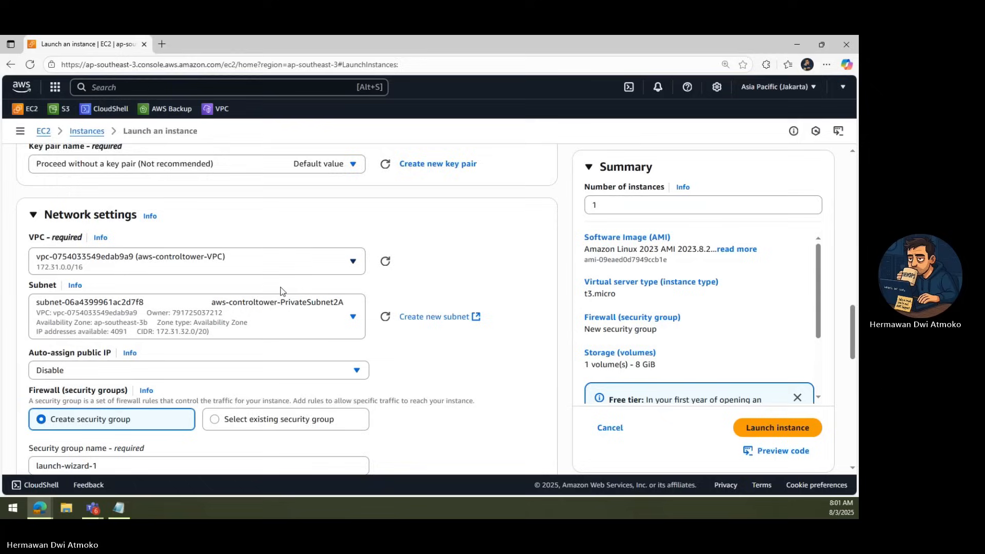
# Enable auto-assigned public IP and name the new security group demo-sg-ec2.
pyautogui.click(198, 316)
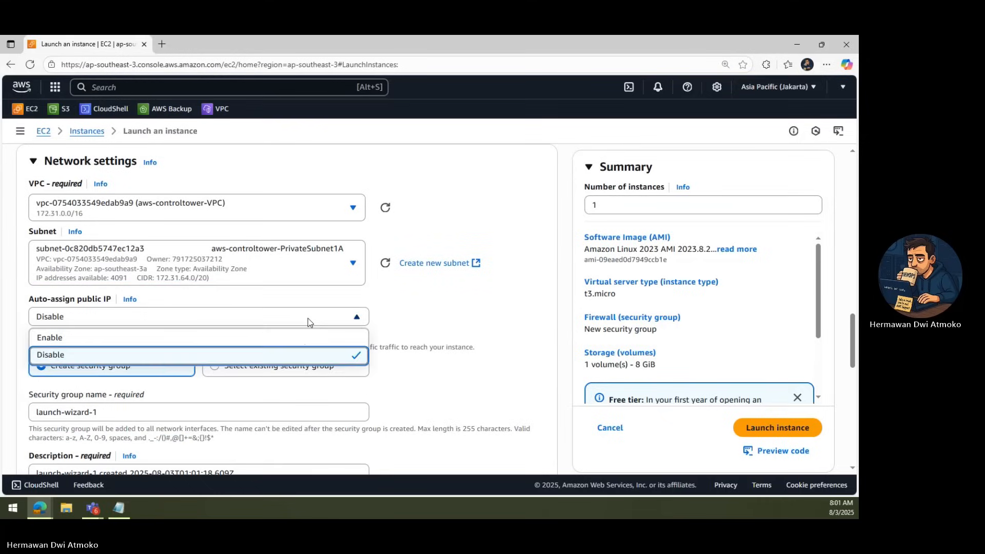
pyautogui.click(49, 337)
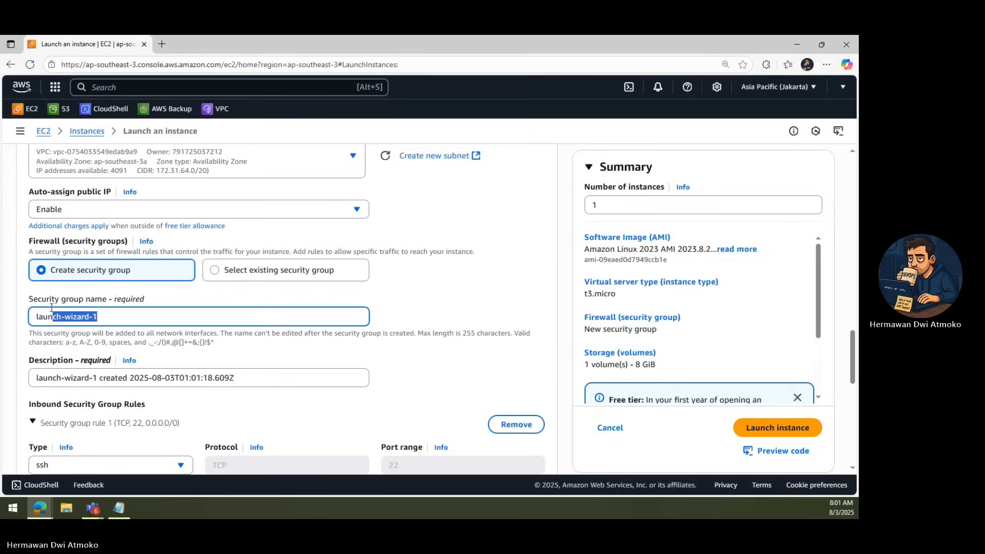
pyautogui.write('demo-sg-ec2')
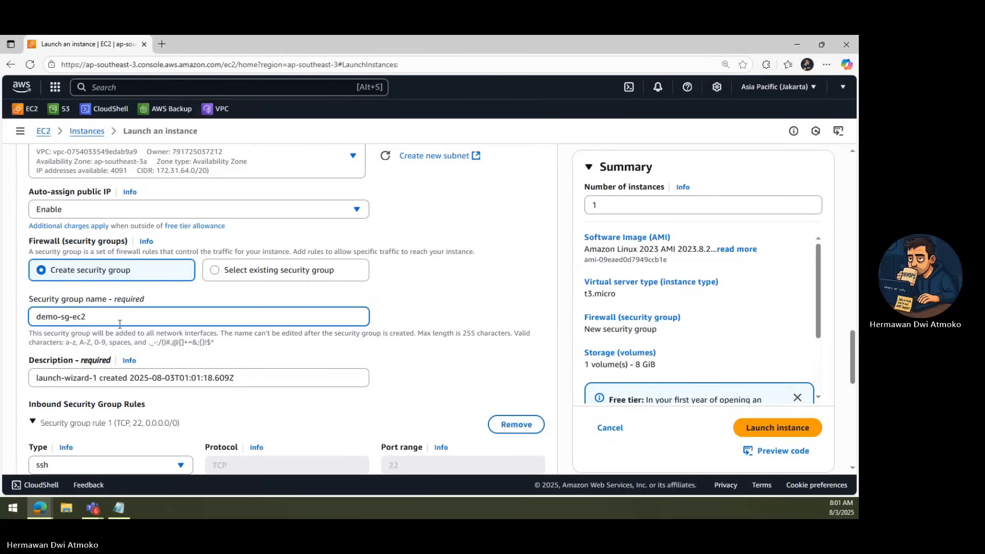
pyautogui.scroll(-3)
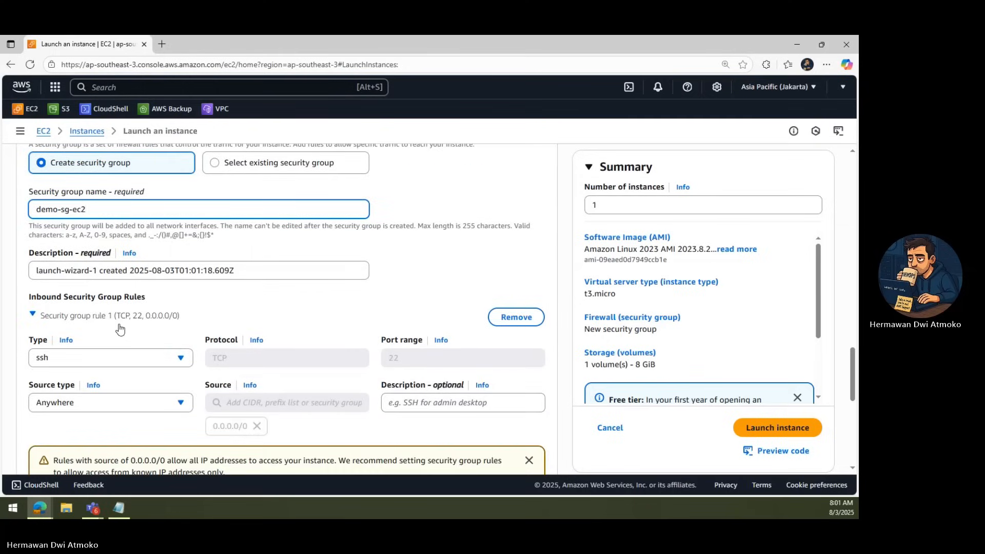
pyautogui.scroll(-3)
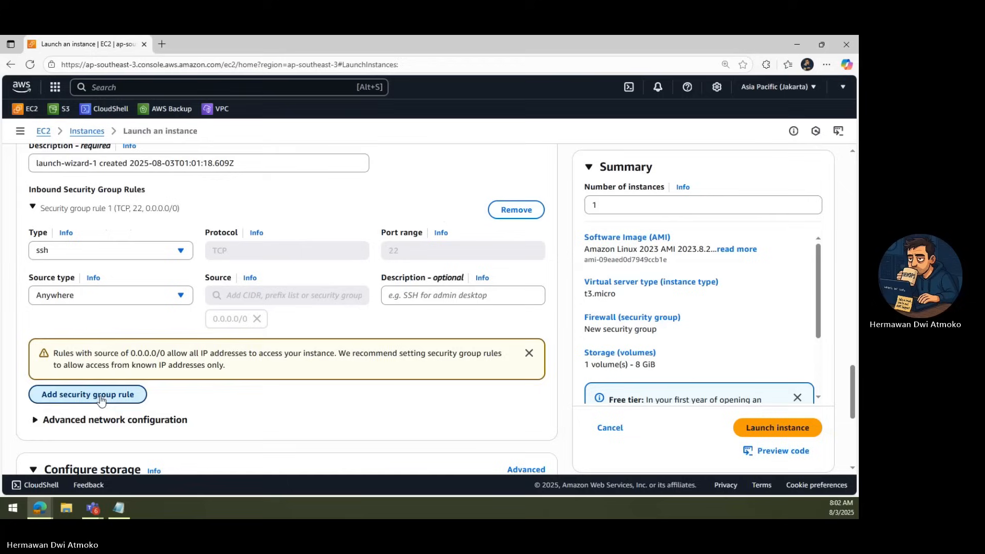
# Add a second inbound rule: HTTP port 80 from 0.0.0.0/0, described 'Open HTTP all traffic'.
pyautogui.click(87, 394)
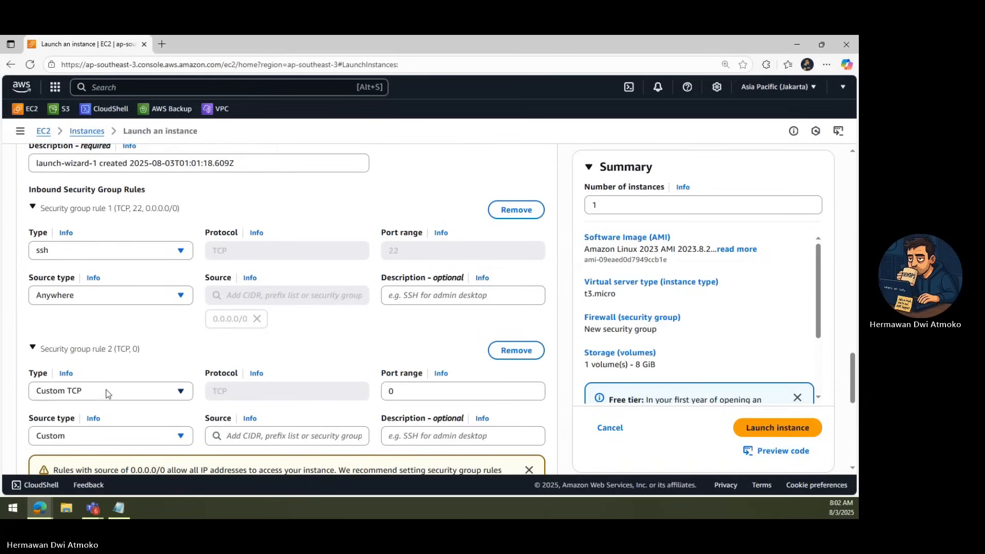
pyautogui.scroll(-3)
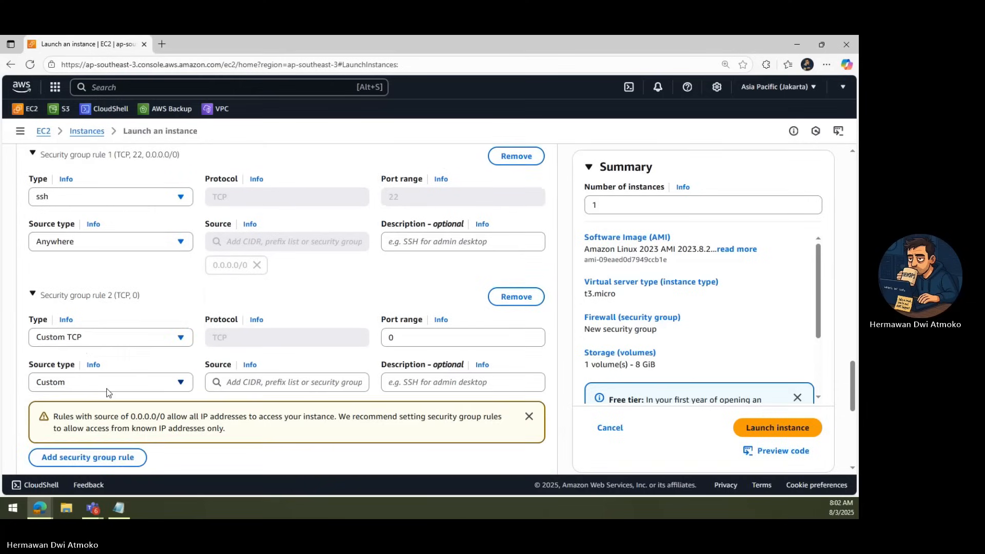
pyautogui.scroll(-3)
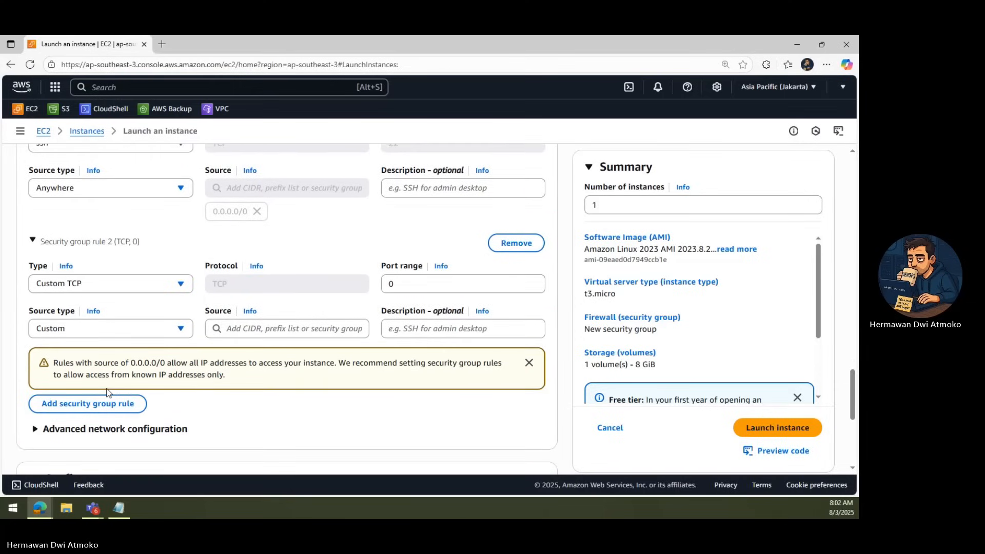
pyautogui.moveTo(144, 293)
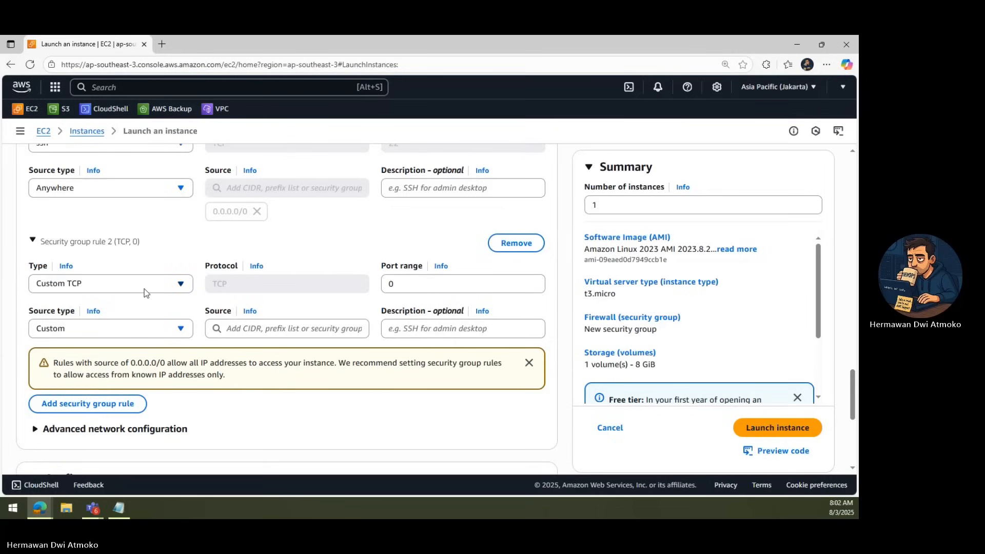
pyautogui.click(110, 283)
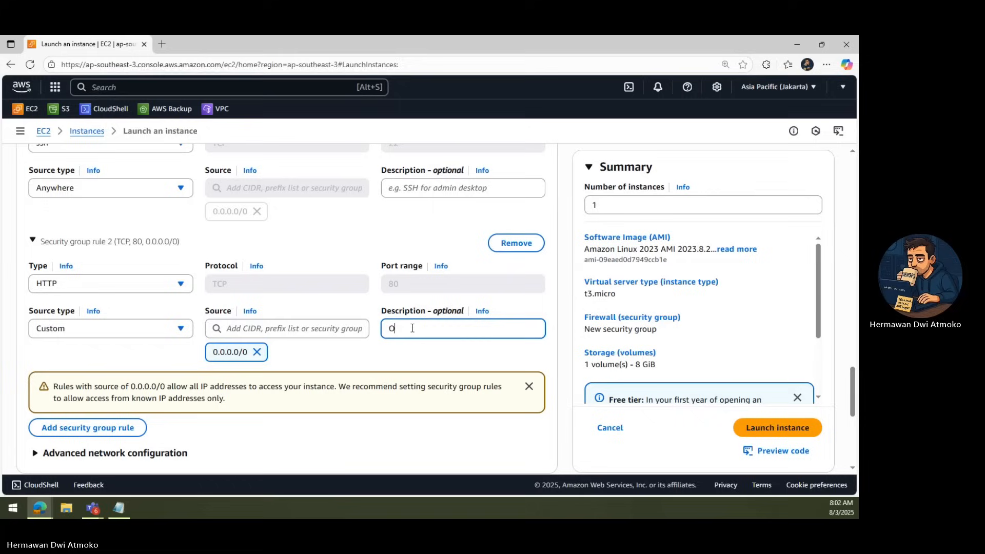
pyautogui.write('Open HTTP')
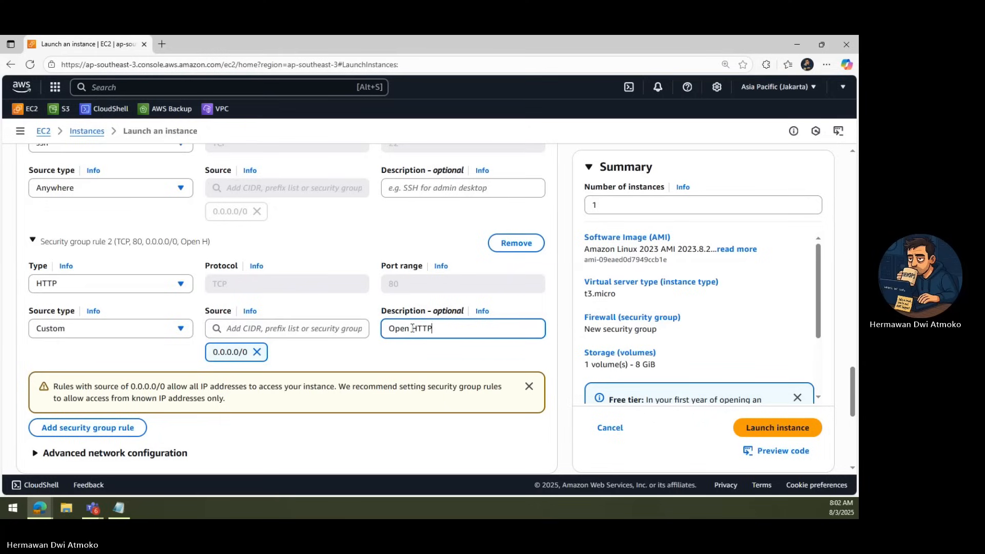
pyautogui.write('all traf')
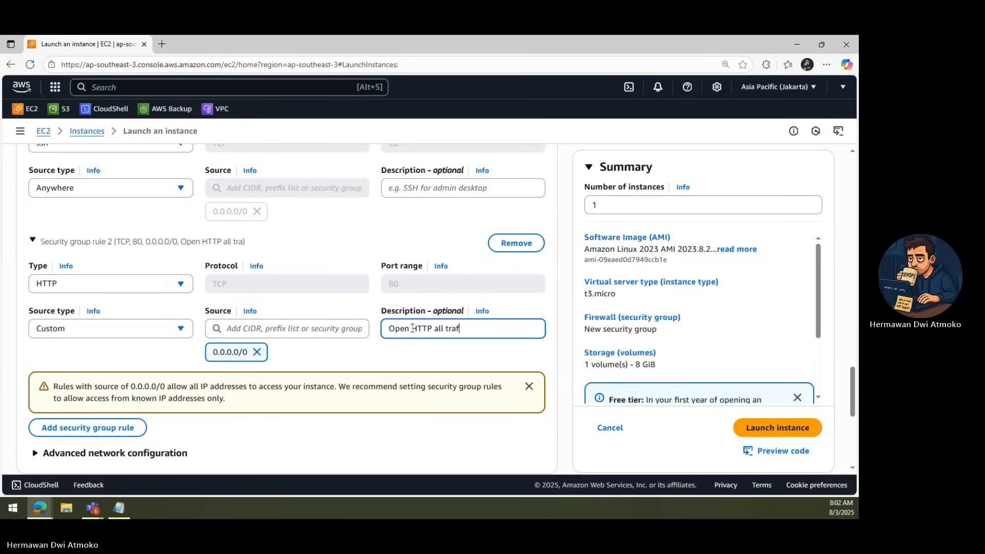
pyautogui.write('fic')
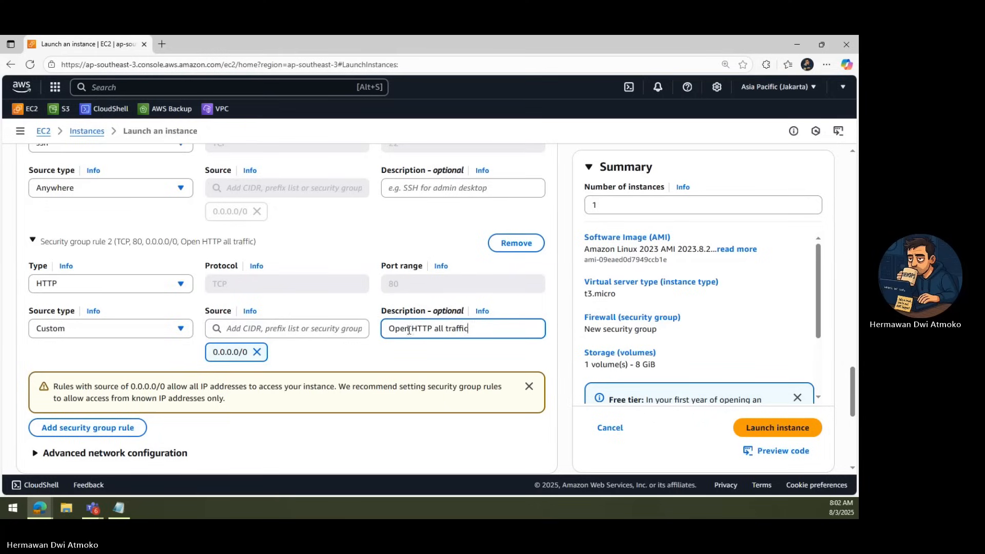
# Paste the Apache-installing user data script and launch 2 instances, getting a success banner.
pyautogui.scroll(-3)
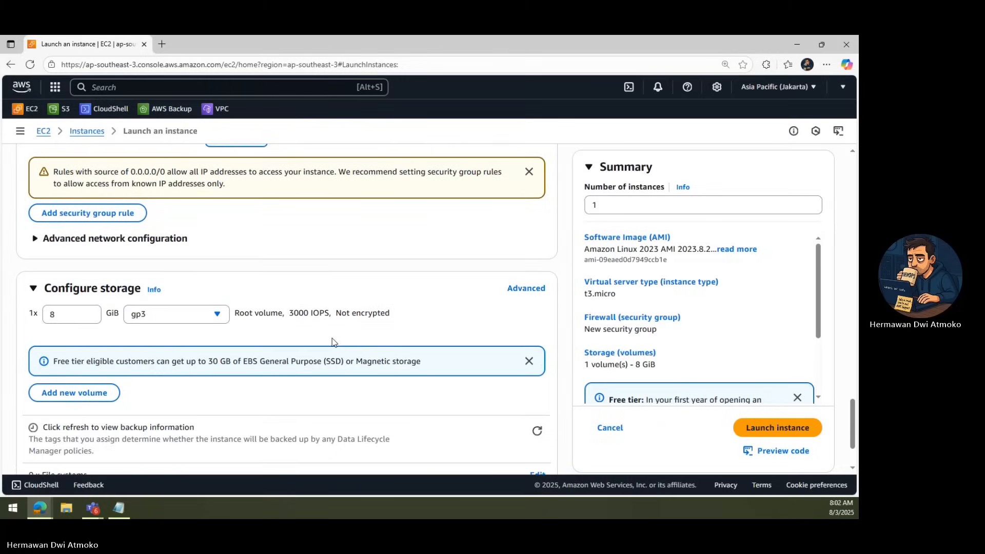
pyautogui.scroll(-3)
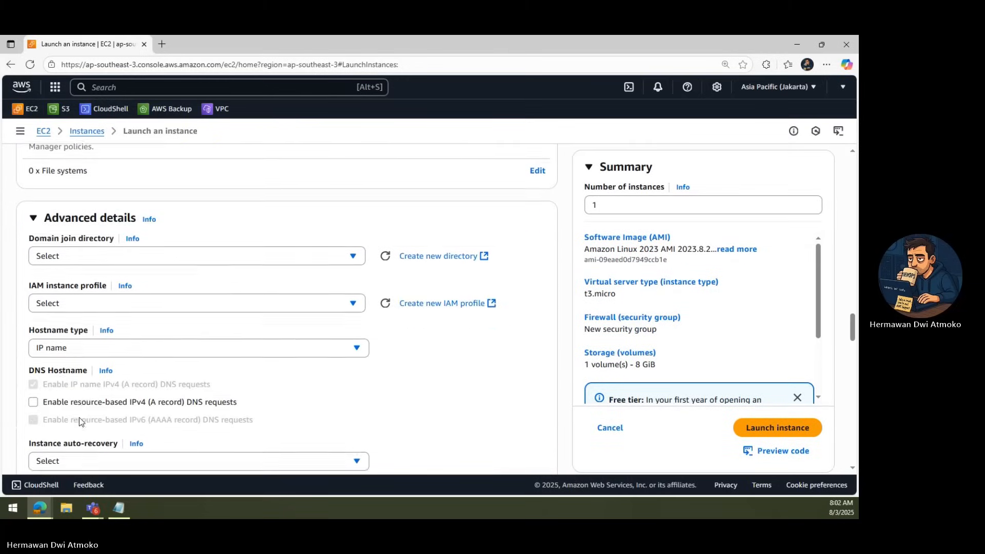
pyautogui.scroll(-3)
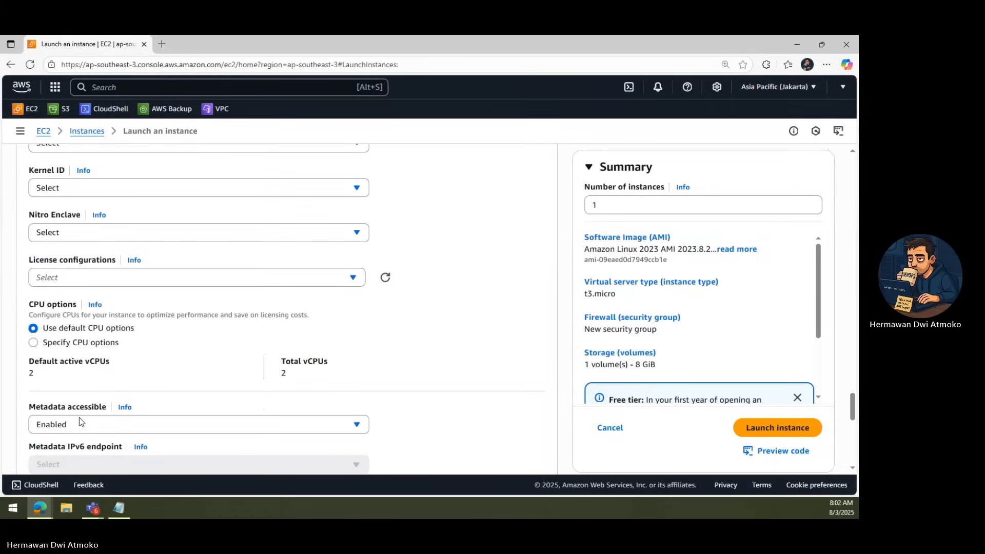
pyautogui.scroll(-3)
pyautogui.write('2')
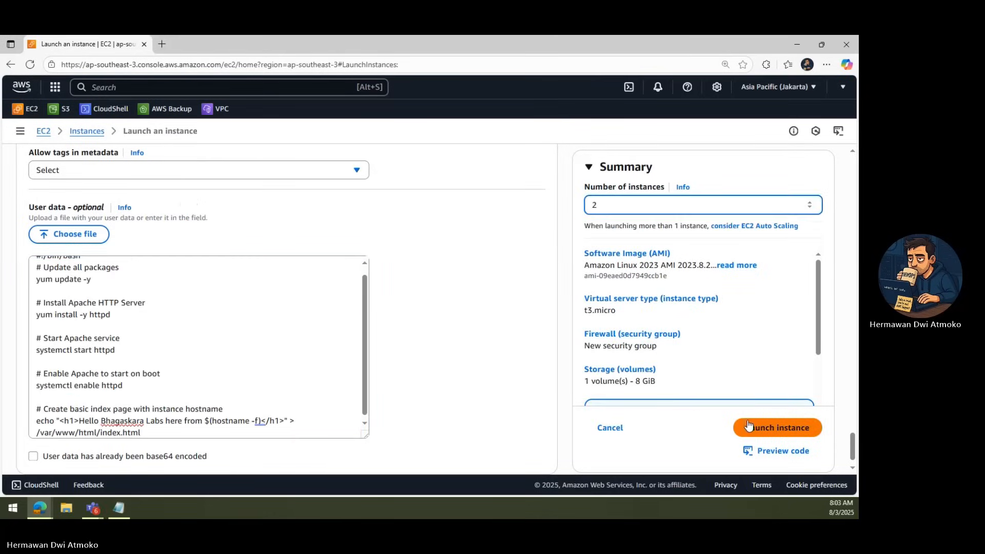
pyautogui.click(776, 427)
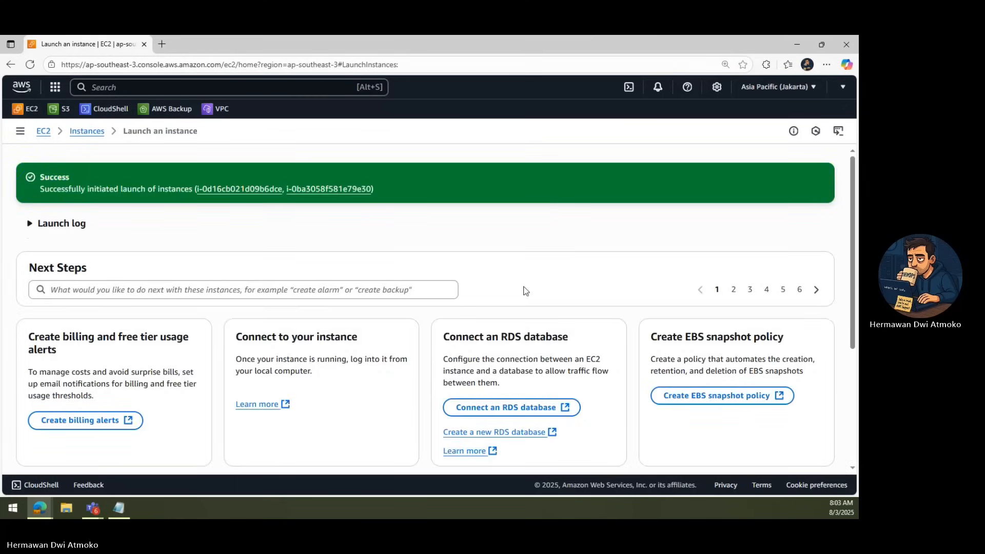
# Refresh the instances list and name the two instances ec2-bhagaskara-01 and ec2-bhagaskara-02.
pyautogui.click(86, 130)
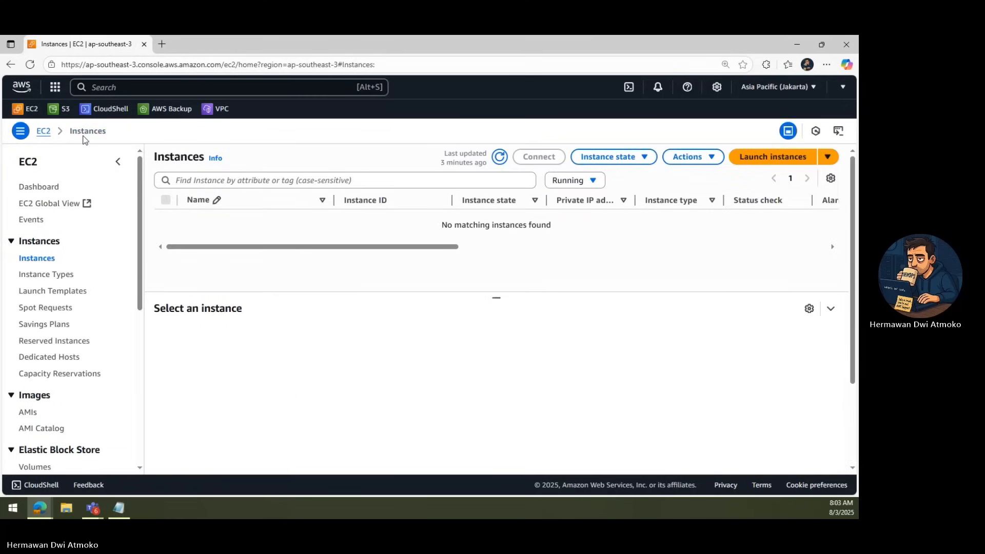
pyautogui.click(500, 156)
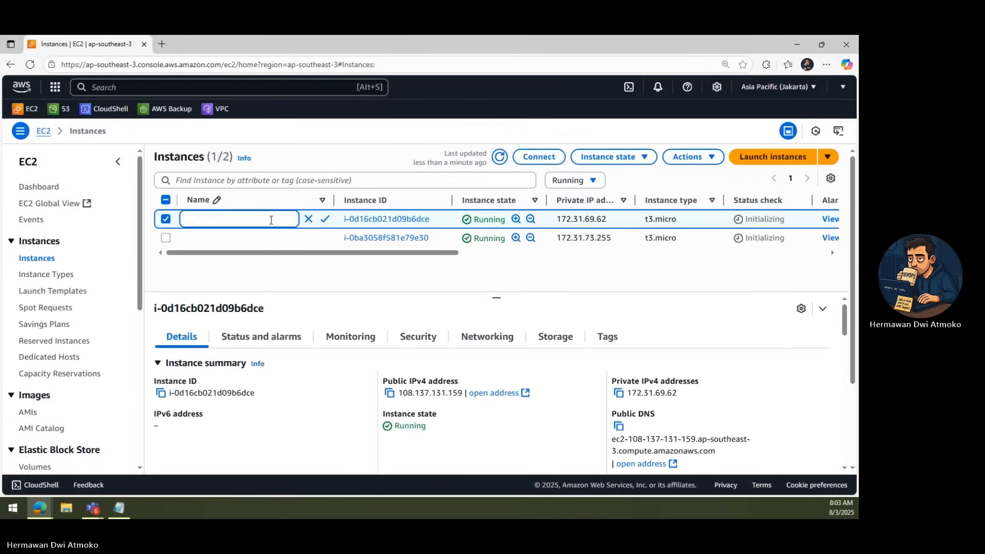
pyautogui.write('ec2-bhagaskara-01')
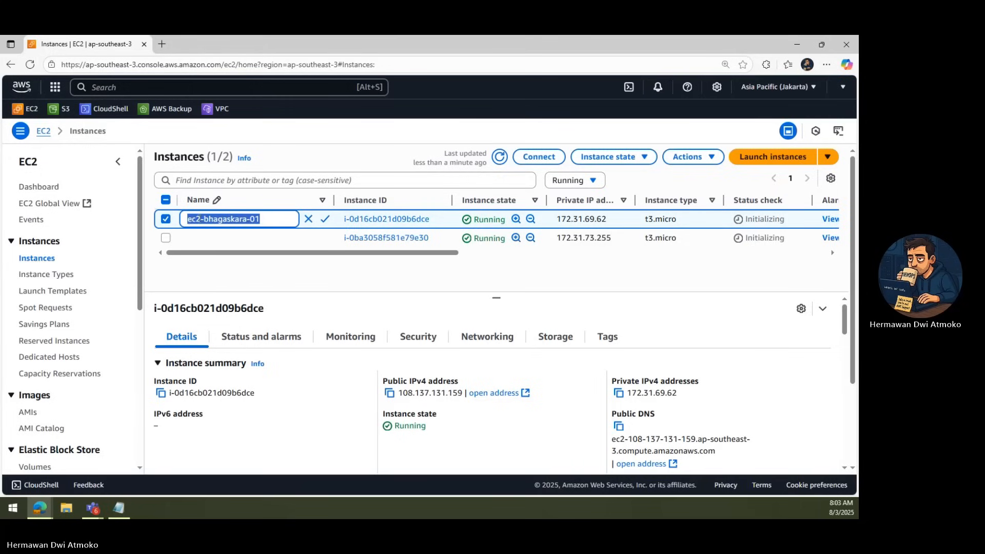
pyautogui.rightClick(195, 218)
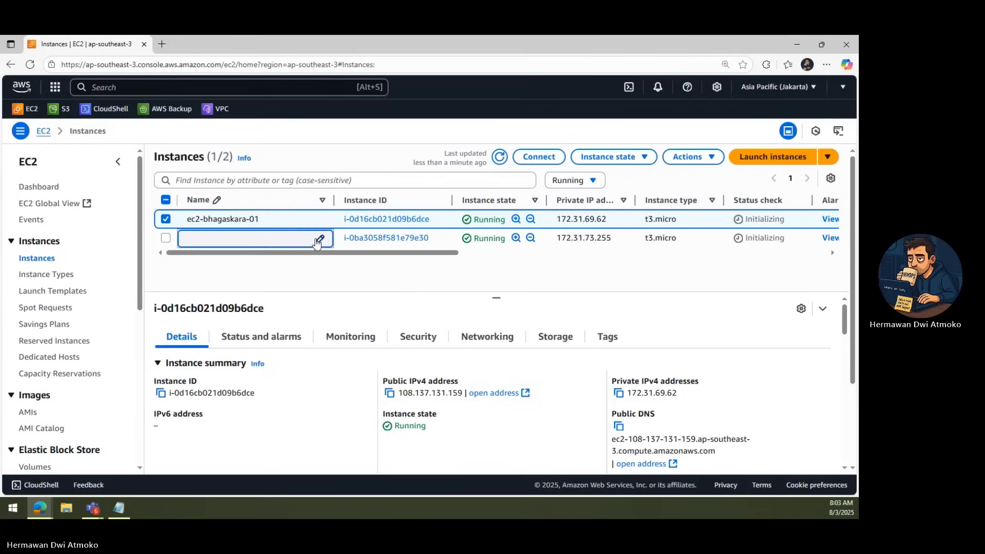
pyautogui.write('ec2-bhagaskara-02')
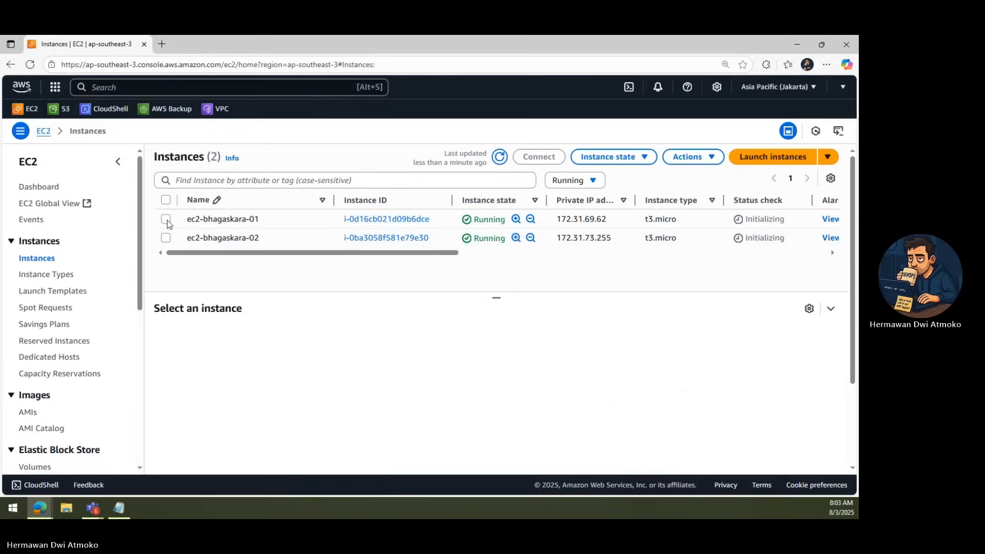
# Load the first instance's public IP 108.137.131.159 in a new tab, showing its Hello Bhagaskara Labs page.
pyautogui.click(166, 219)
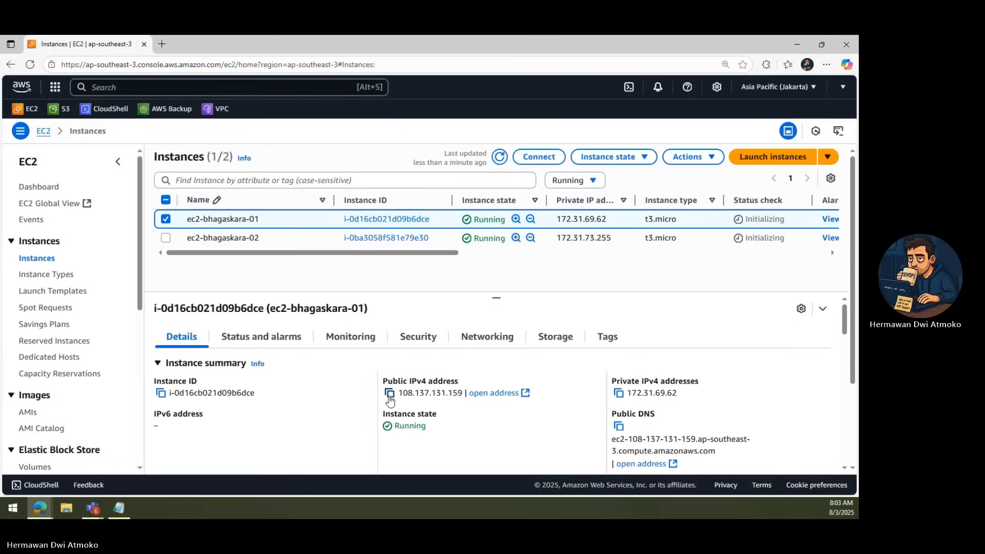
pyautogui.click(162, 45)
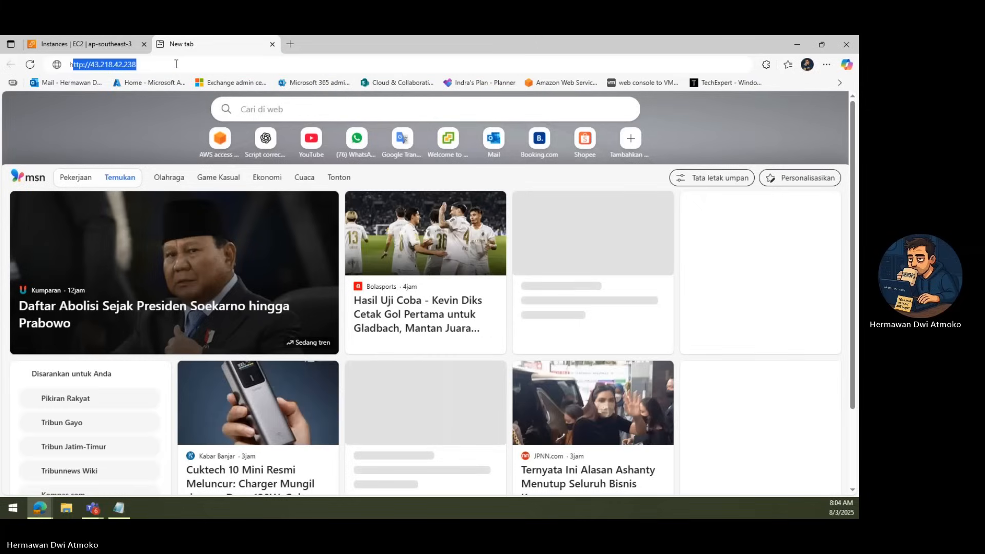
pyautogui.write('108.137.131.159')
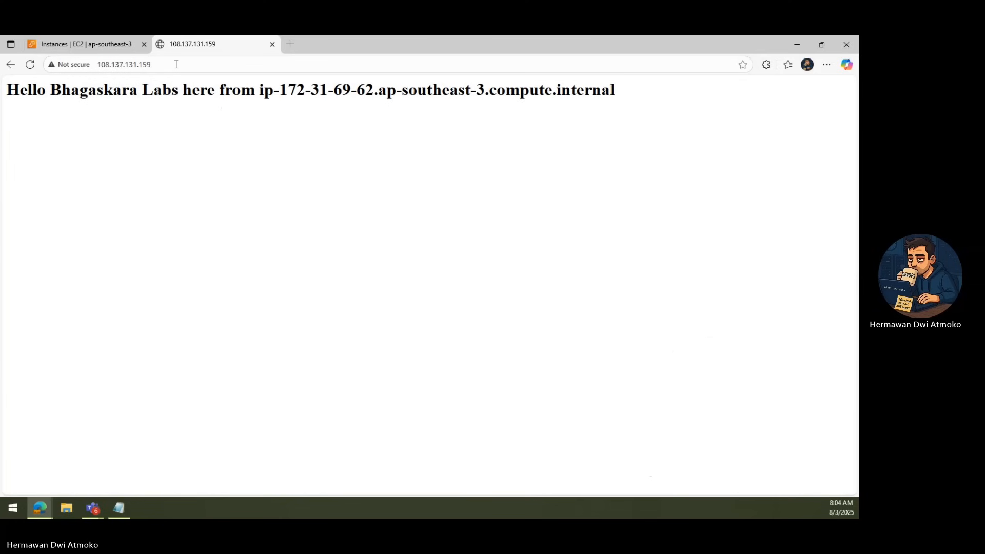
pyautogui.click(85, 45)
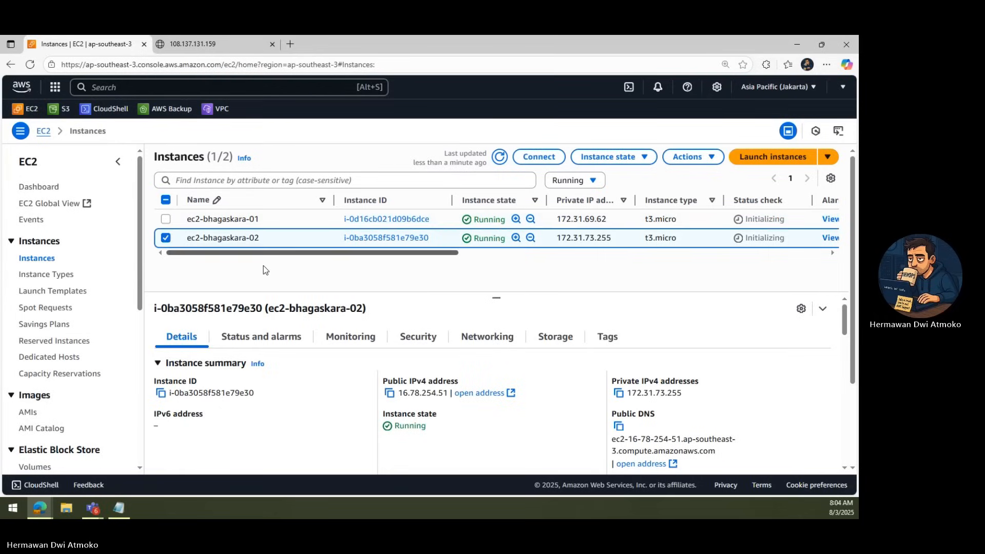
# Load the second instance's public IP in another tab, showing its page with its own host name.
pyautogui.click(390, 393)
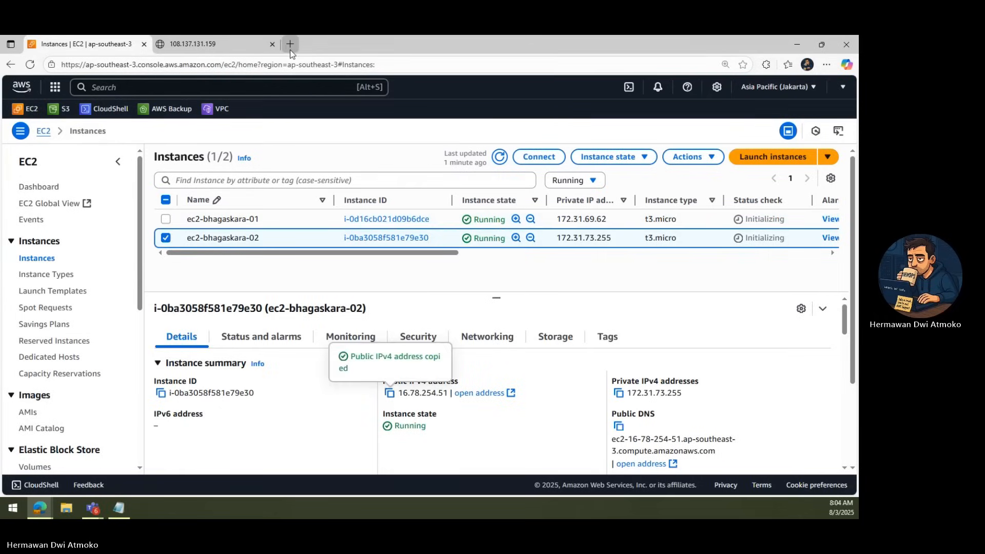
pyautogui.click(291, 44)
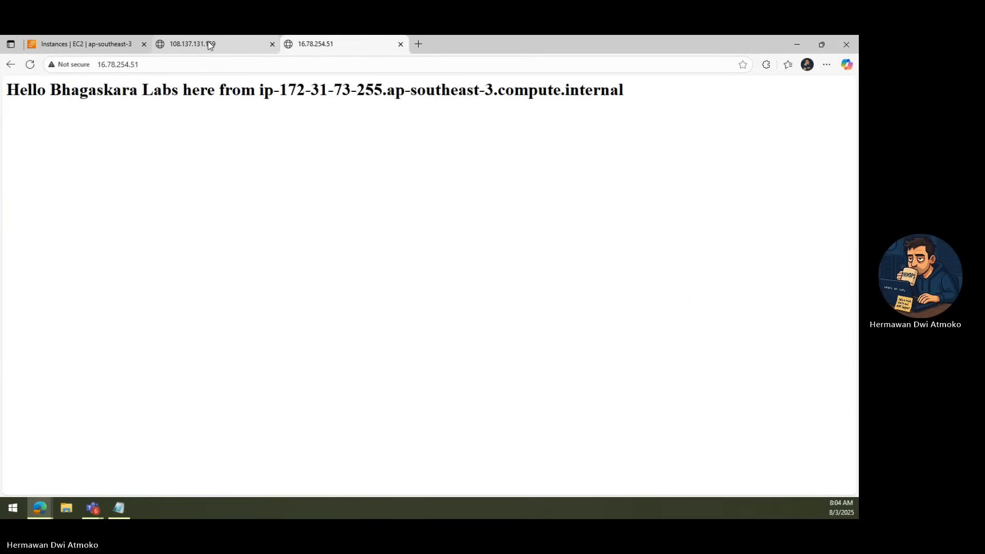
pyautogui.click(400, 45)
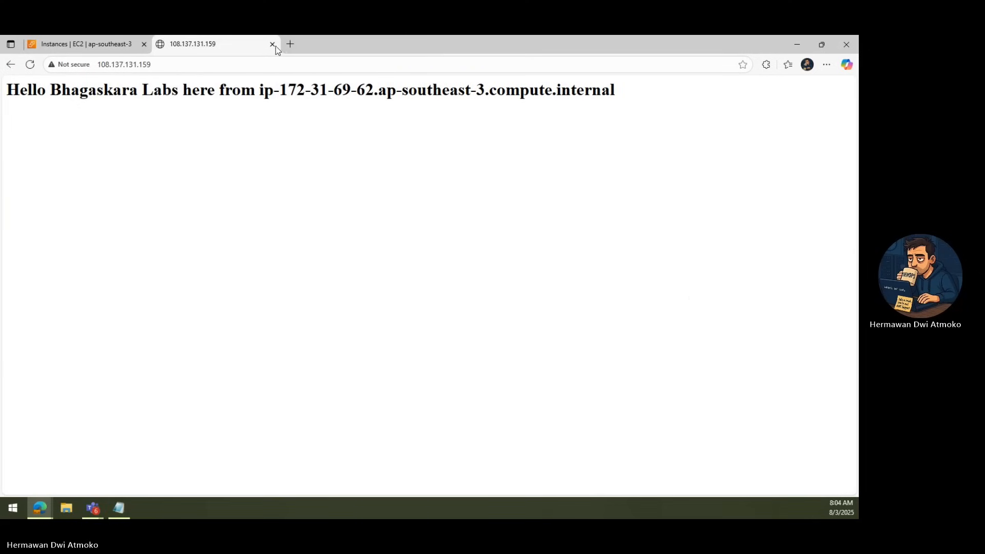
# Close the server test pages and start creating a load balancer from the Load Balancers list.
pyautogui.click(271, 44)
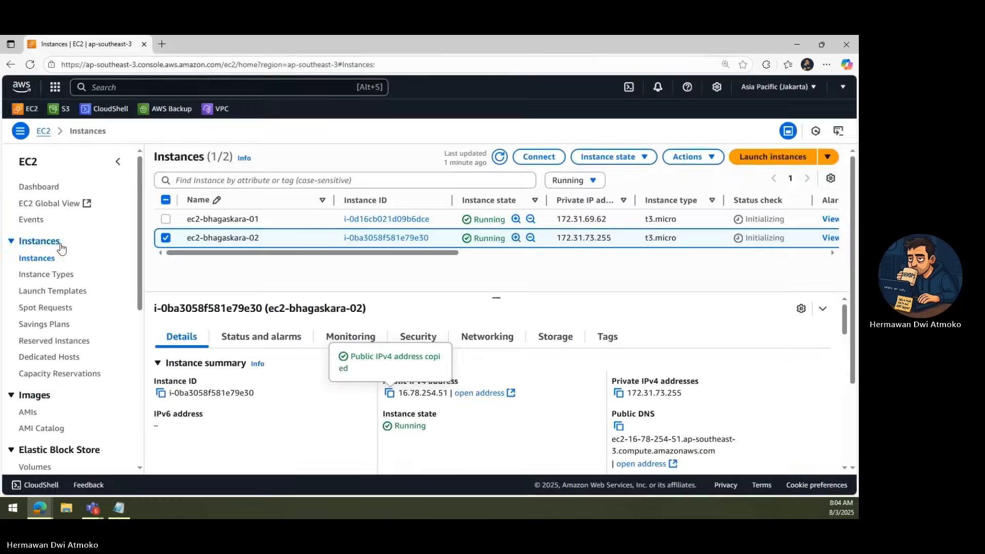
pyautogui.scroll(-3)
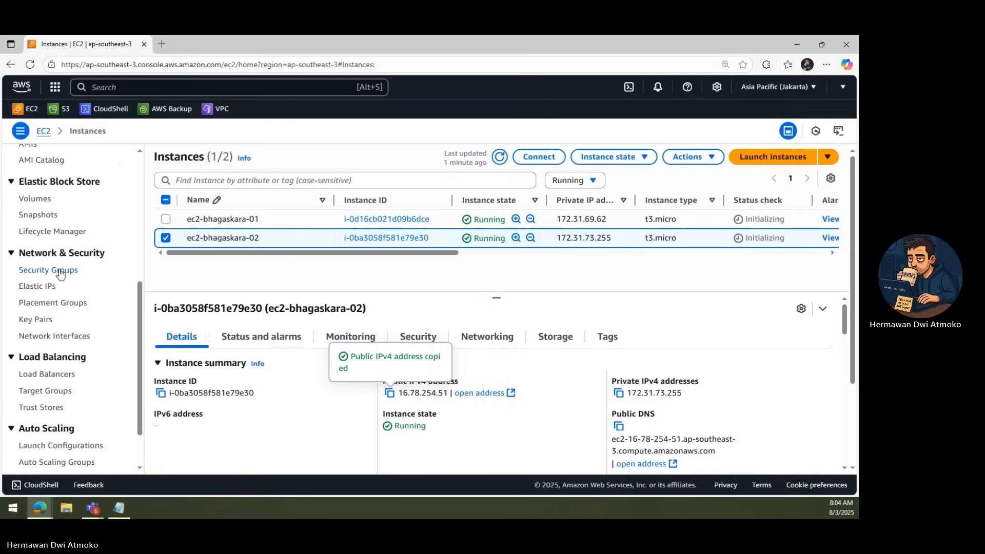
pyautogui.click(49, 374)
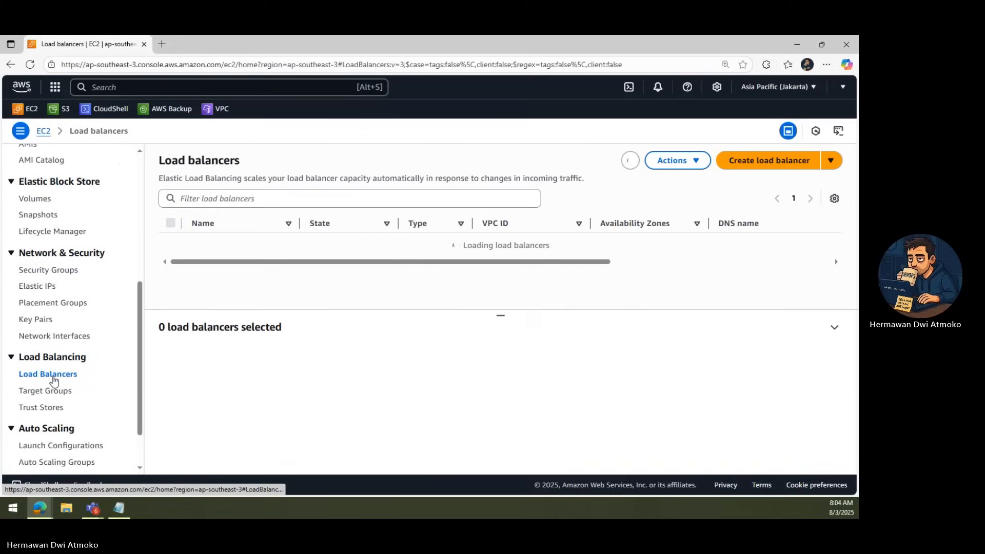
pyautogui.click(767, 160)
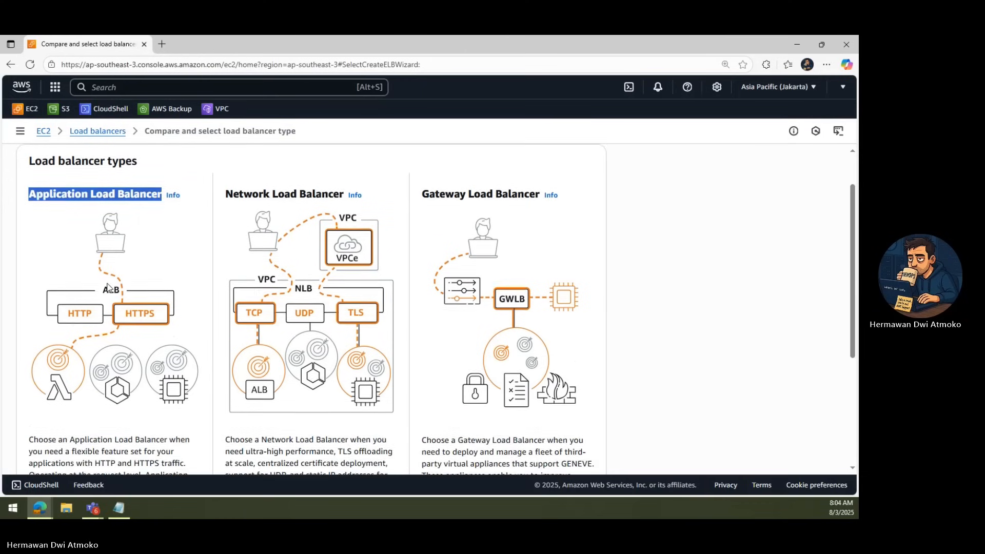
# Choose Application Load Balancer and name it DemoALB-Bhagaskaralabs-01.
pyautogui.scroll(-3)
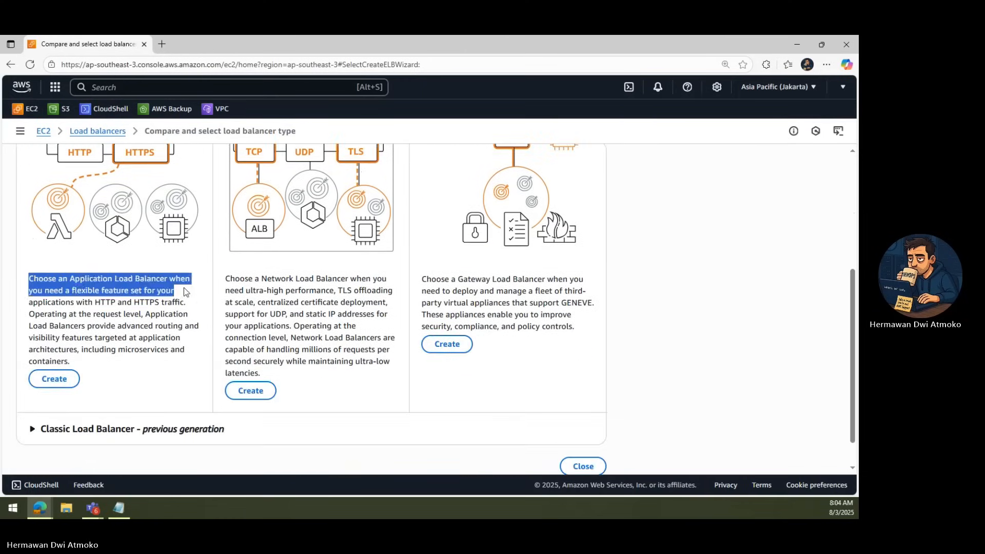
pyautogui.moveTo(186, 291); pyautogui.dragTo(195, 355)
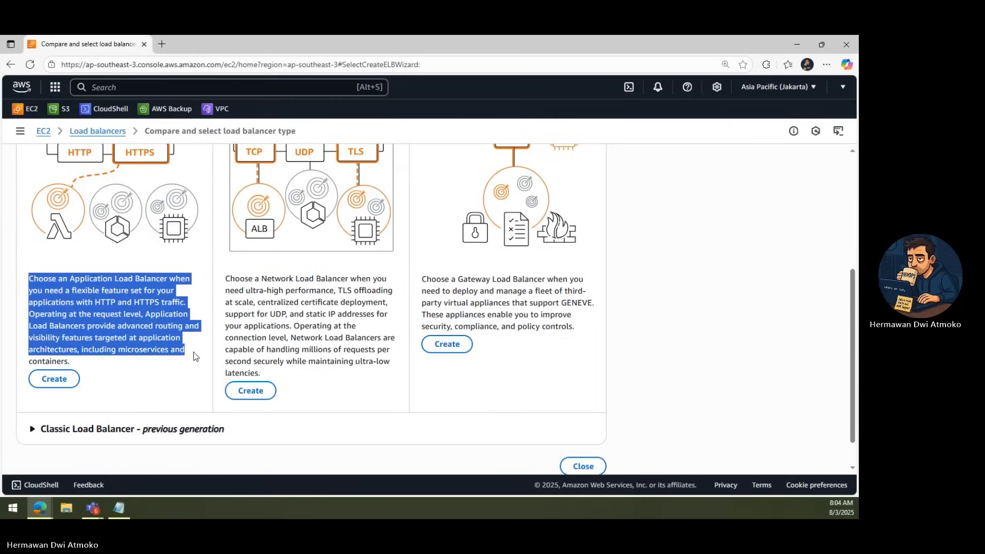
pyautogui.moveTo(54, 379)
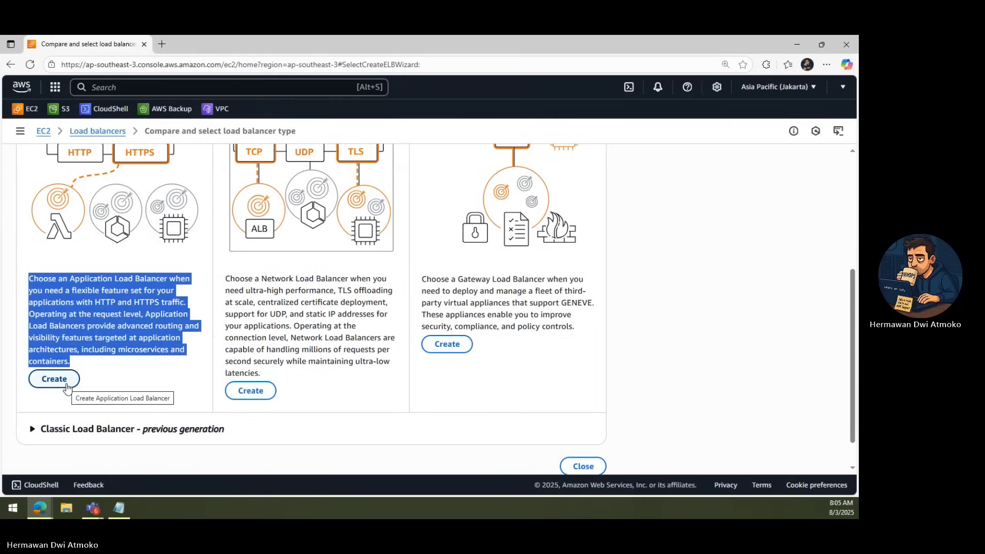
pyautogui.click(53, 379)
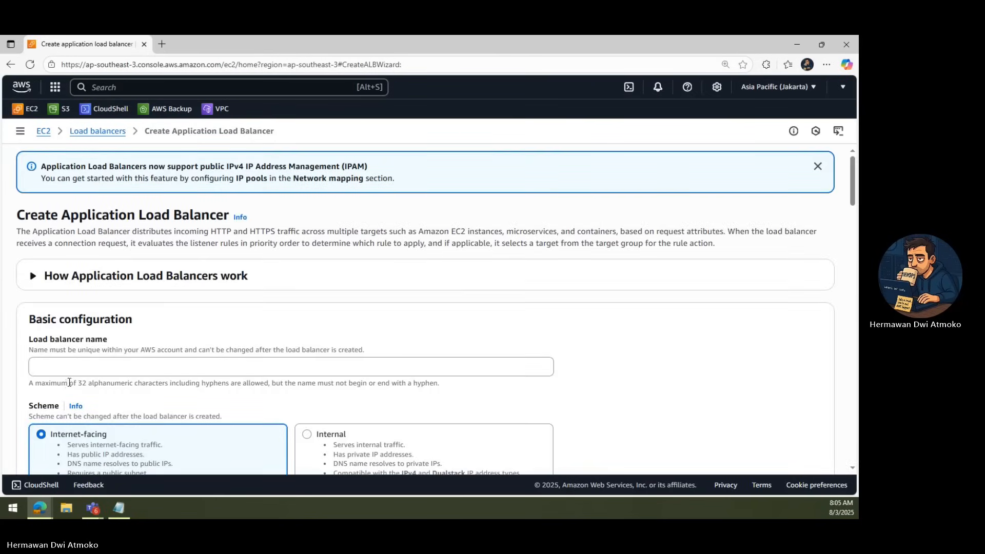
pyautogui.click(290, 367)
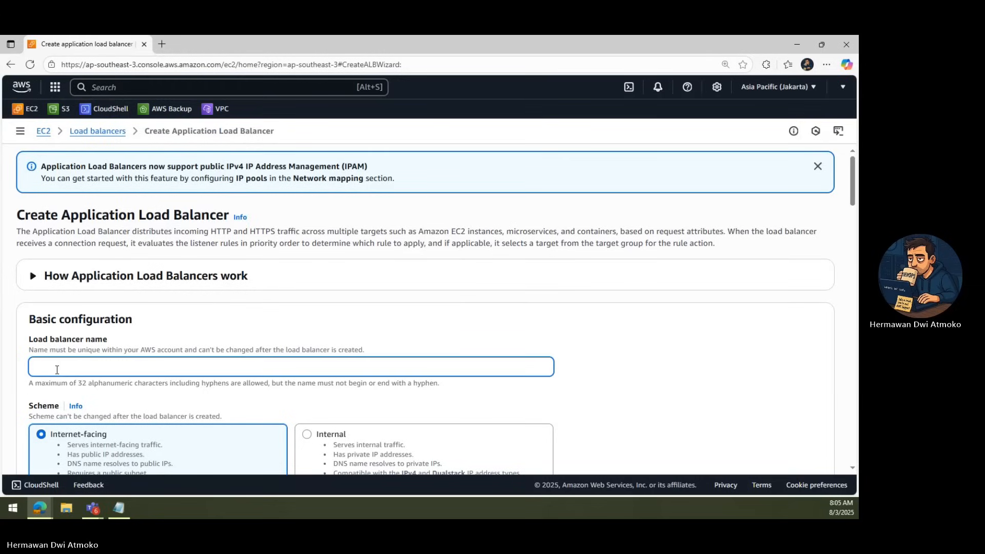
pyautogui.write('DemoALB-Bhagaskar')
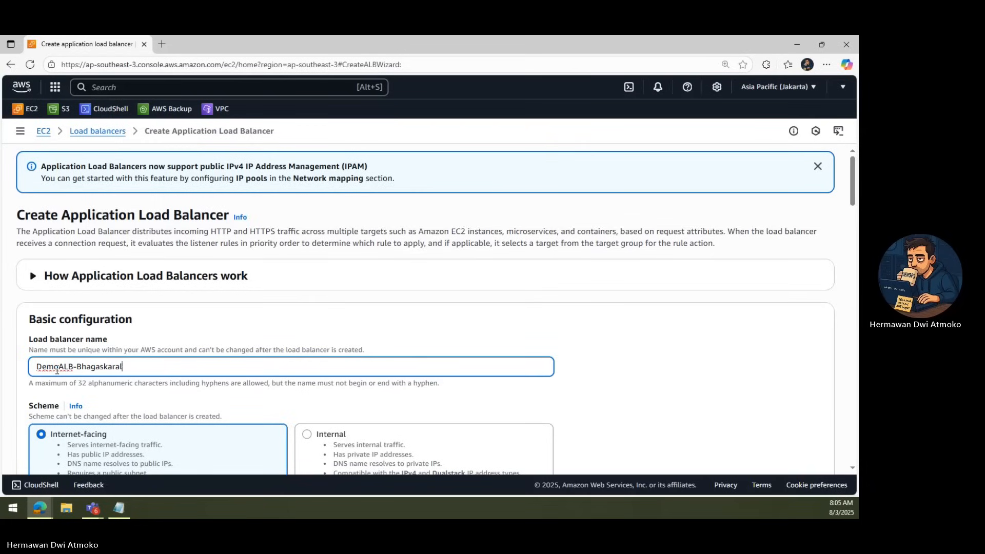
pyautogui.write('abs-0')
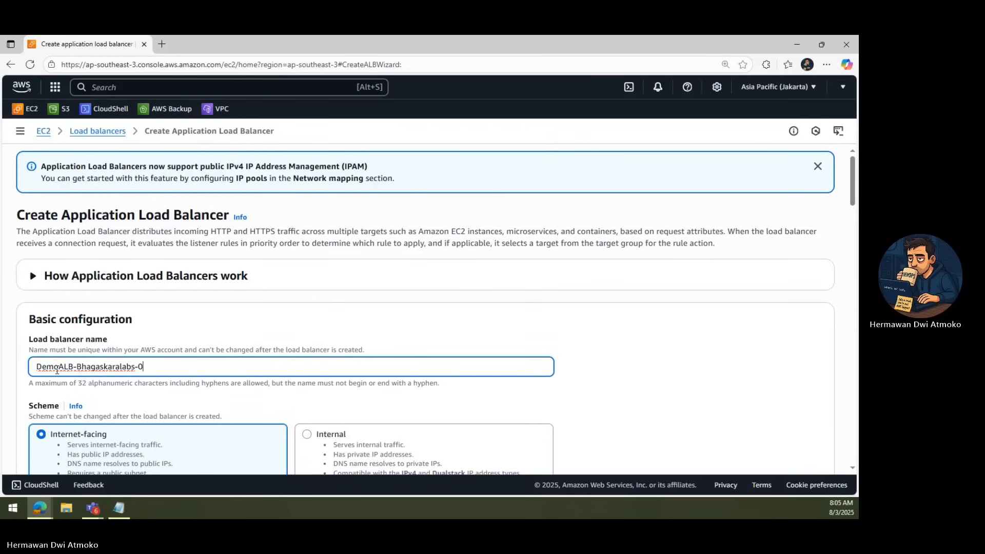
# Keep Internet-facing IPv4 and select both ap-southeast-3 availability zone subnets.
pyautogui.scroll(-3)
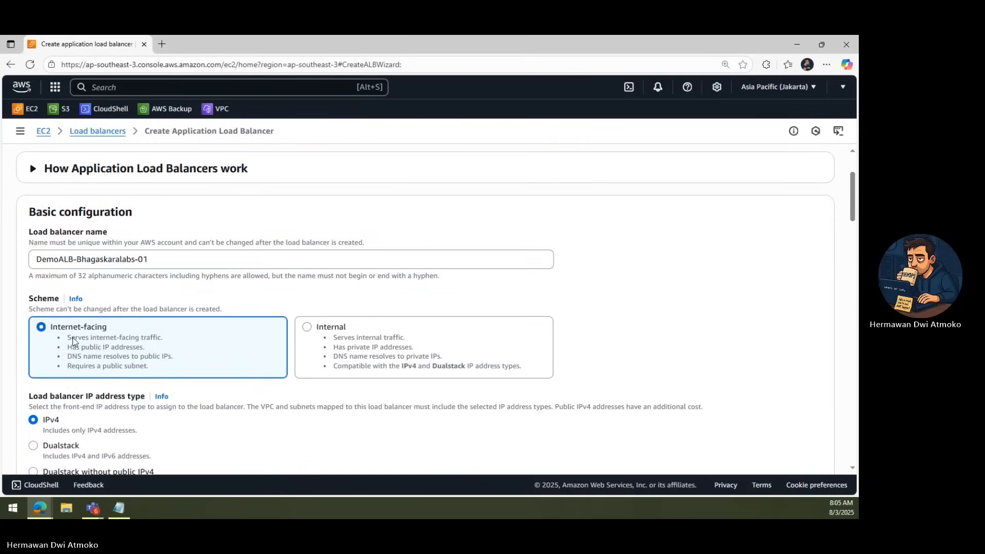
pyautogui.scroll(-3)
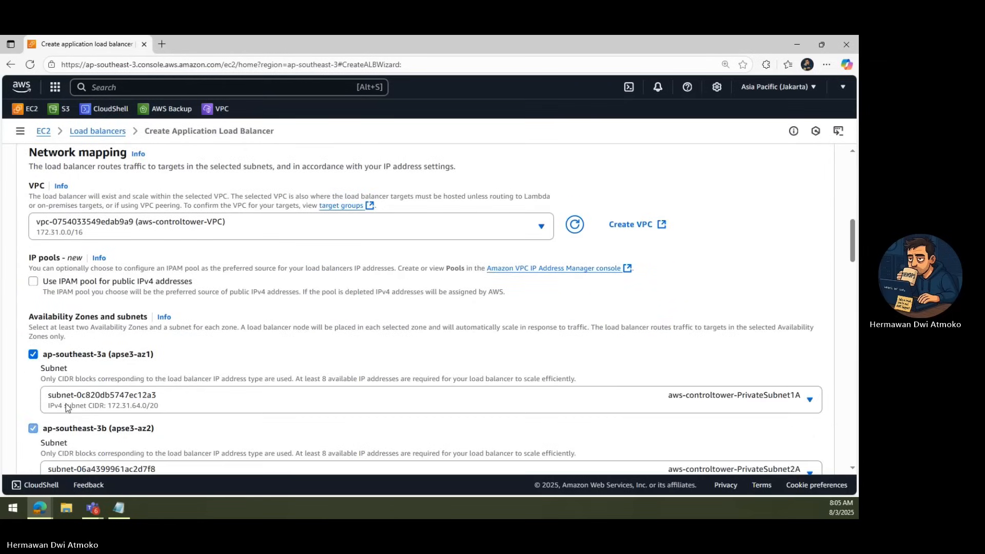
pyautogui.scroll(-3)
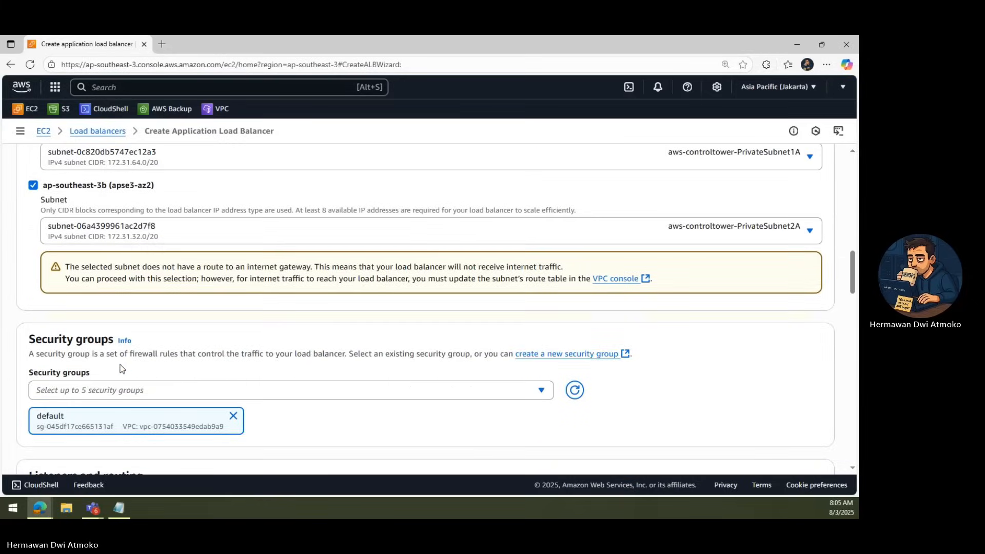
pyautogui.scroll(-3)
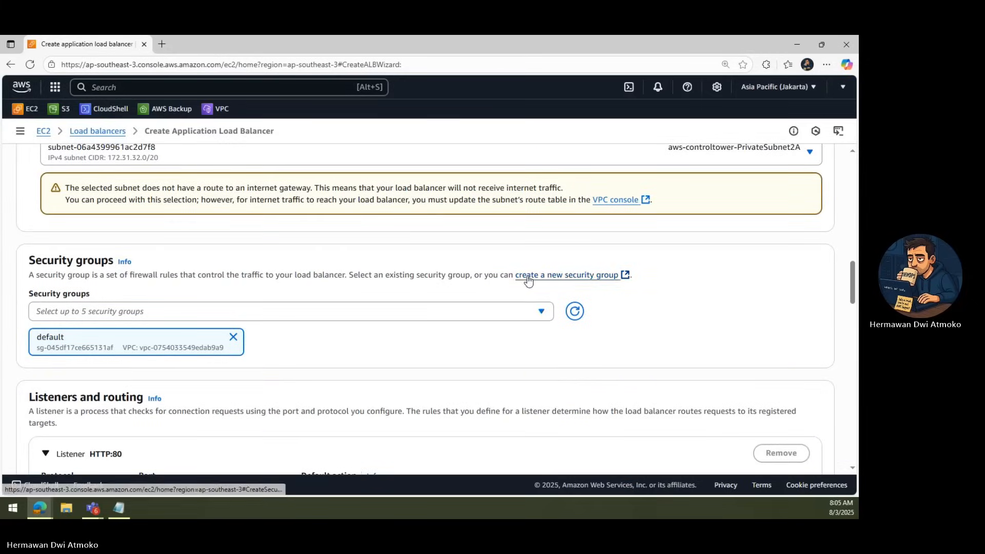
# Create a new security group for the ALB named and described demo-sg-alb.
pyautogui.click(566, 275)
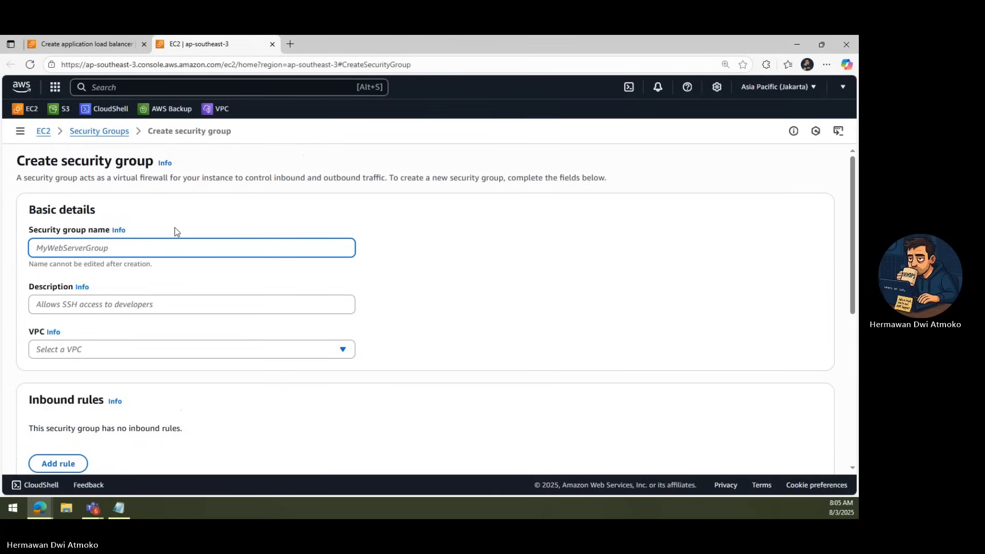
pyautogui.write('demo-sg-alb')
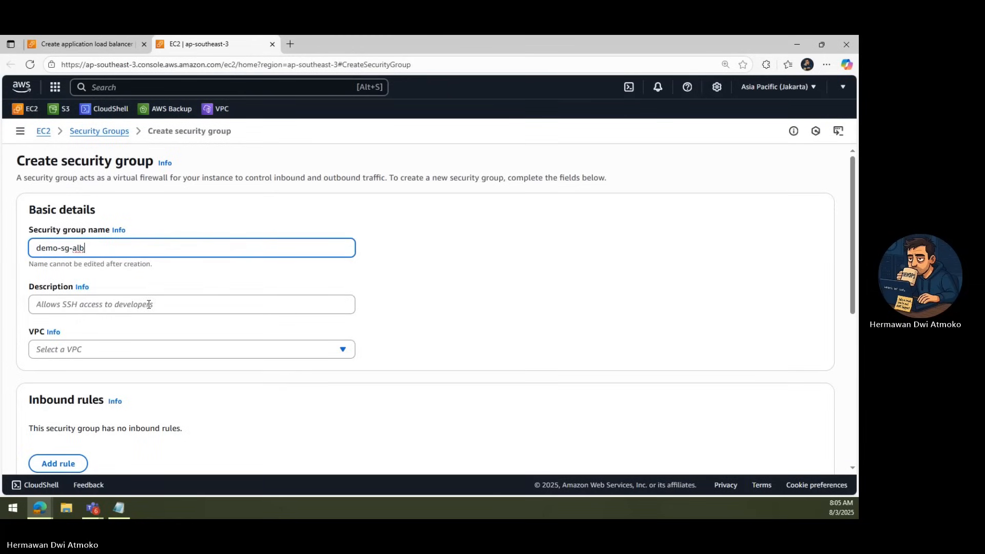
pyautogui.write('demo-s')
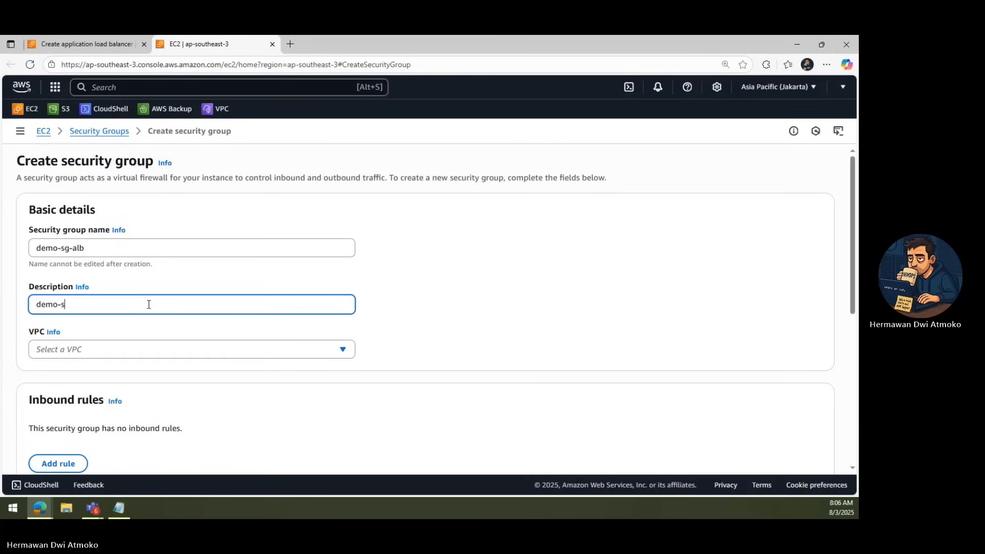
pyautogui.click(191, 348)
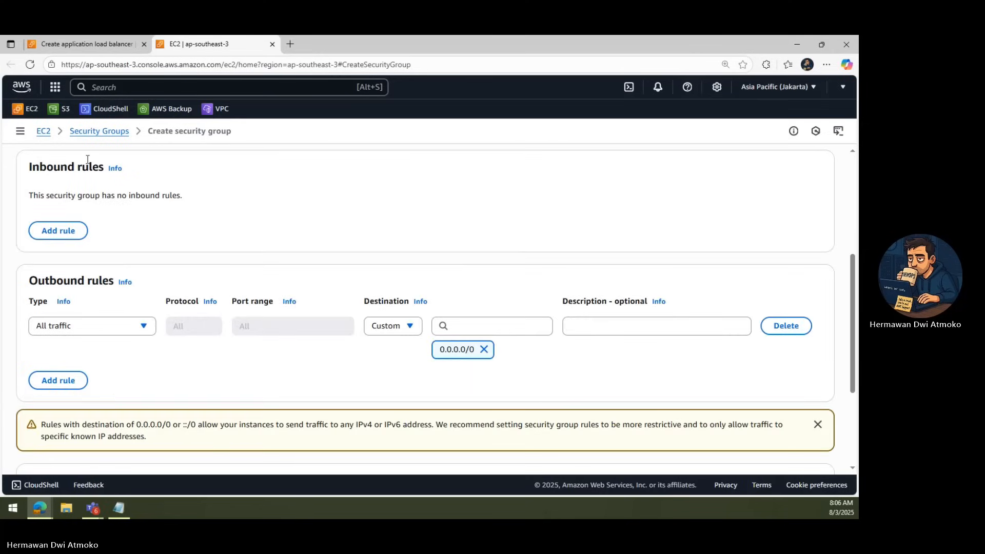
# Add an inbound HTTP rule from Anywhere-IPv4 described 'Open traffic' and create the group.
pyautogui.click(57, 231)
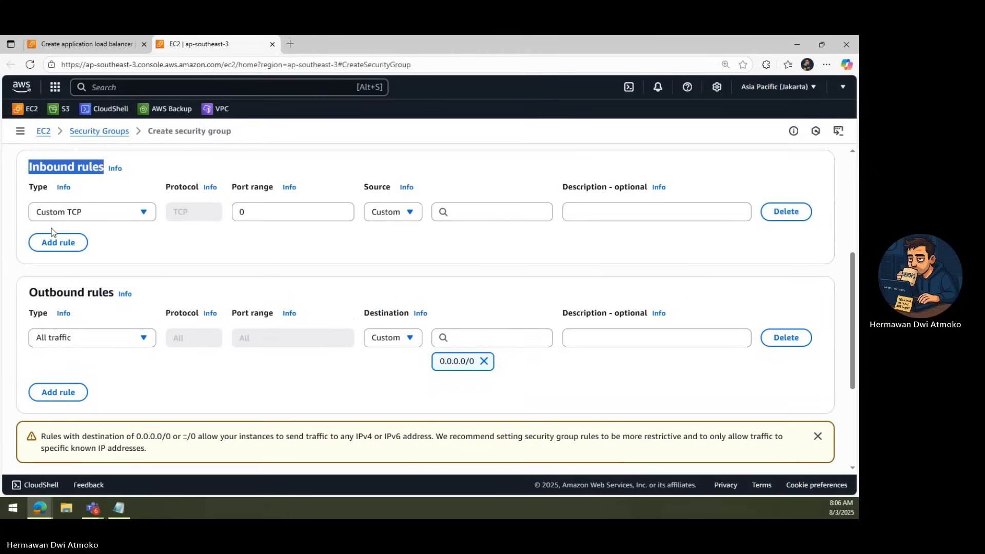
pyautogui.click(92, 212)
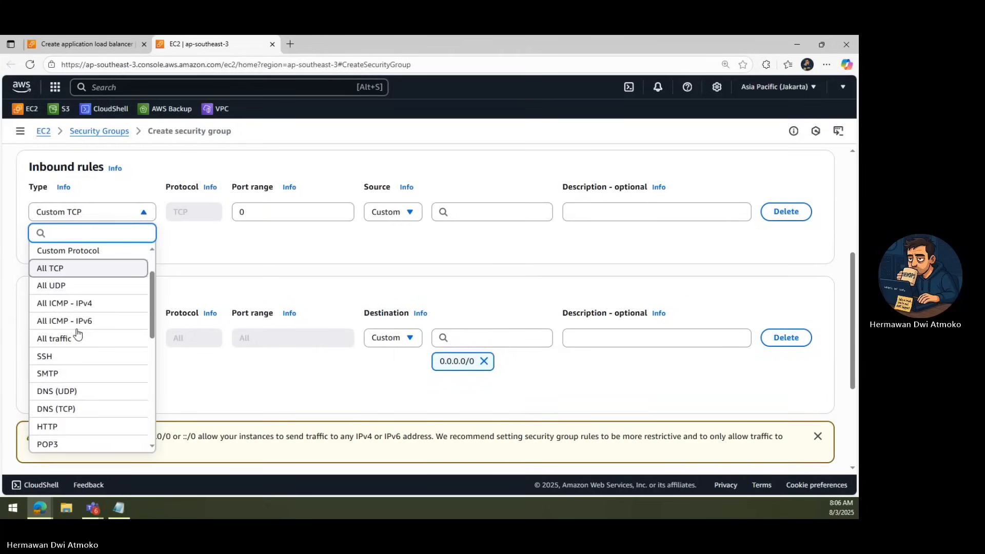
pyautogui.click(47, 427)
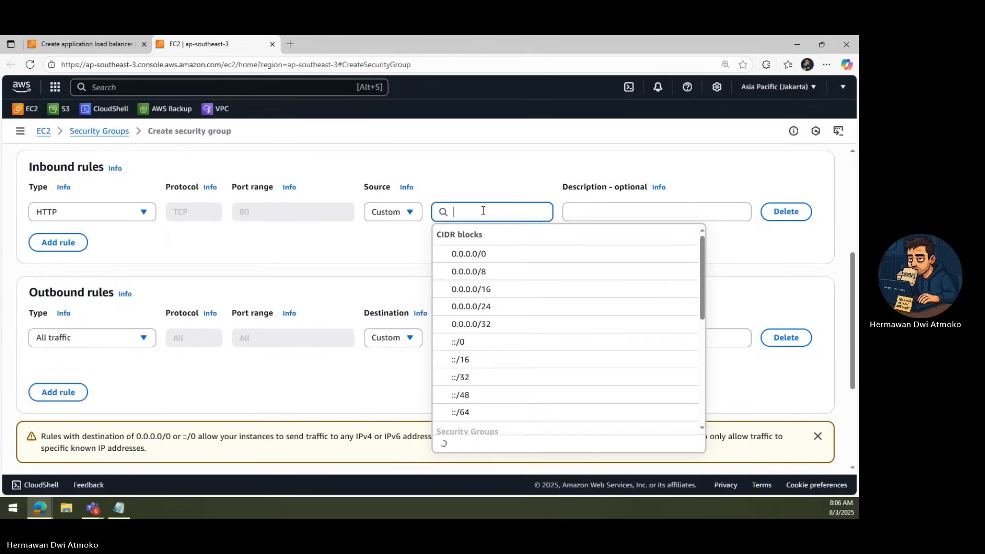
pyautogui.write('Open HTTP all')
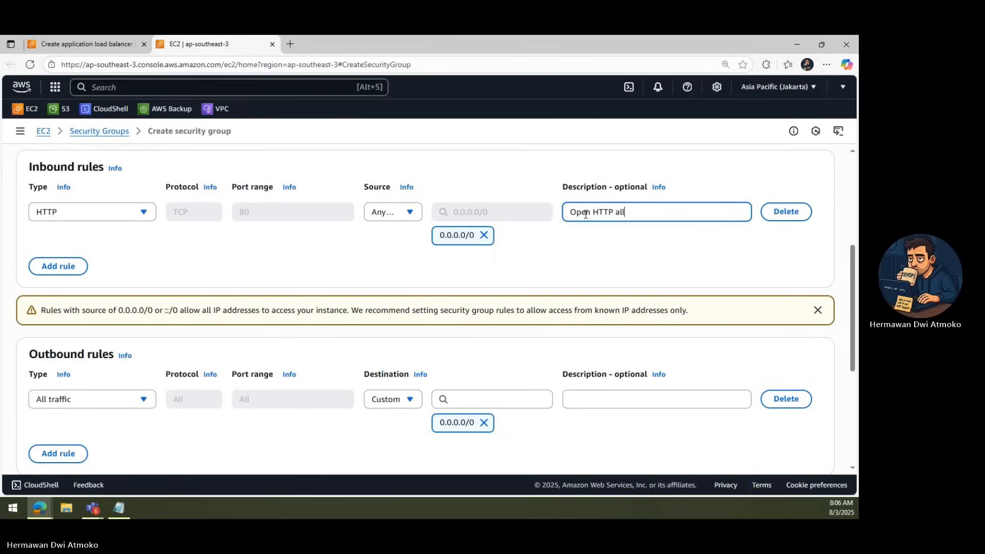
pyautogui.write('traffic')
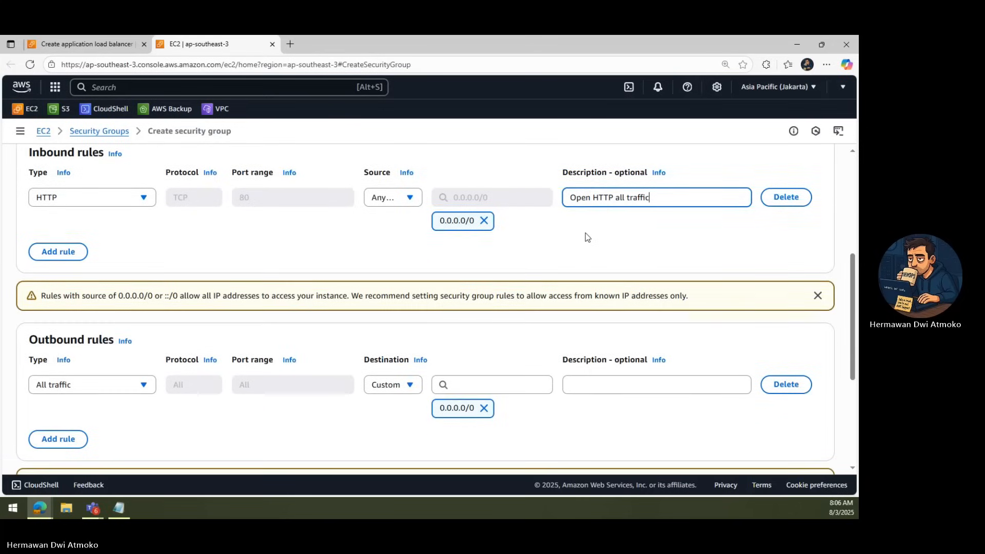
pyautogui.scroll(-3)
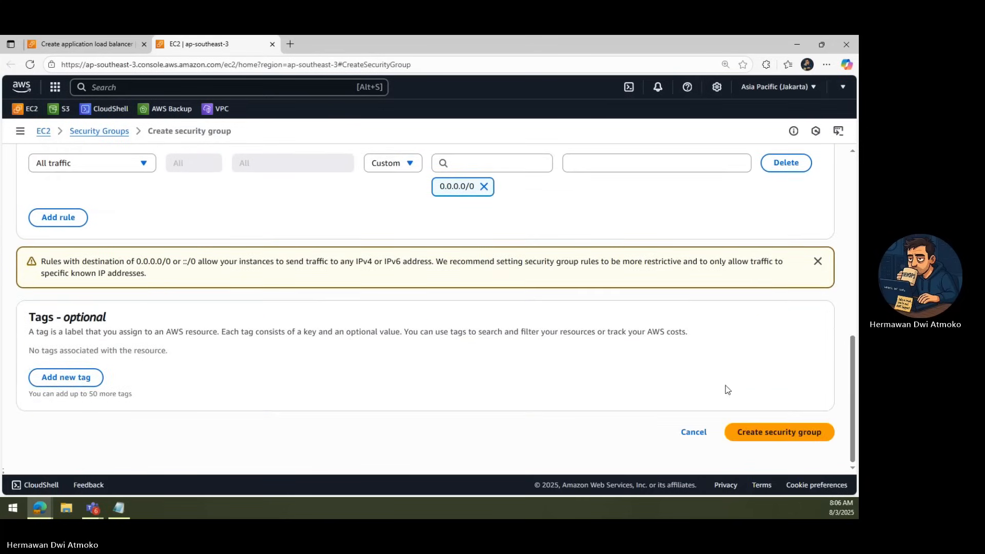
pyautogui.click(779, 432)
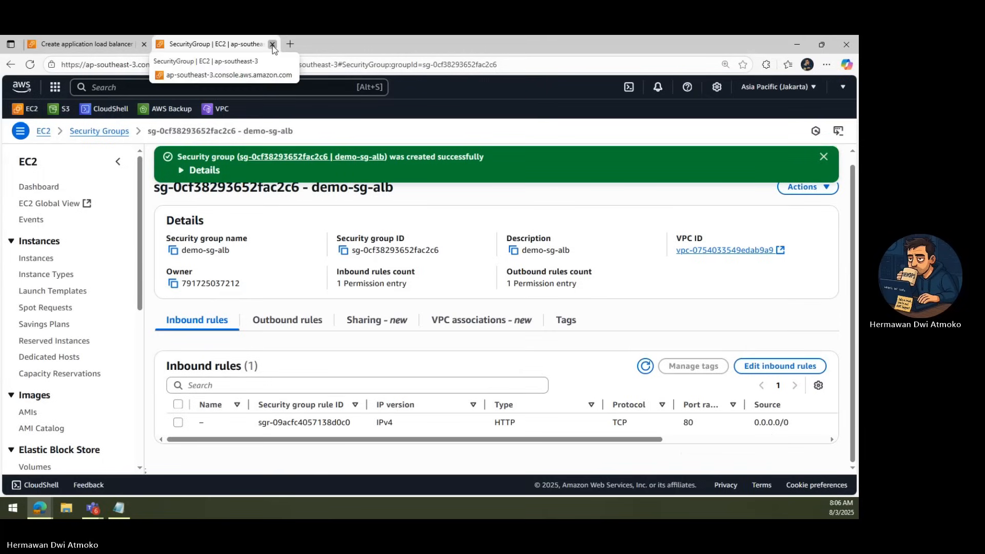
# Attach demo-sg-alb as the load balancer's only security group, removing default.
pyautogui.click(273, 44)
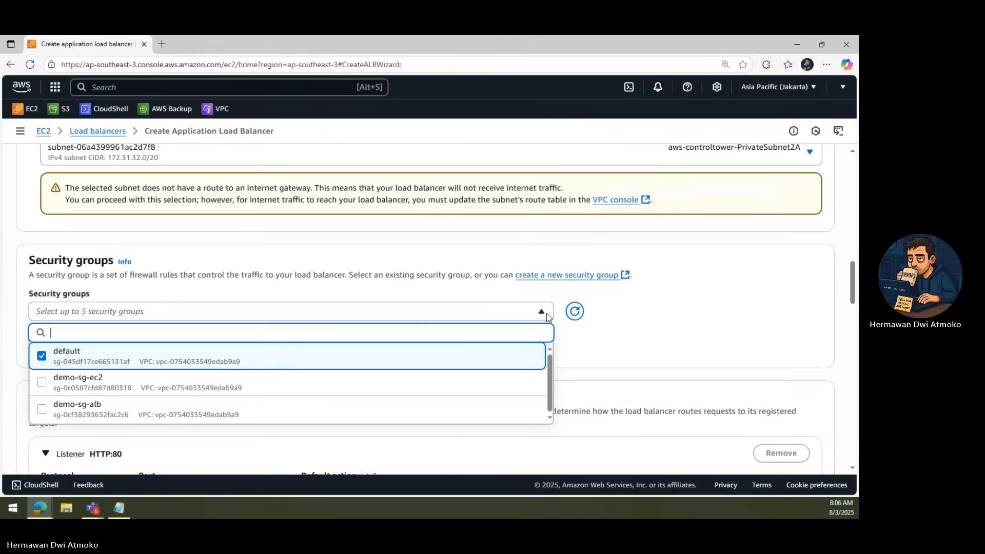
pyautogui.moveTo(106, 407)
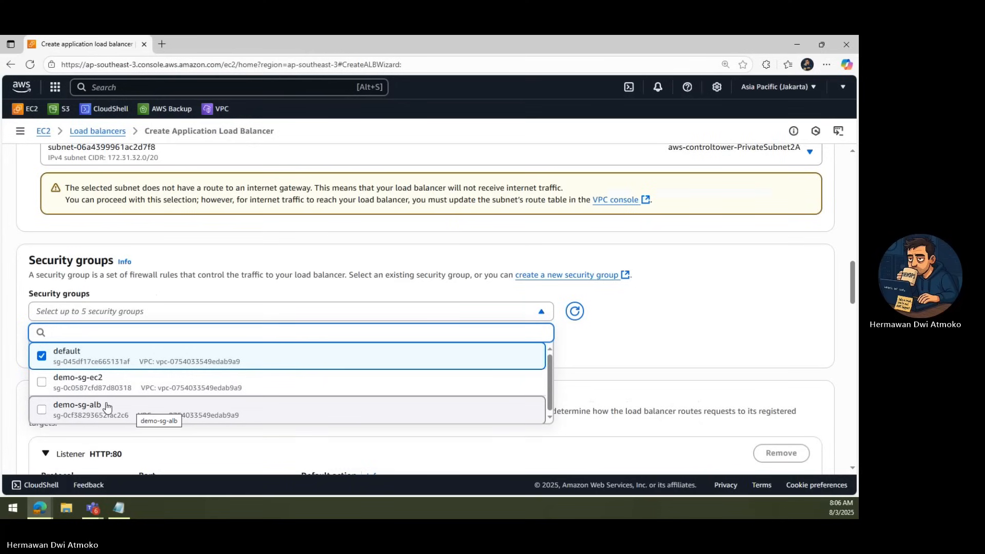
pyautogui.click(41, 410)
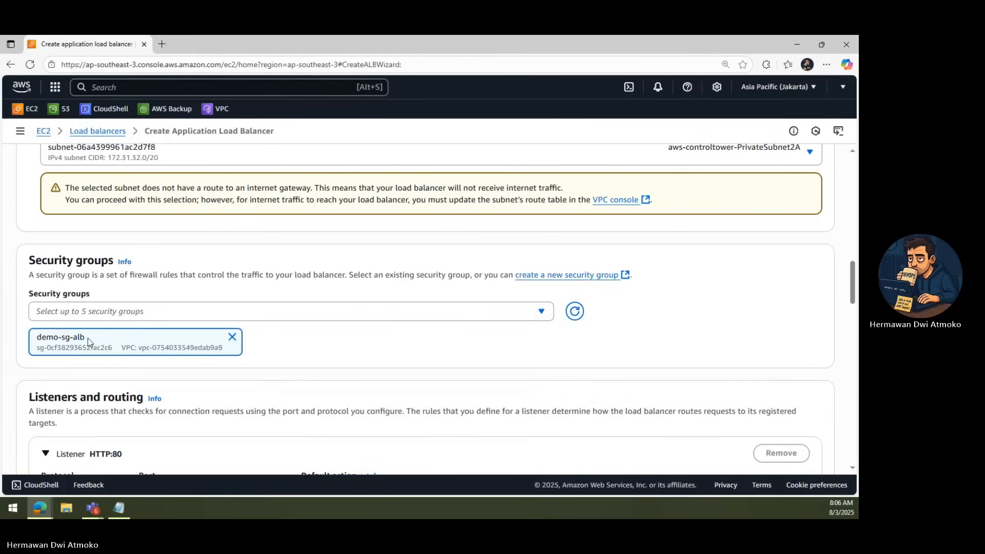
pyautogui.scroll(-3)
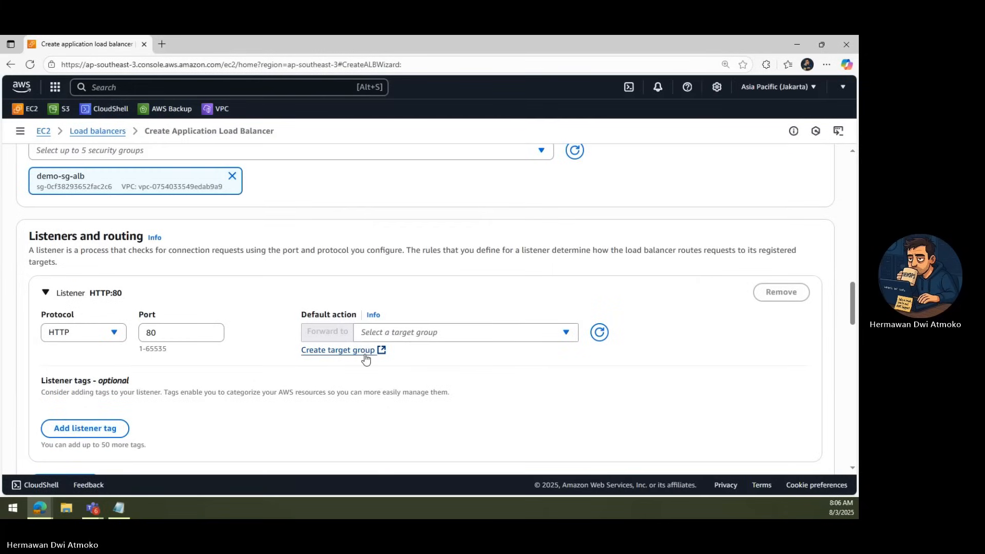
# Start a target group named demo-tg-alb on HTTP port 80 and proceed to register targets.
pyautogui.click(337, 350)
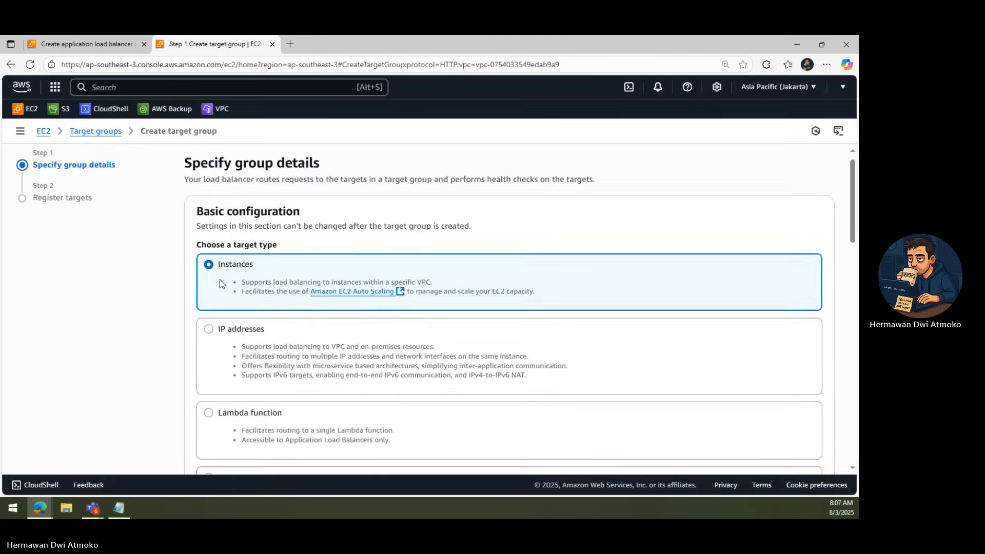
pyautogui.scroll(-3)
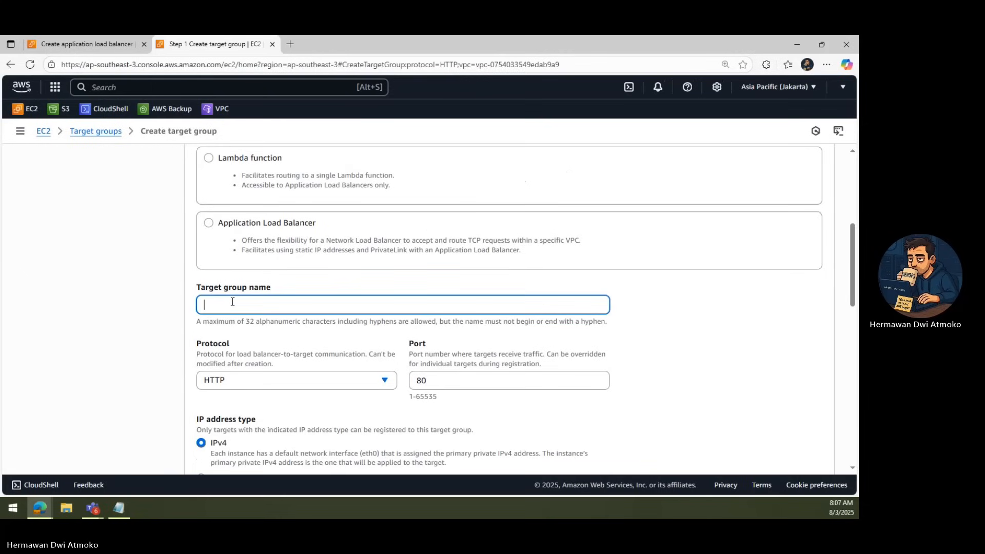
pyautogui.write('demo-t')
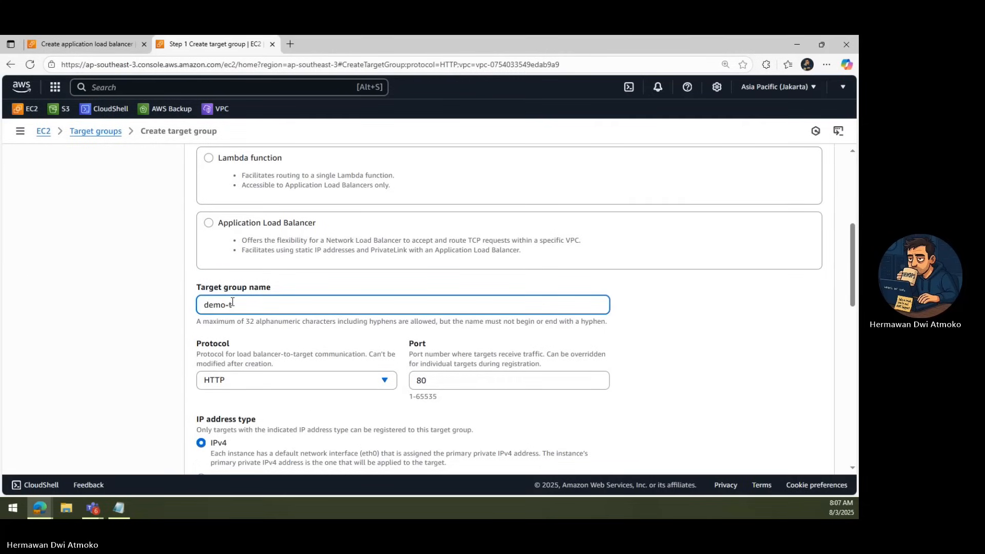
pyautogui.write('g-alb')
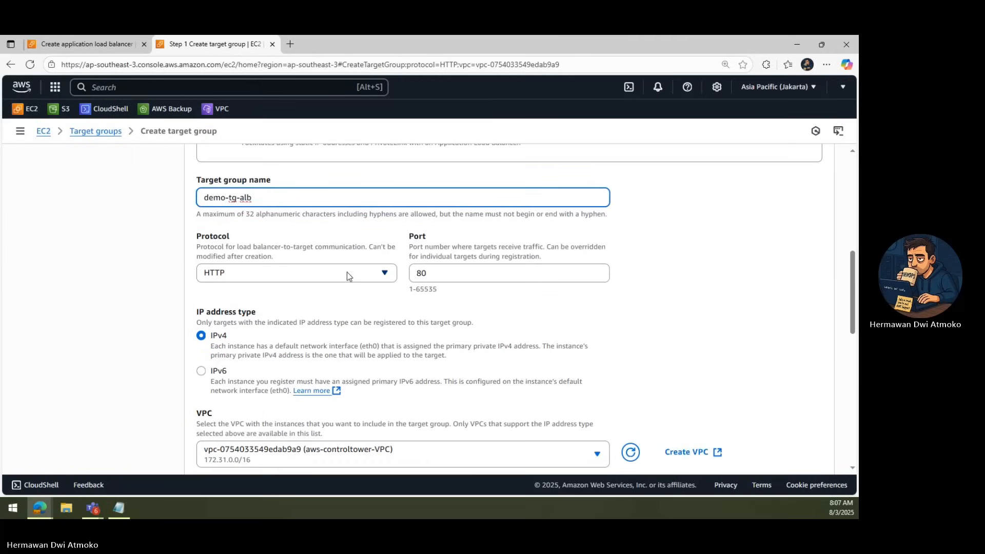
pyautogui.click(296, 273)
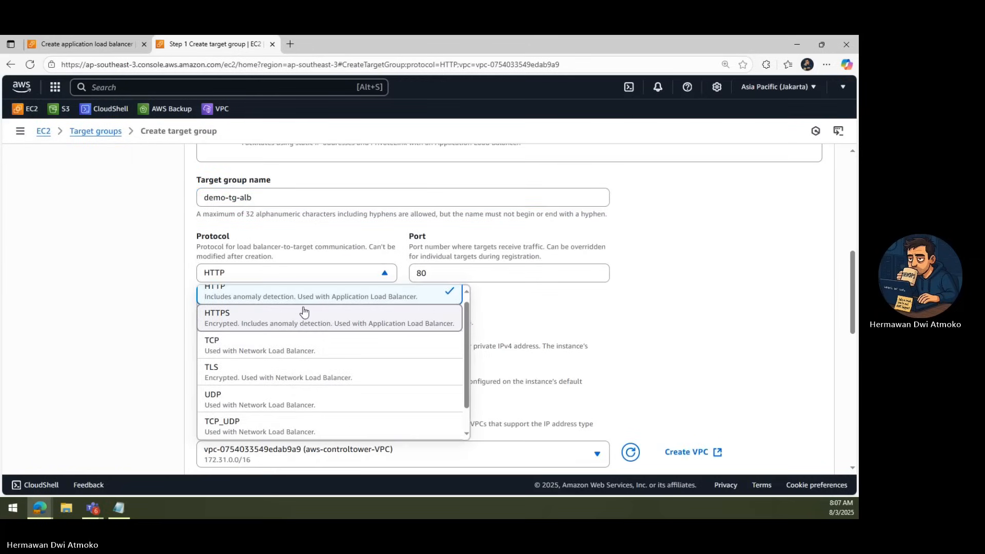
pyautogui.click(215, 290)
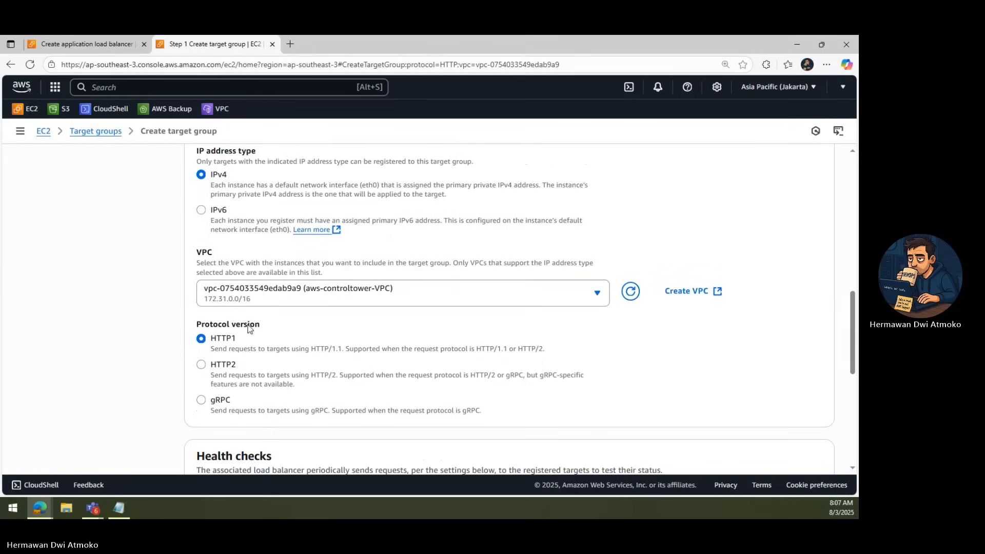
pyautogui.scroll(-3)
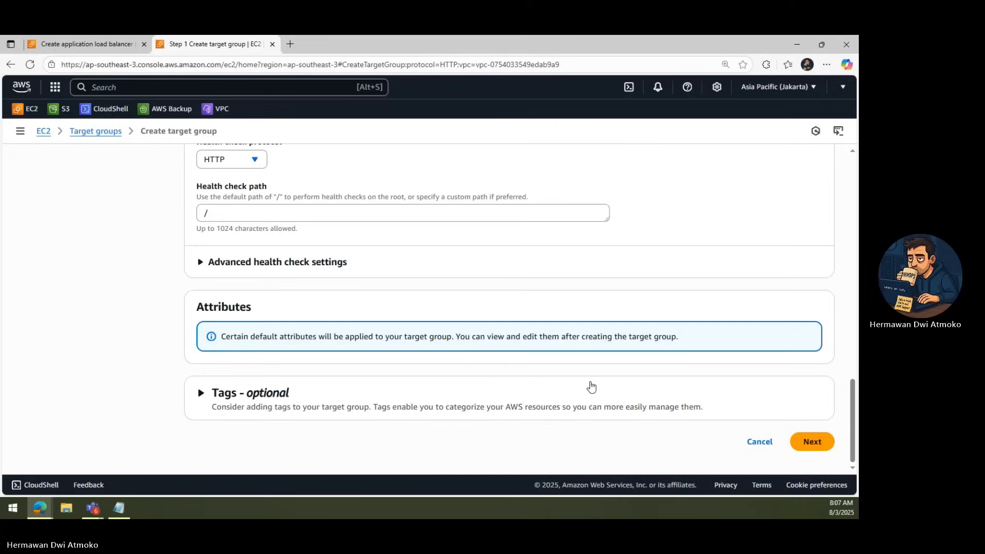
pyautogui.click(811, 441)
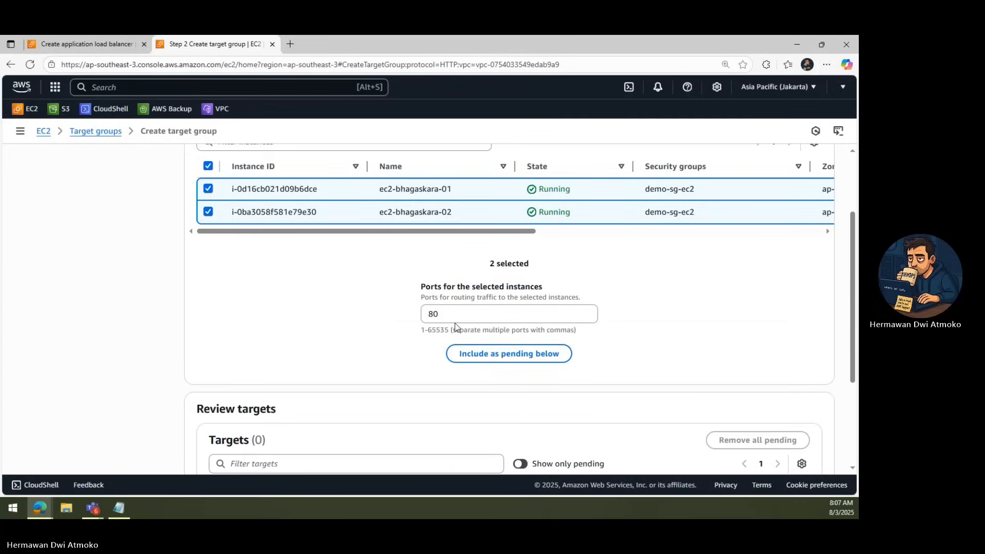
# Register both running instances as pending targets and create the target group.
pyautogui.click(507, 353)
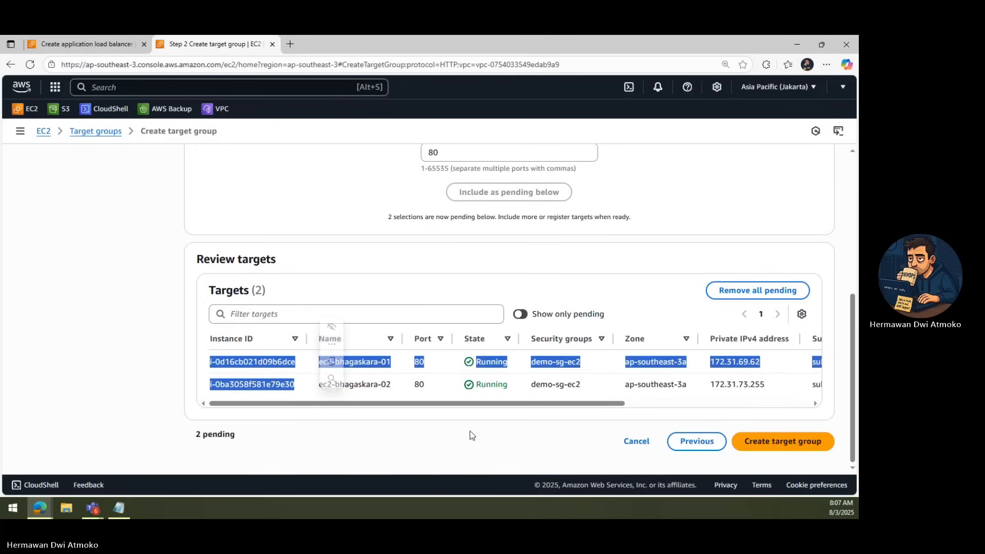
pyautogui.click(782, 442)
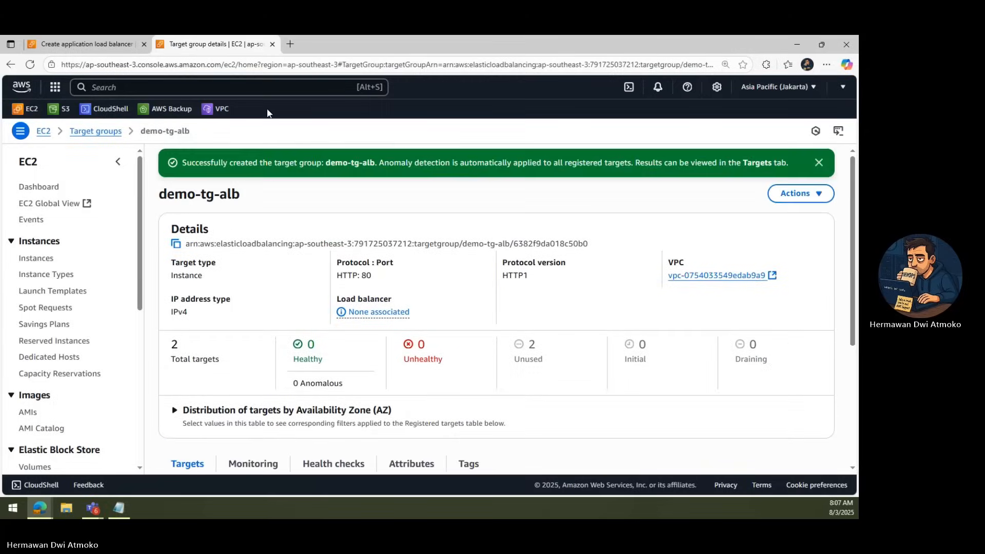
# Forward HTTP:80 to demo-tg-alb as the default action and review the summary.
pyautogui.click(85, 43)
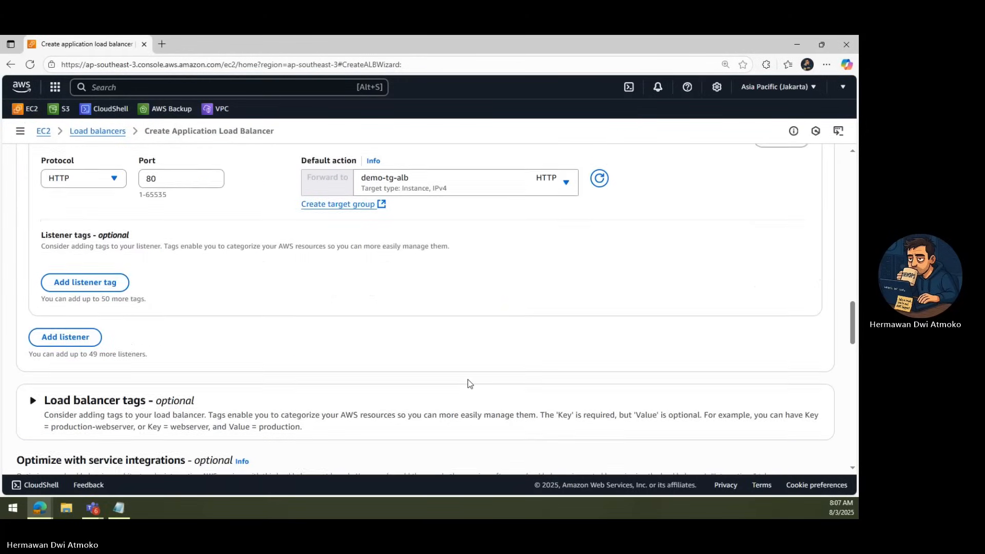
pyautogui.scroll(-3)
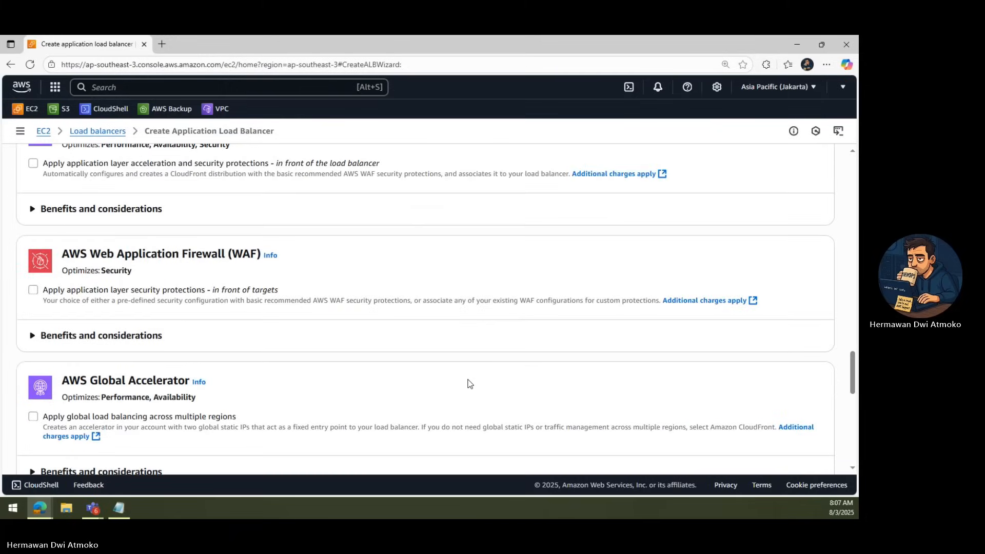
pyautogui.scroll(-3)
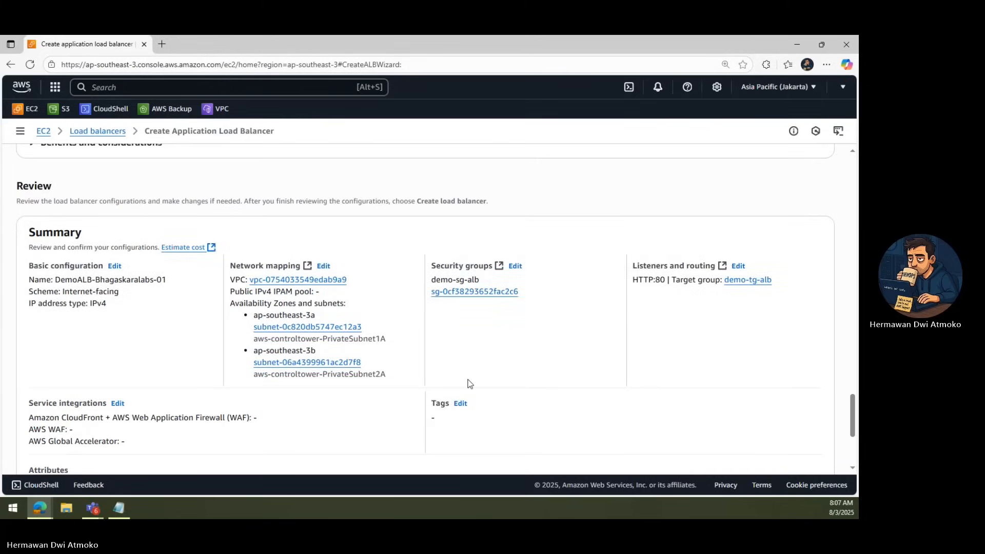
pyautogui.scroll(-3)
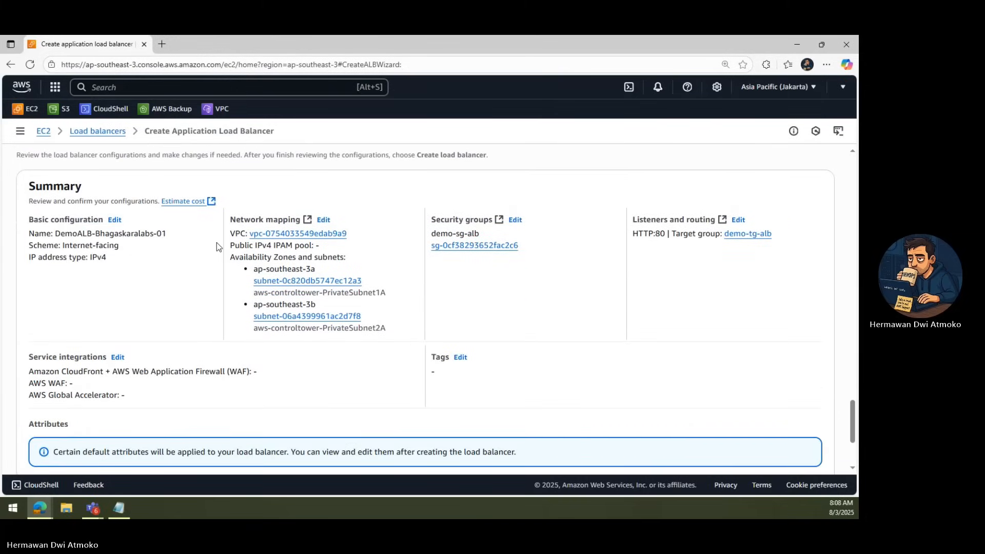
pyautogui.moveTo(229, 220); pyautogui.dragTo(386, 328)
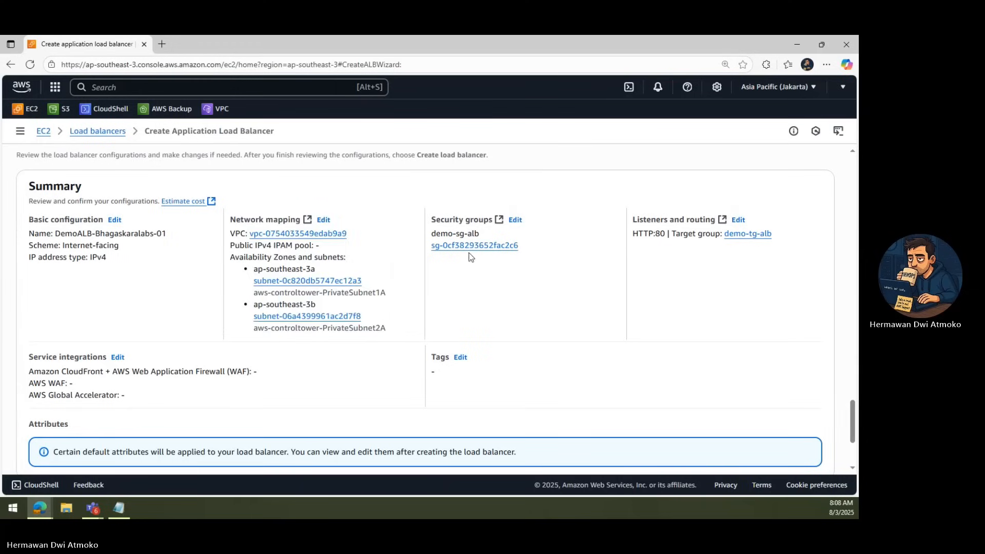
pyautogui.moveTo(555, 301)
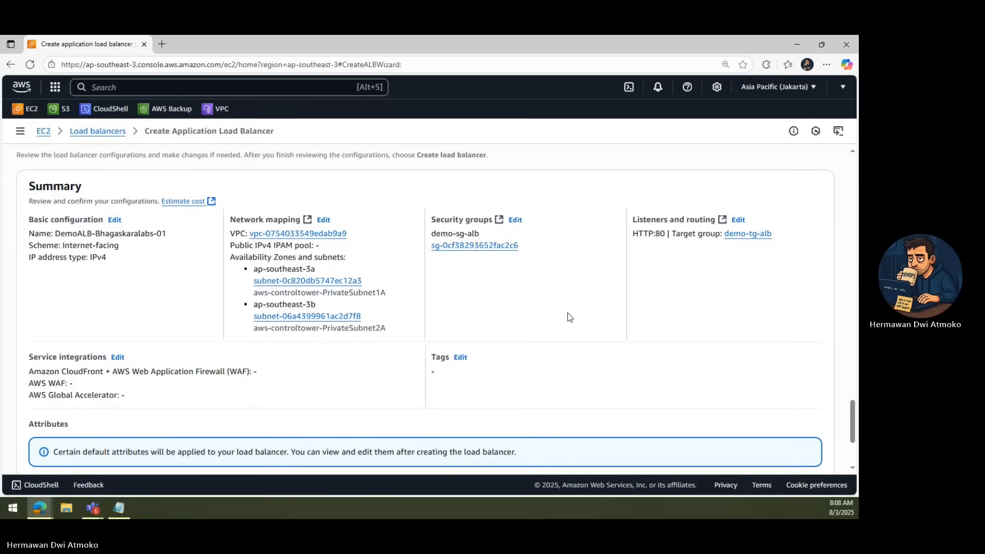
# Create load balancer DemoALB-Bhagaskaralabs-01 and view it in the list.
pyautogui.click(780, 438)
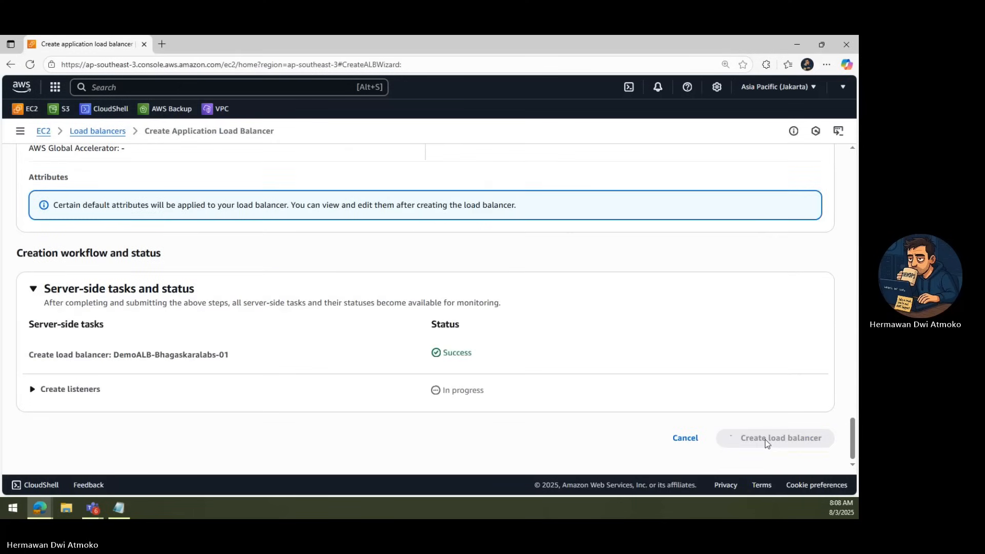
pyautogui.click(780, 439)
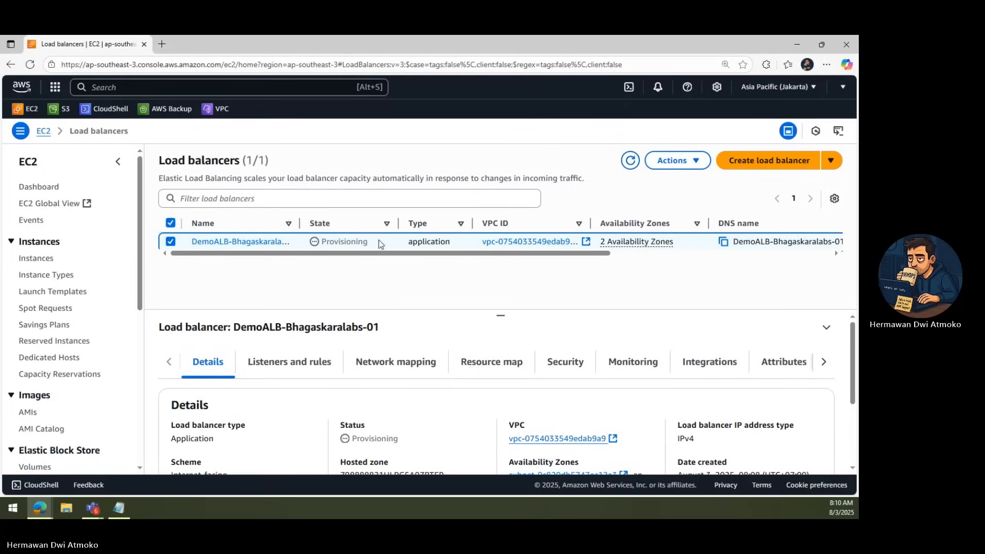
pyautogui.moveTo(629, 160)
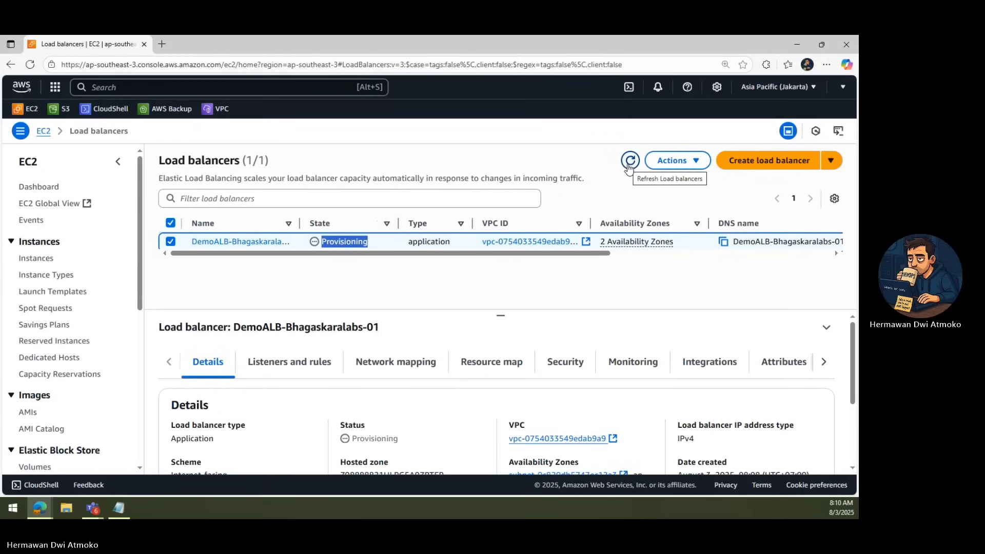
# Refresh until the load balancer is Active, copy its DNS name and start a new browser tab.
pyautogui.click(629, 160)
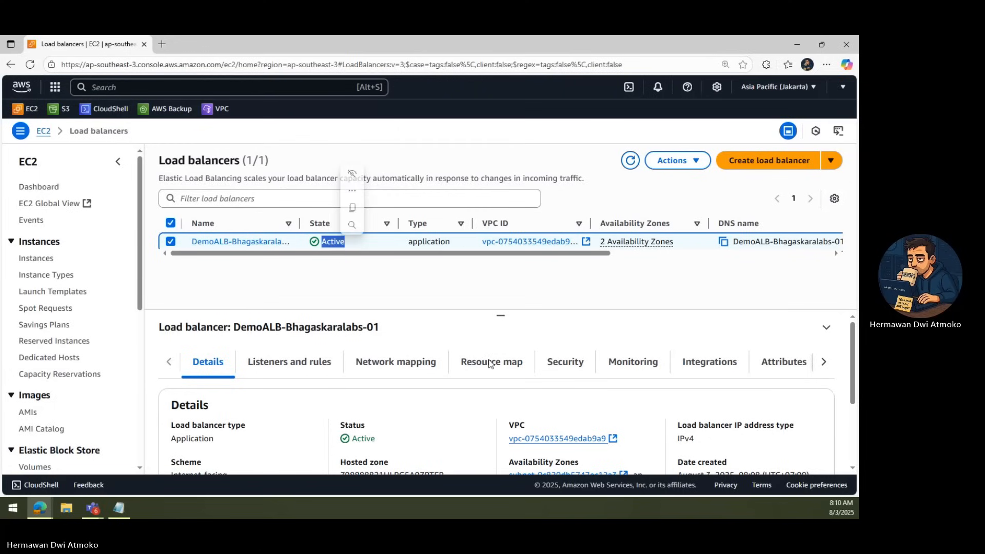
pyautogui.scroll(-3)
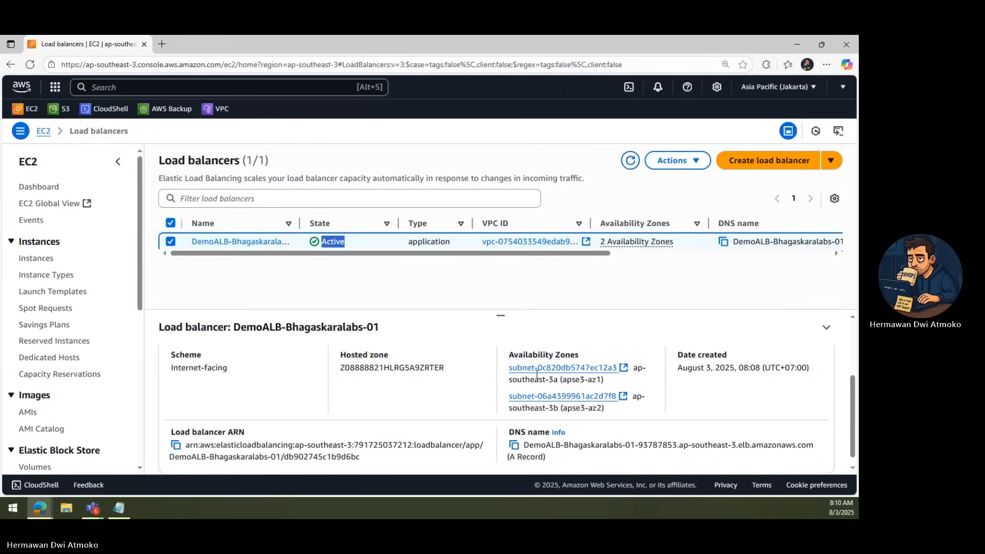
pyautogui.click(514, 435)
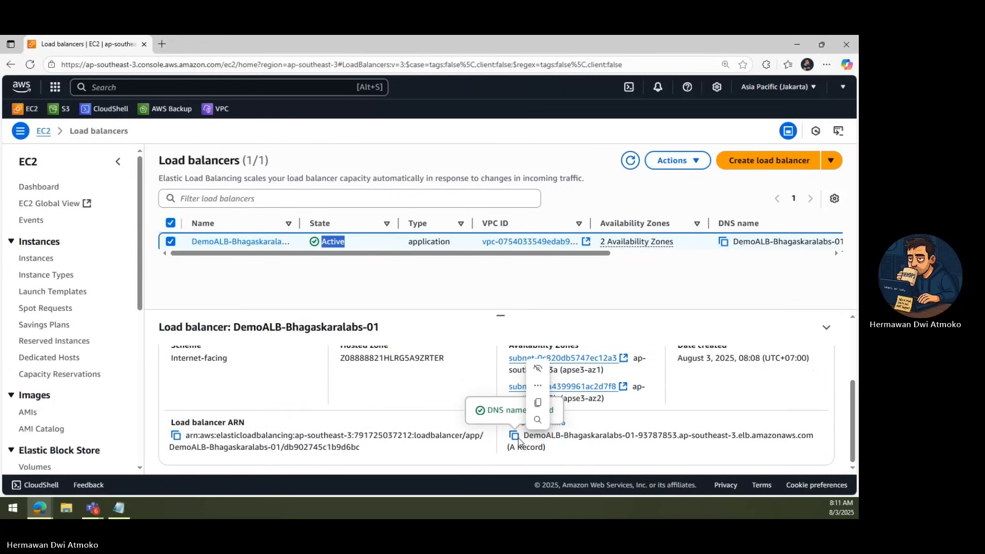
pyautogui.click(162, 44)
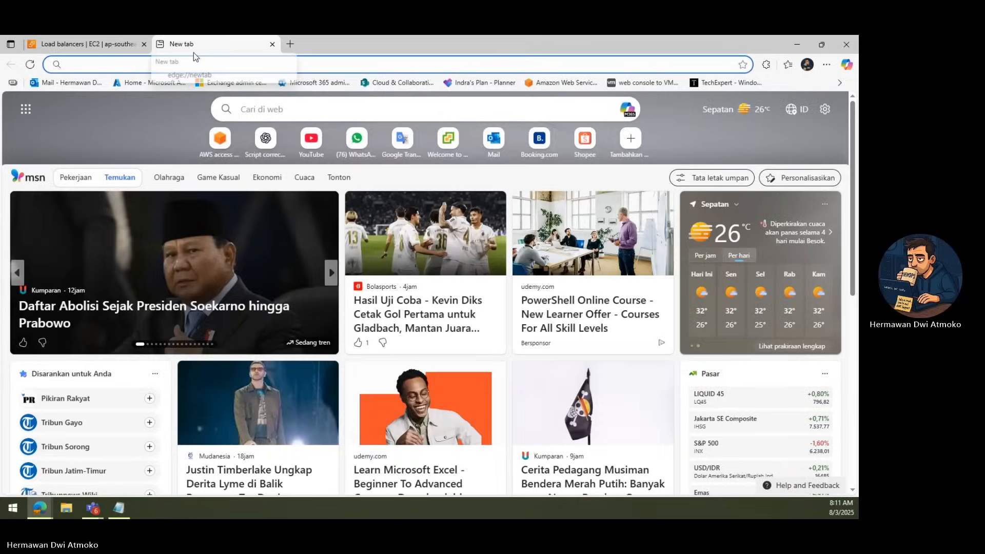
# Browse to demoalb-bhagaskaralabs-01-93787853.ap-southeast-3.elb.amazonaws.com and reload to see hello pages alternate between hosts.
pyautogui.write('demoalb-bhagaskaralabs-01-93787853.ap-southeast-3.elb.amazonaws.com')
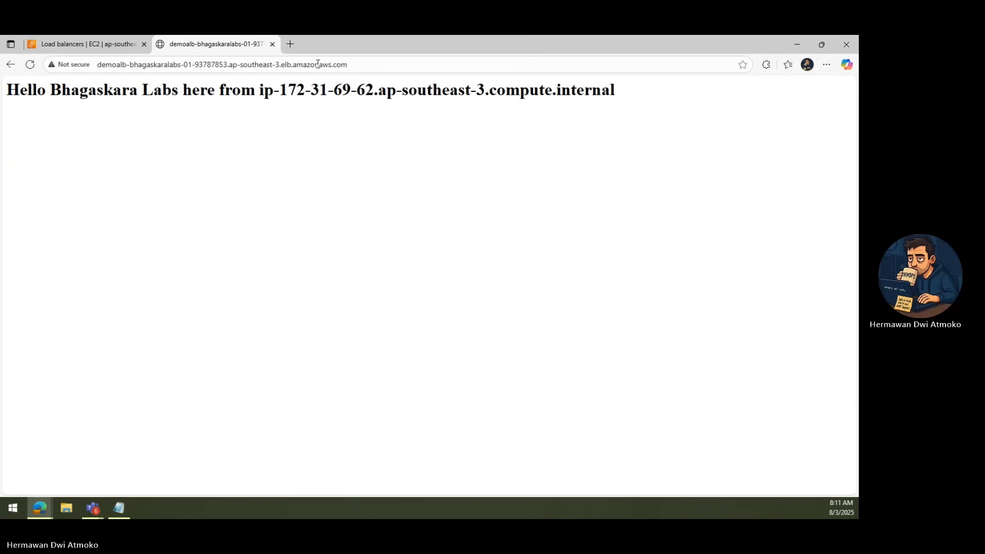
pyautogui.click(30, 64)
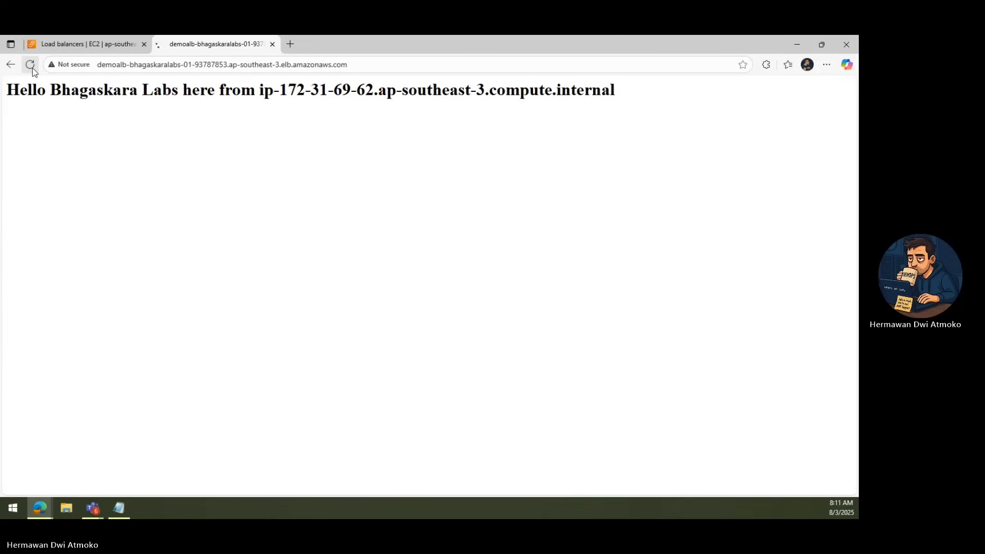
pyautogui.click(30, 63)
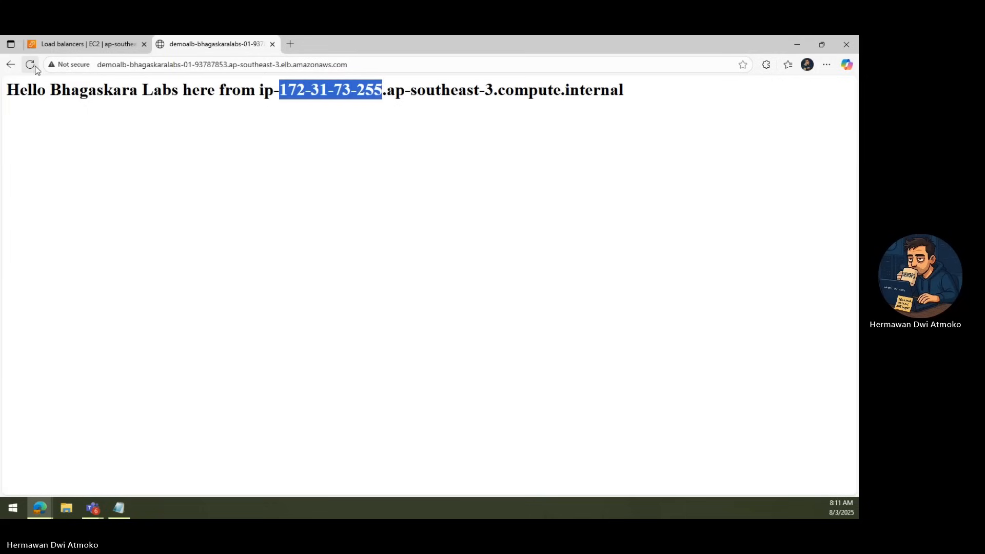
pyautogui.click(30, 64)
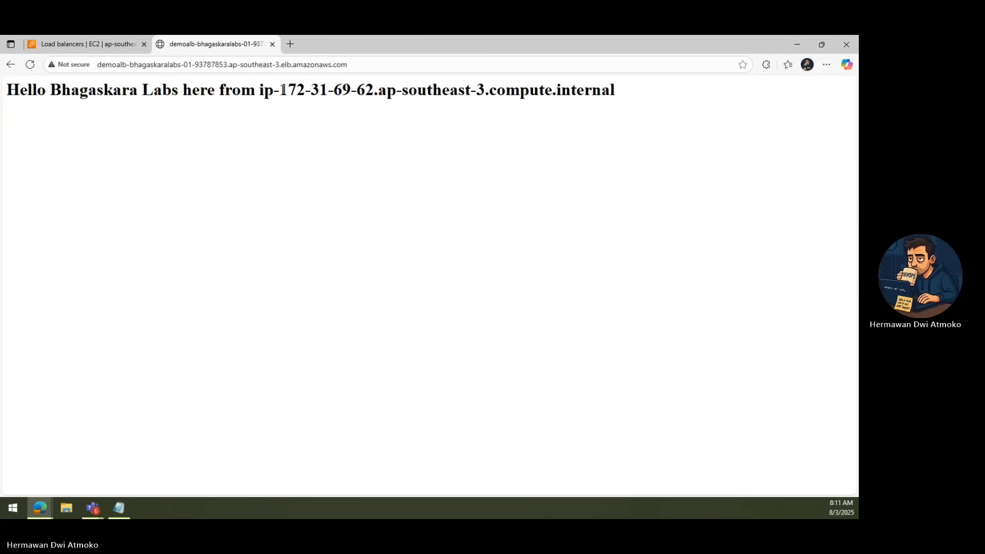
pyautogui.doubleClick(326, 90)
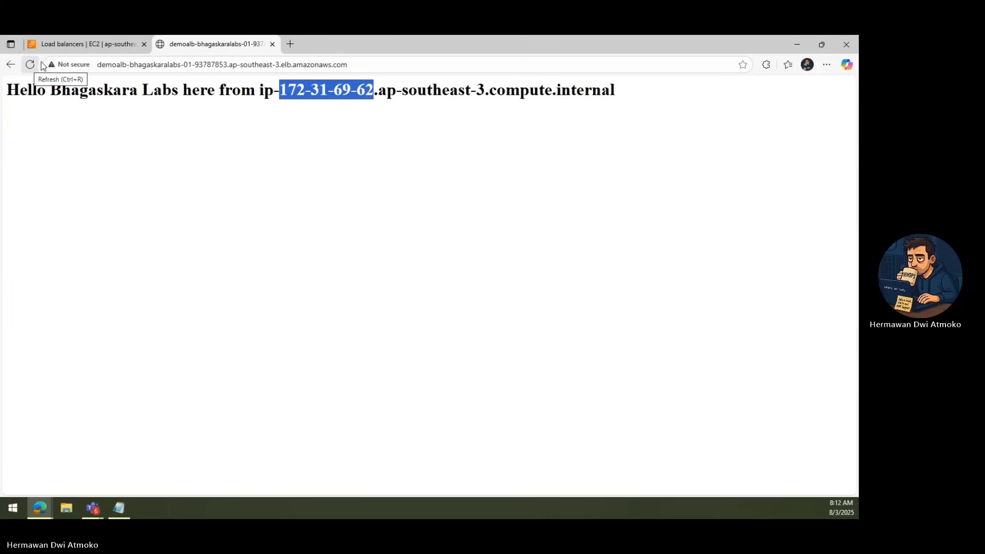
pyautogui.moveTo(88, 44)
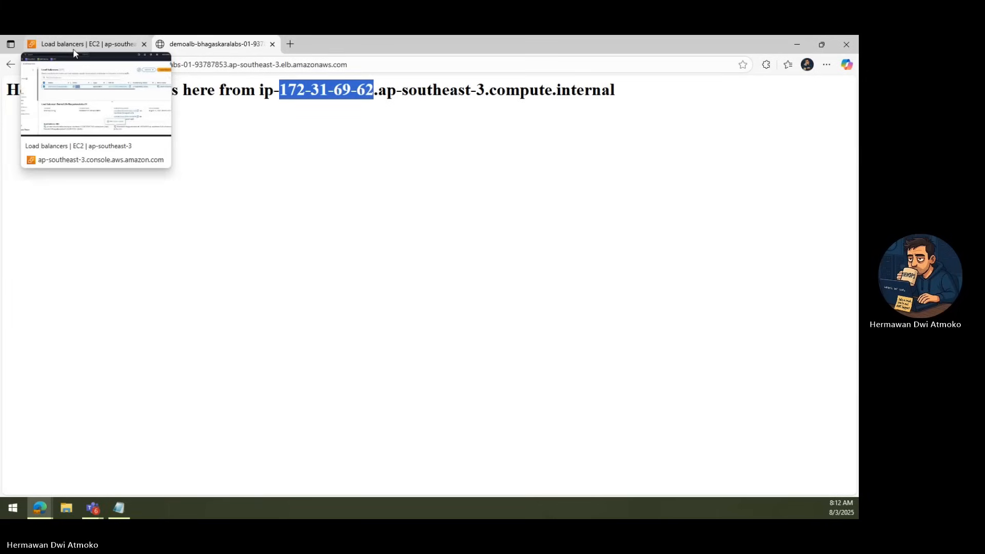
pyautogui.click(88, 44)
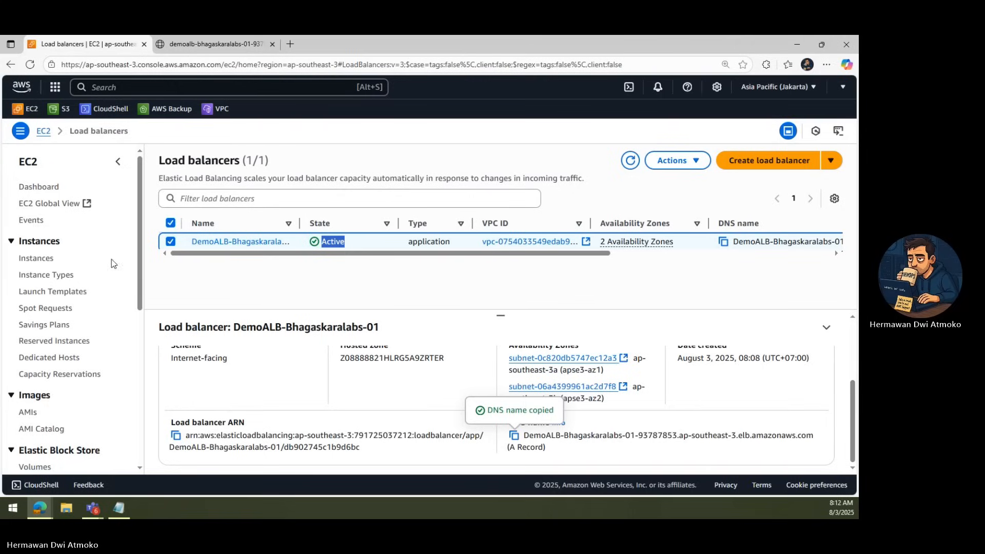
# Check demo-tg-alb targets show both instances Healthy, then view the instances list.
pyautogui.scroll(-3)
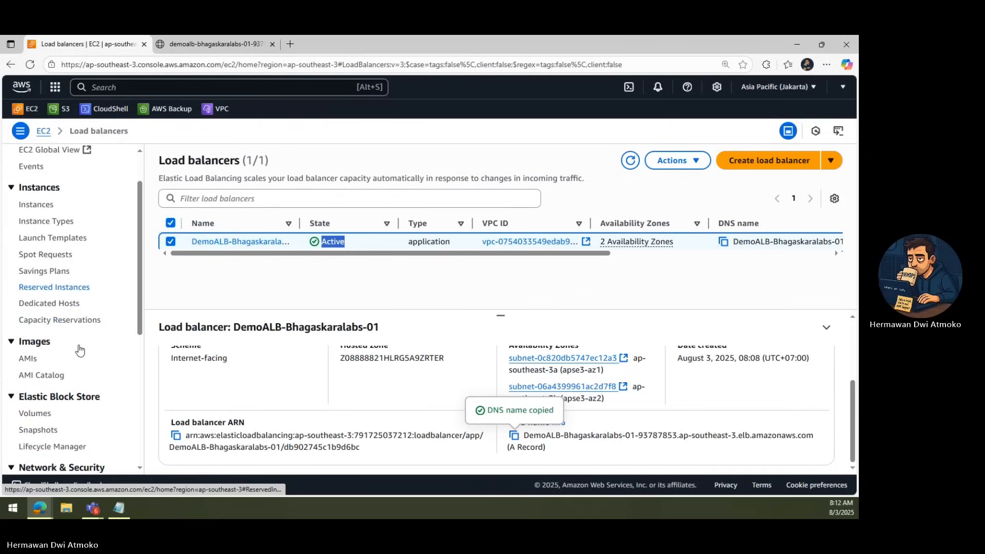
pyautogui.click(45, 390)
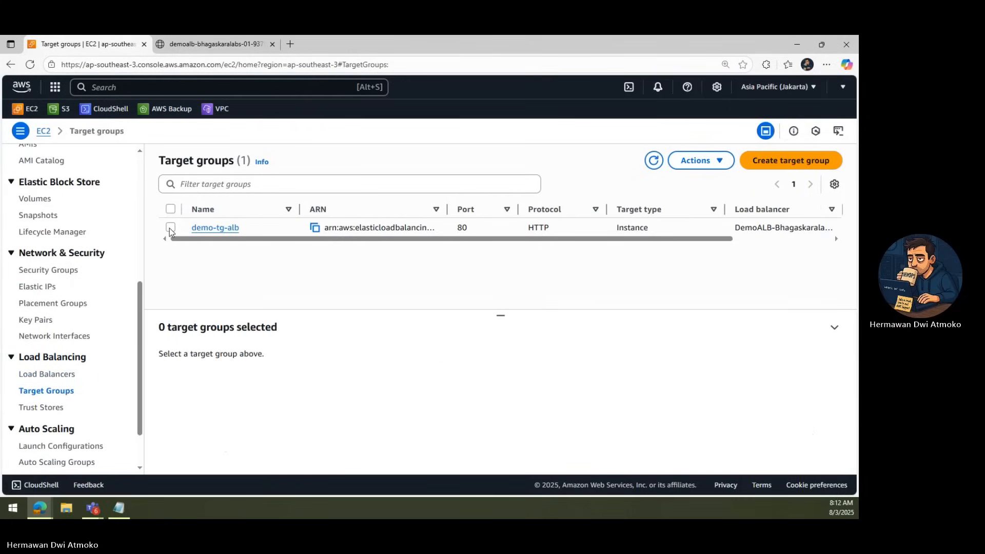
pyautogui.click(170, 226)
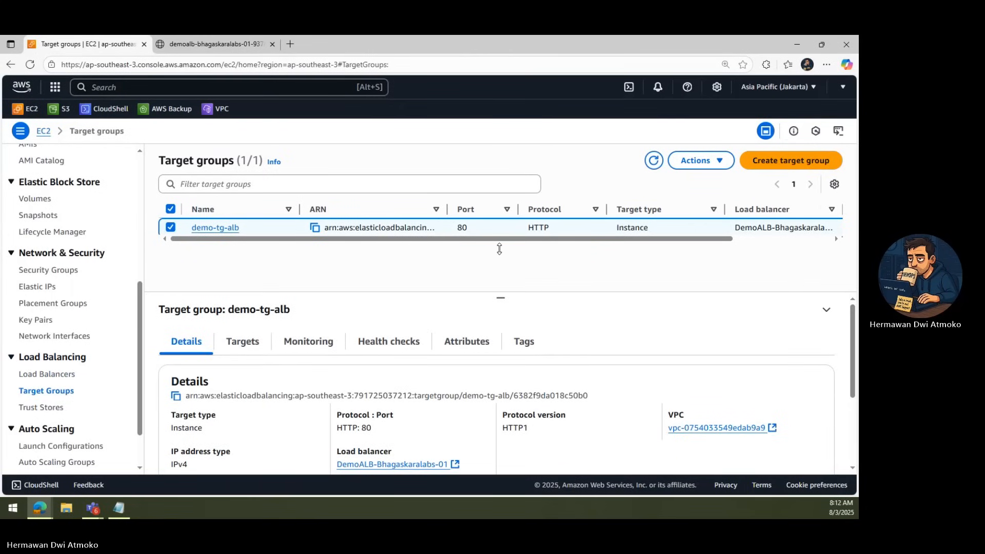
pyautogui.scroll(-3)
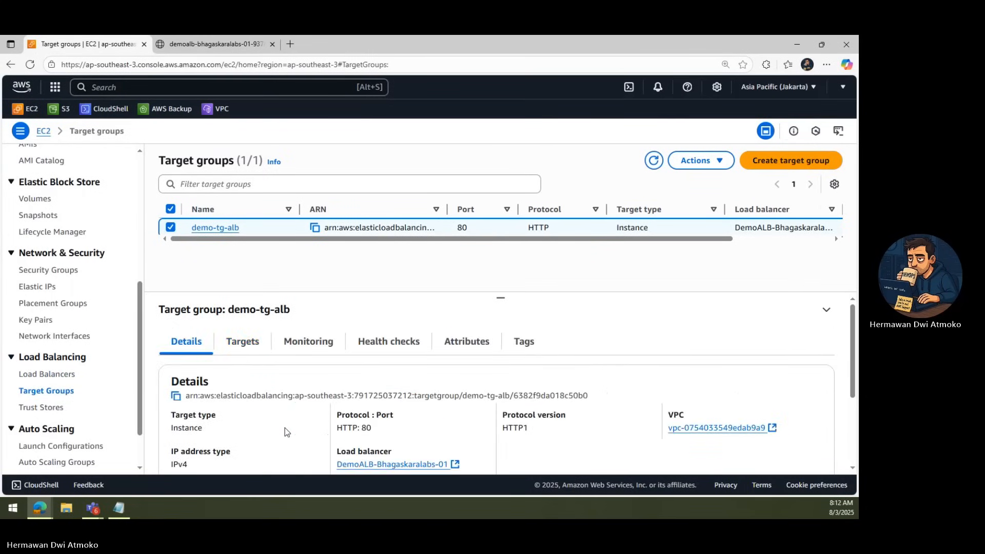
pyautogui.click(242, 340)
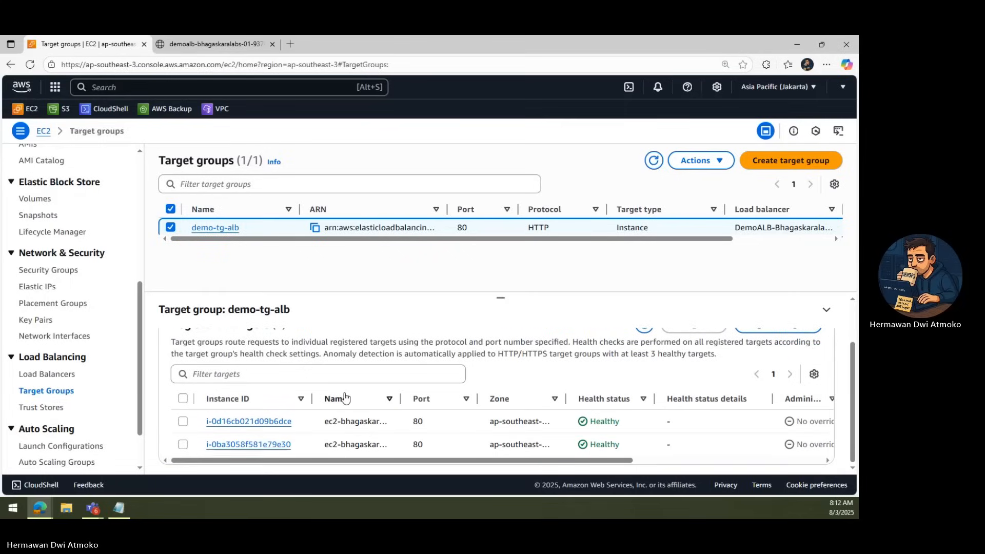
pyautogui.click(36, 259)
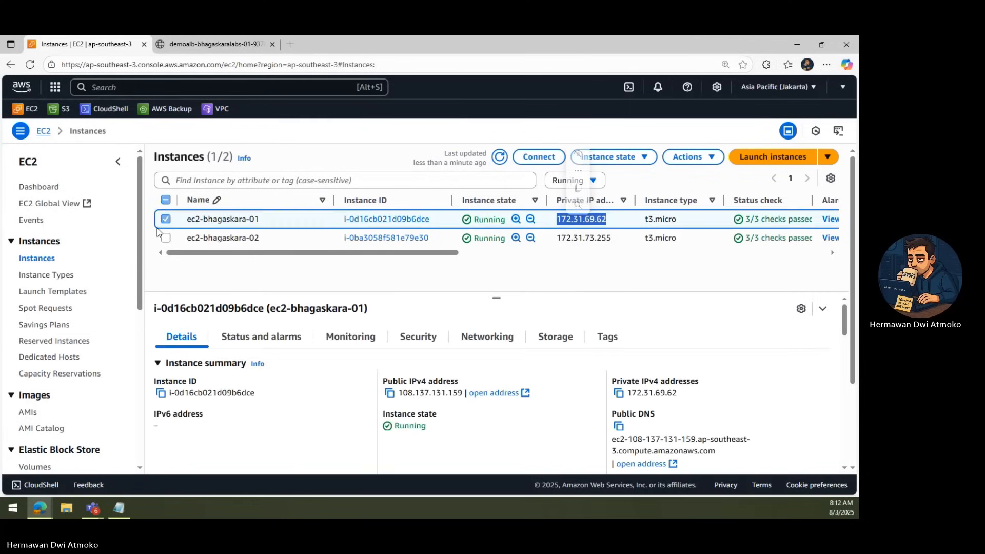
# Stop instance ec2-bhagaskara-01 and refresh until it shows Stopping.
pyautogui.click(613, 156)
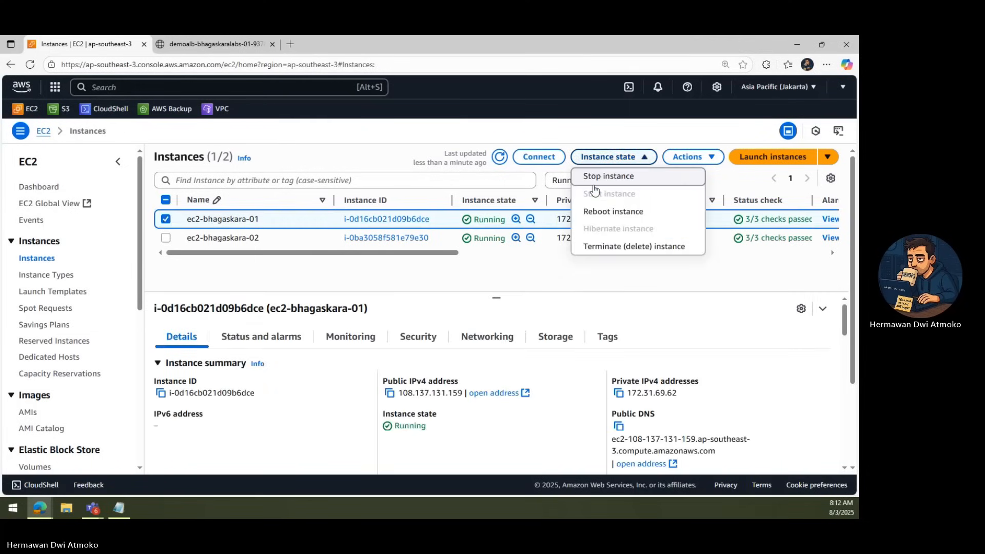
pyautogui.click(607, 176)
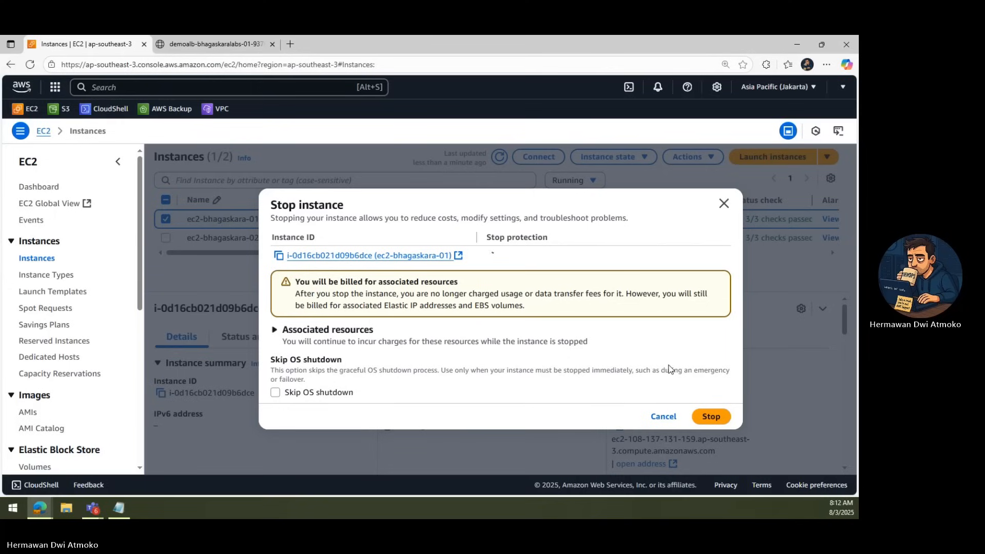
pyautogui.click(663, 416)
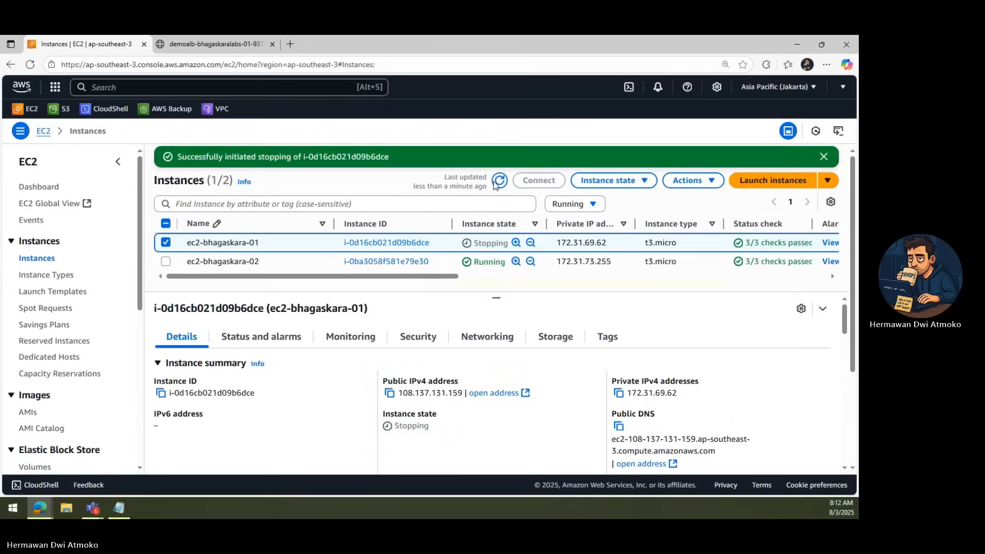
pyautogui.click(498, 181)
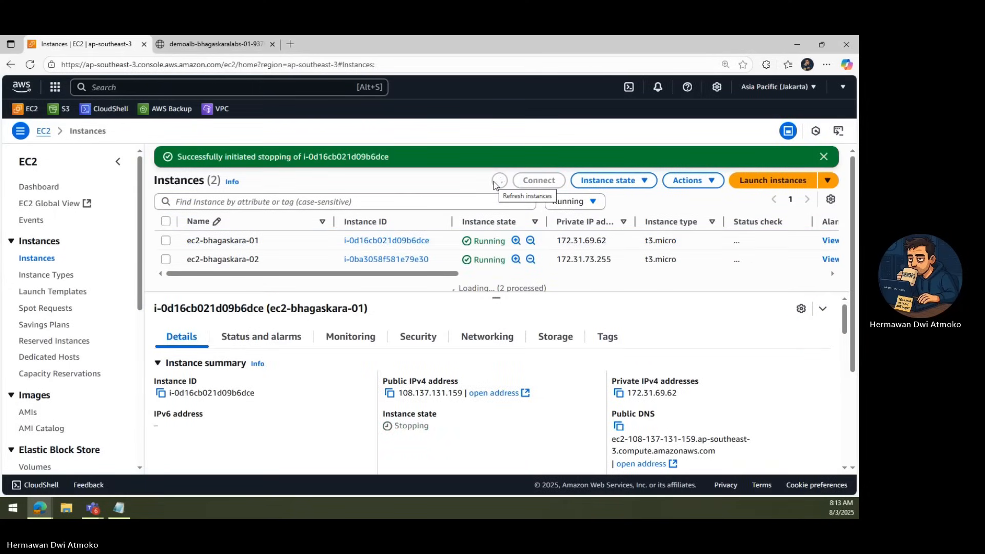
pyautogui.click(499, 180)
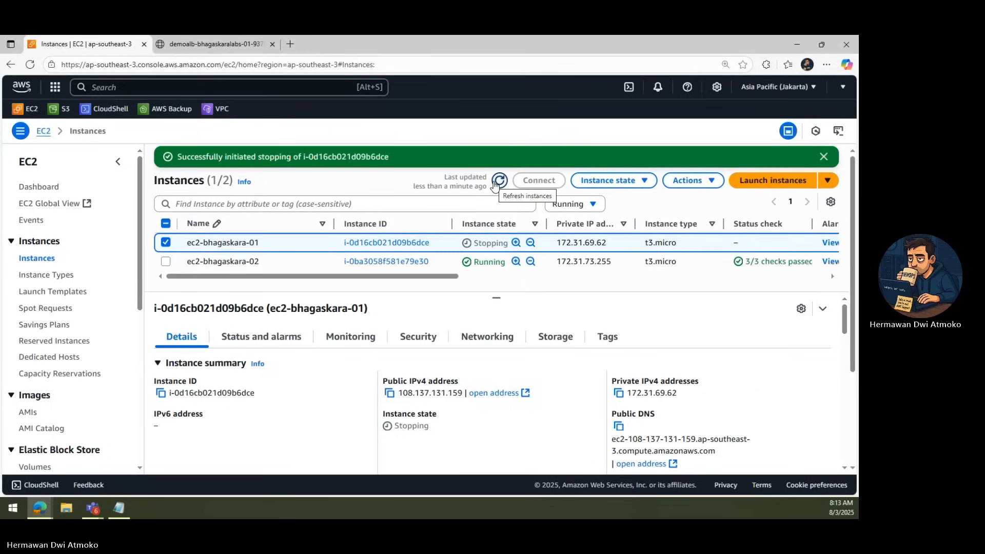
pyautogui.scroll(-3)
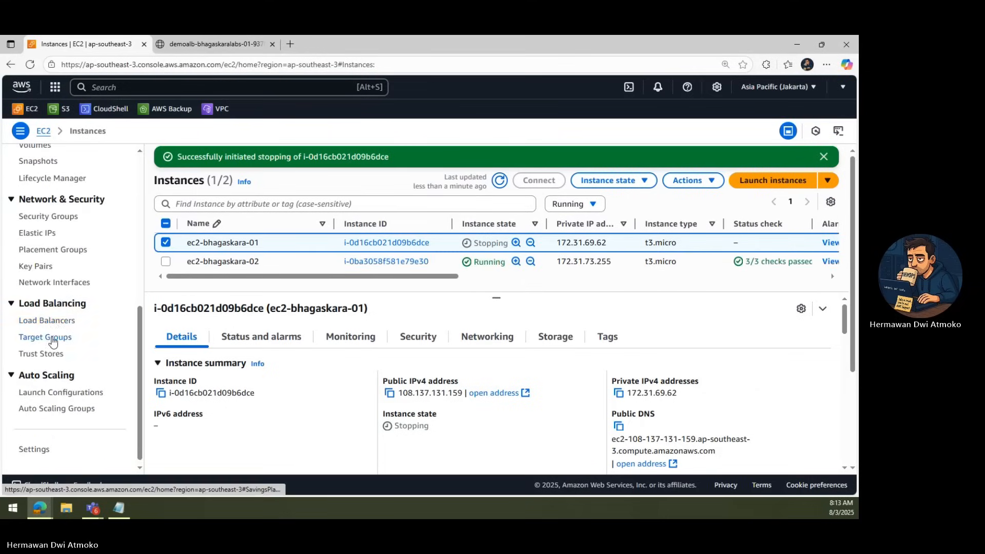
# Check demo-tg-alb targets show ec2-bhagaskara-01 Unused and ec2-bhagaskara-02 Healthy.
pyautogui.click(45, 336)
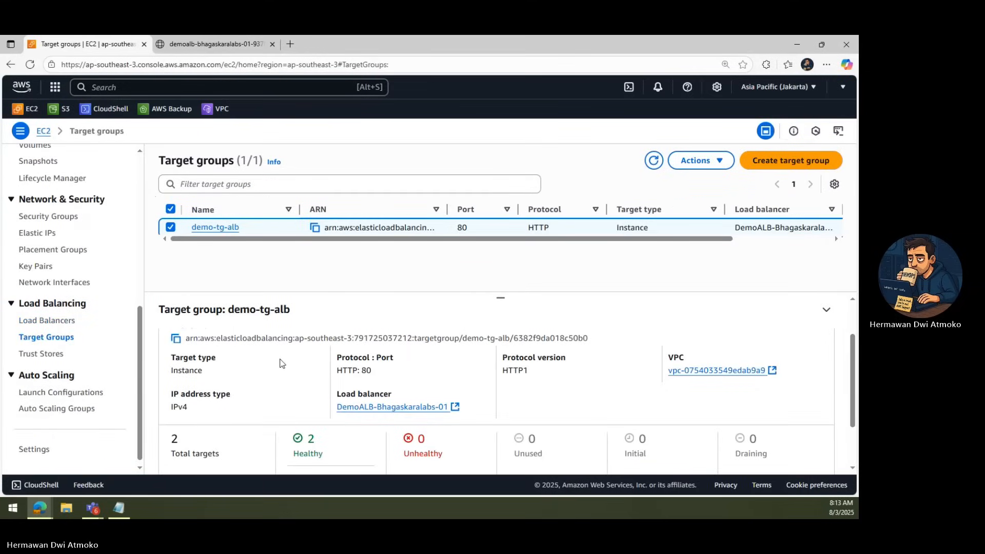
pyautogui.scroll(-3)
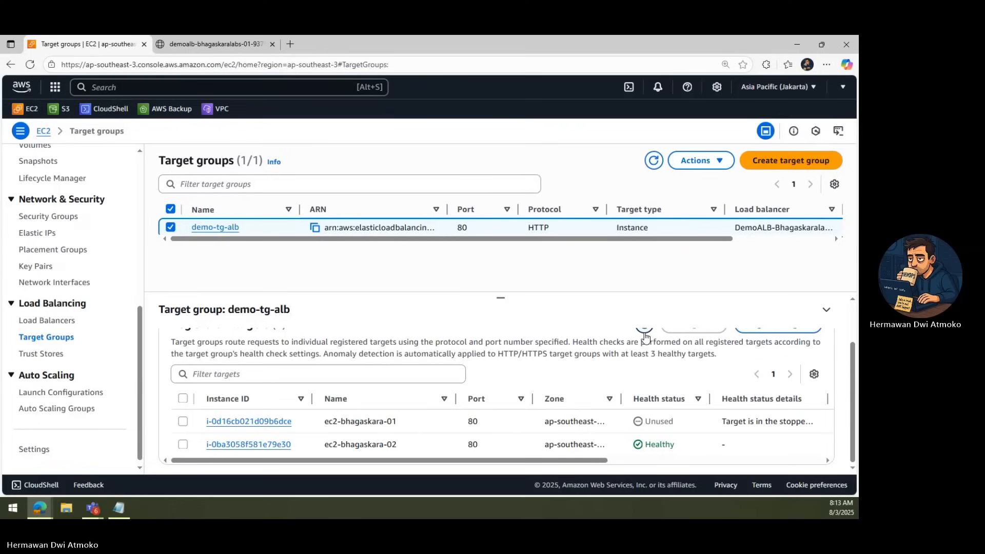
pyautogui.moveTo(655, 414)
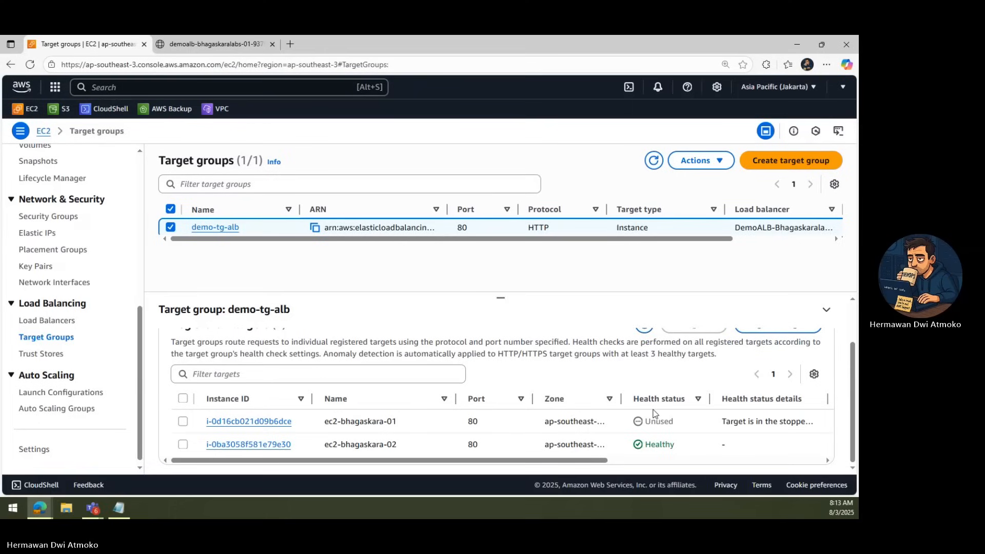
pyautogui.doubleClick(659, 420)
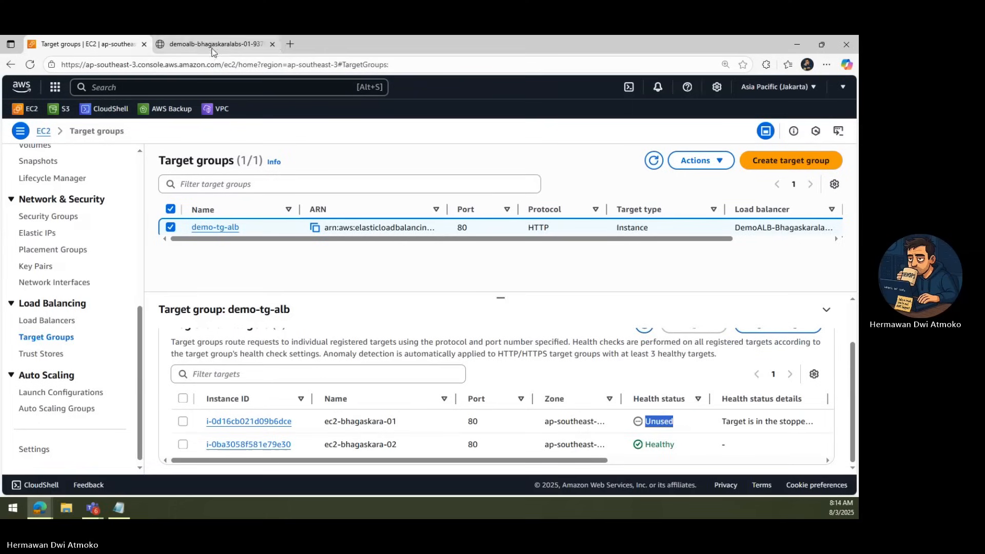
pyautogui.click(213, 44)
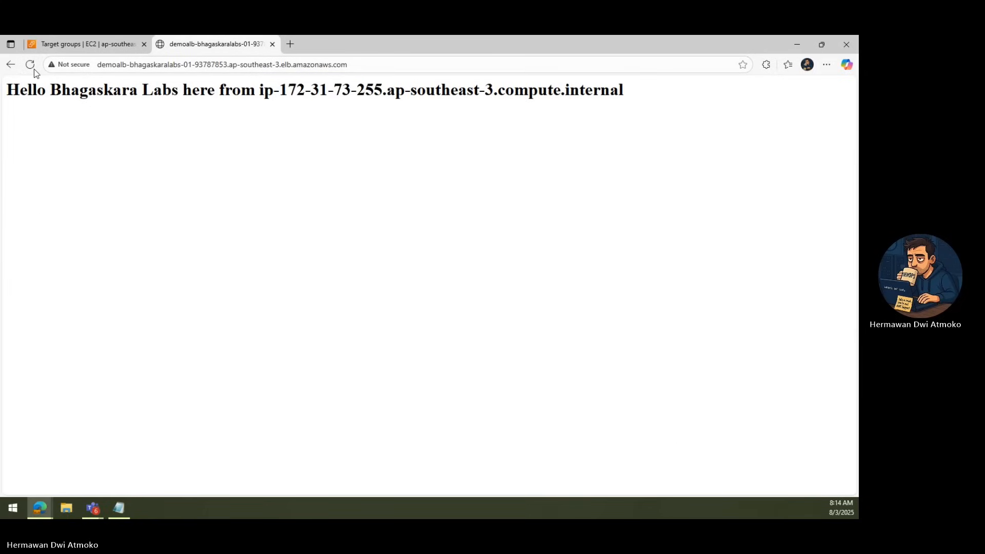
pyautogui.click(29, 64)
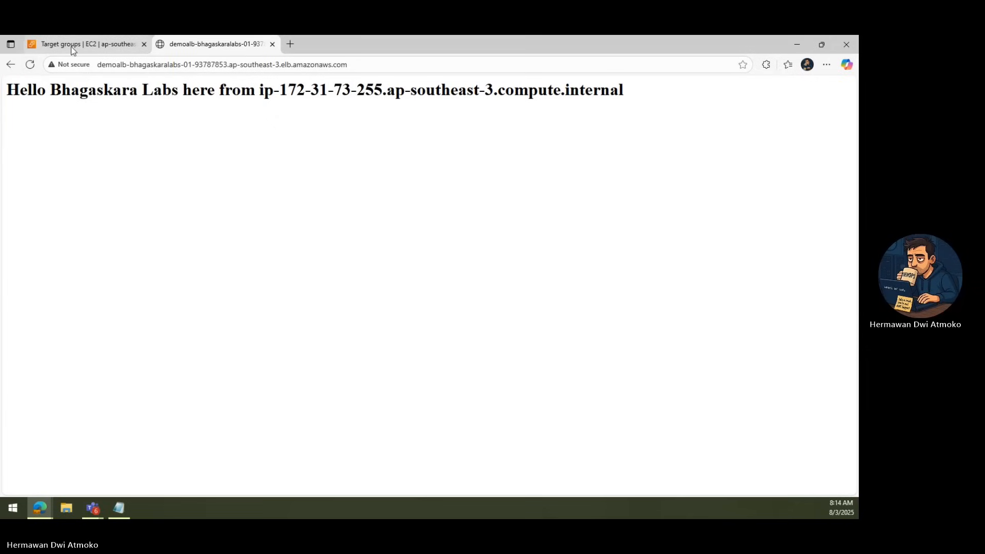
pyautogui.moveTo(85, 44)
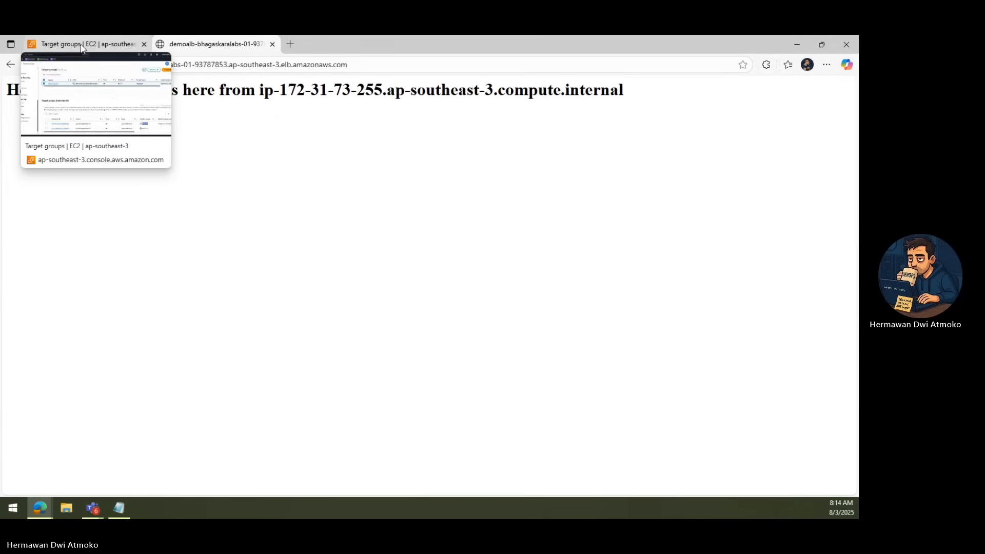
pyautogui.click(85, 45)
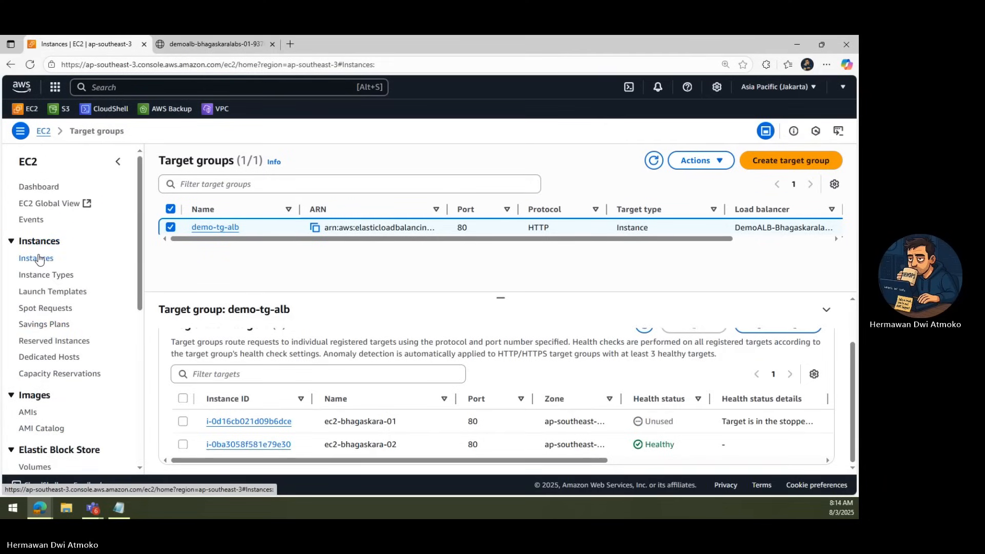
# Start instance ec2-bhagaskara-01 again and refresh the instances list.
pyautogui.click(36, 259)
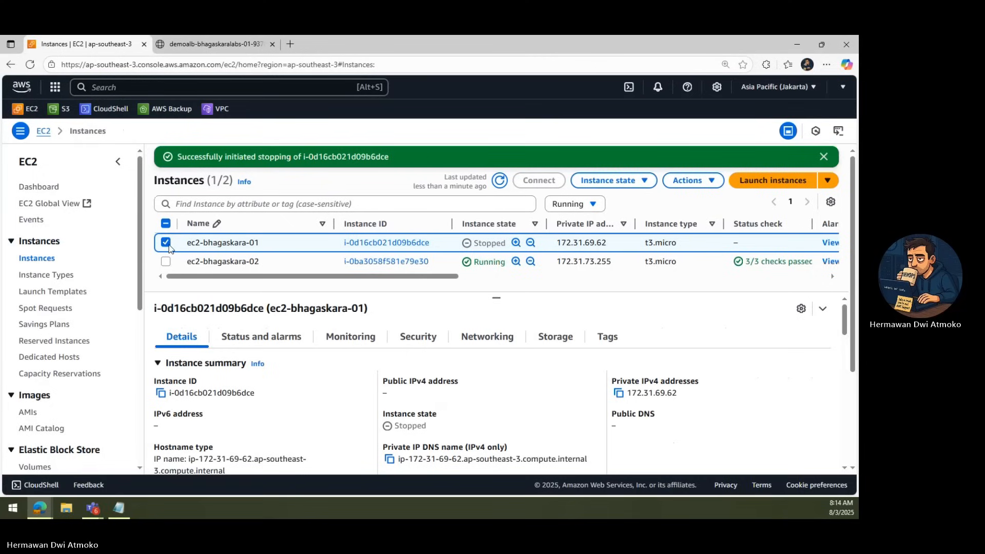
pyautogui.click(613, 180)
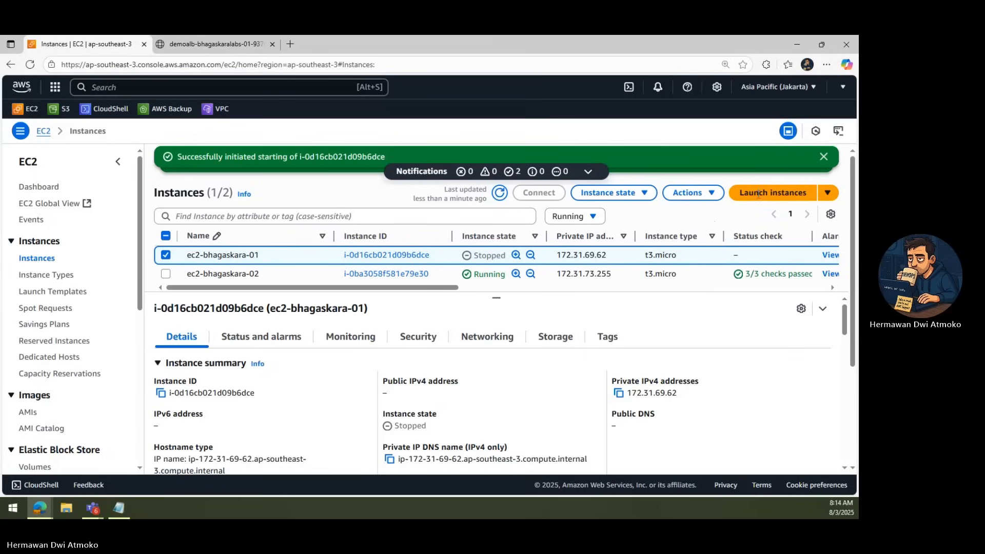
pyautogui.click(611, 181)
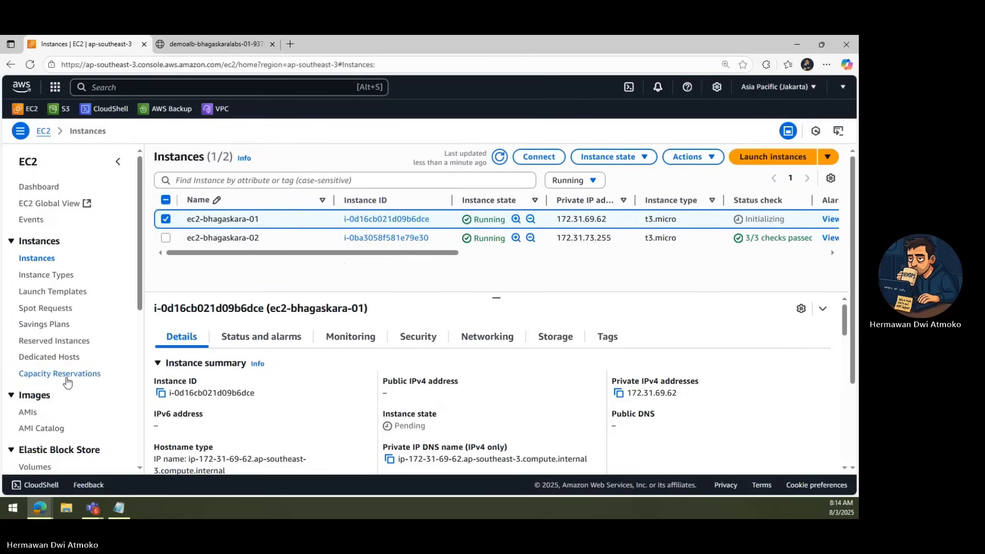
pyautogui.scroll(-3)
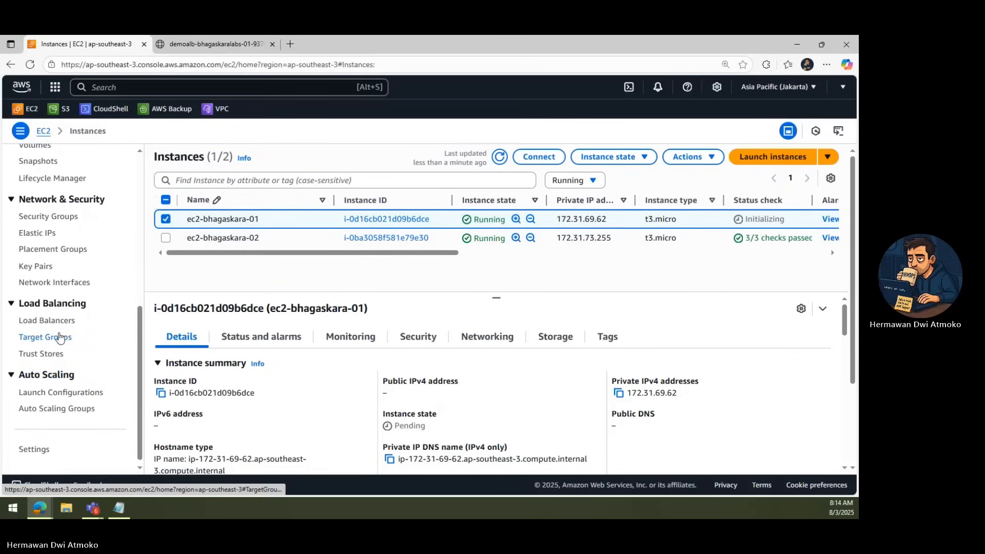
# Check demo-tg-alb targets show both instances Healthy, then switch to the ALB hello page.
pyautogui.click(46, 336)
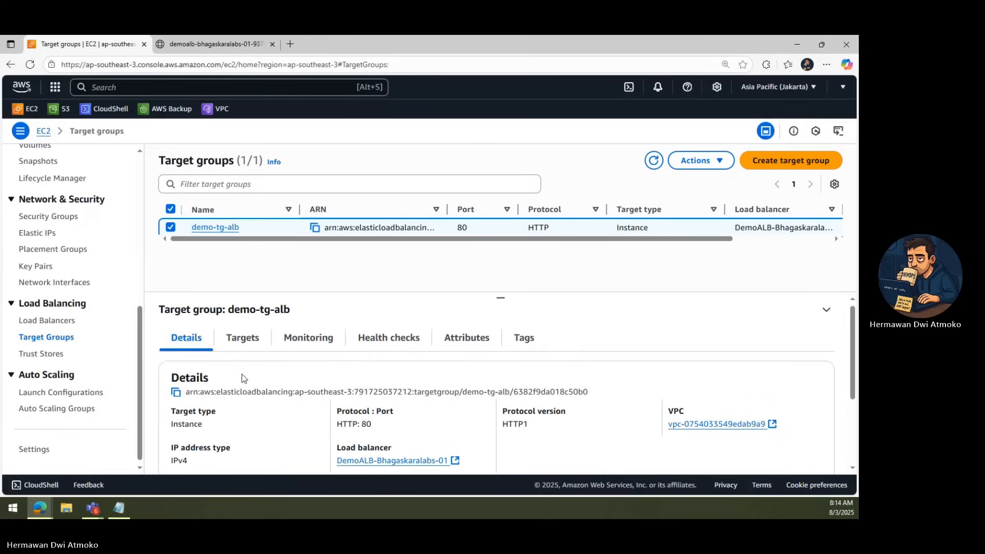
pyautogui.click(242, 338)
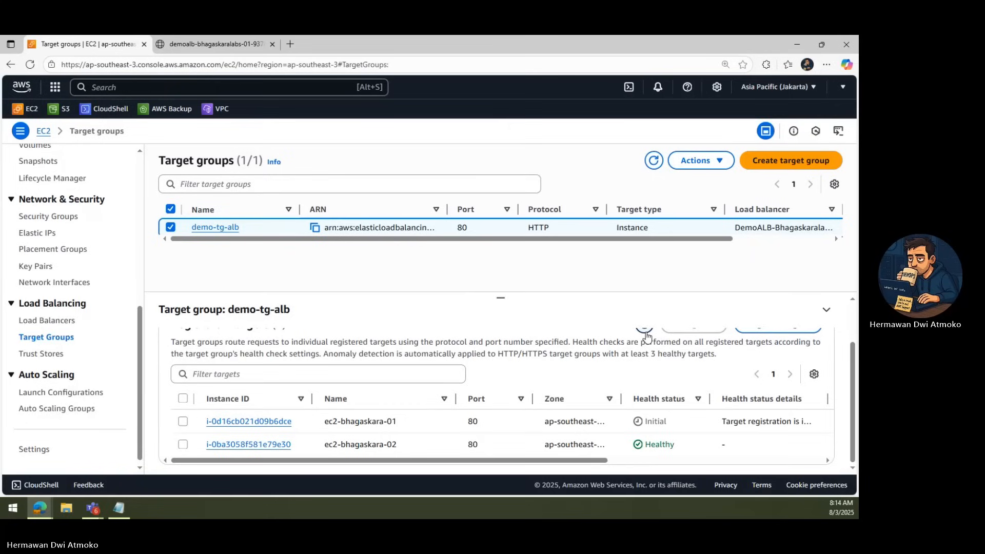
pyautogui.doubleClick(654, 421)
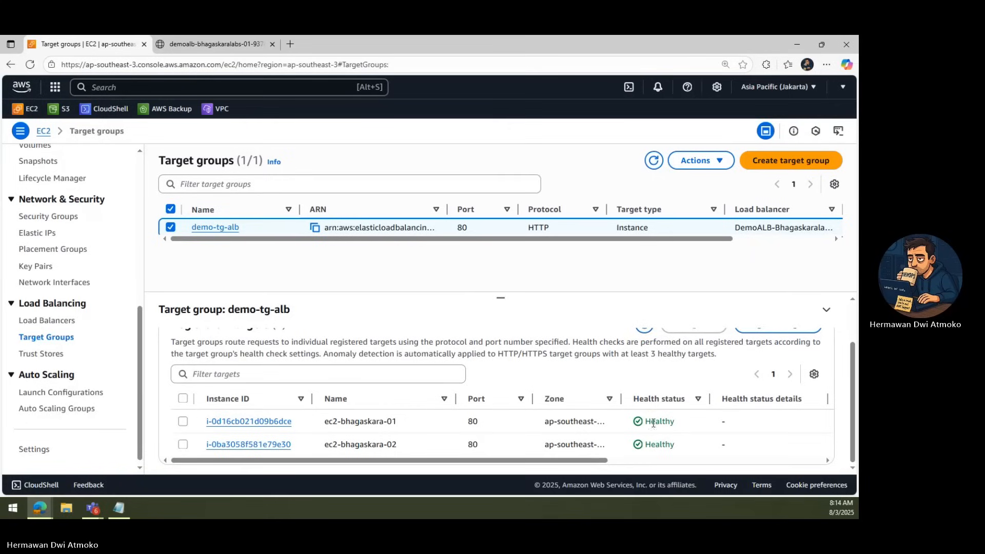
pyautogui.click(214, 44)
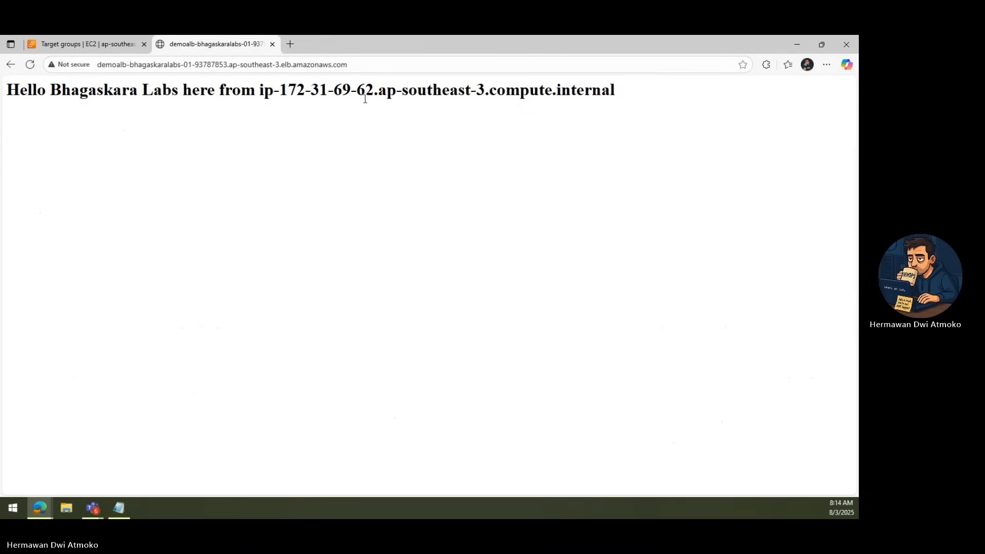
# Reload the ALB page to see greetings from both hosts, close it and view the instances list.
pyautogui.click(30, 64)
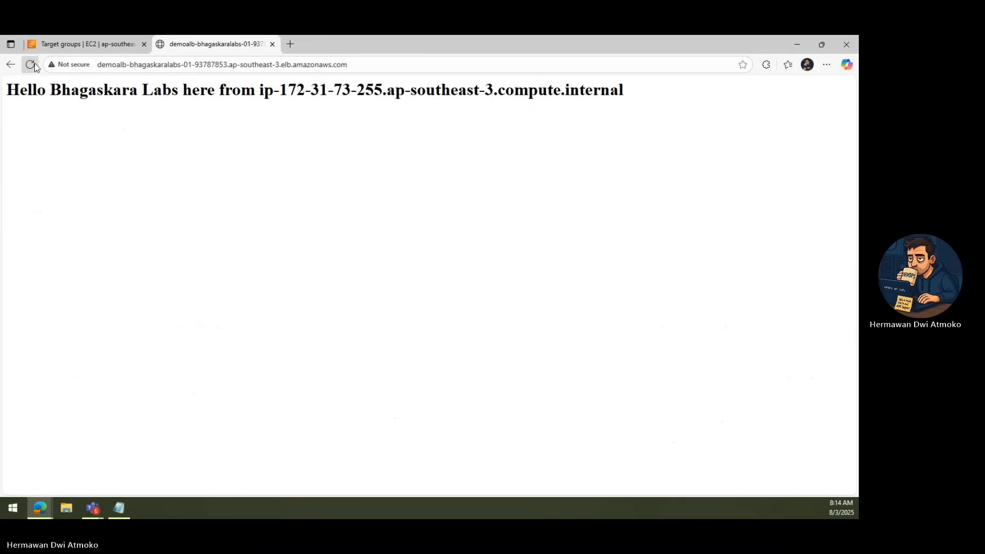
pyautogui.click(31, 64)
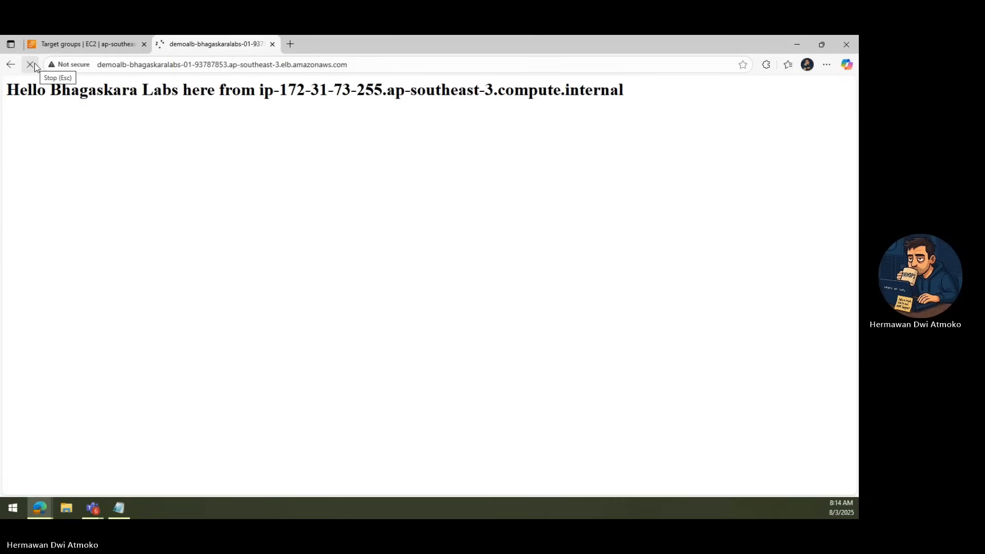
pyautogui.click(30, 64)
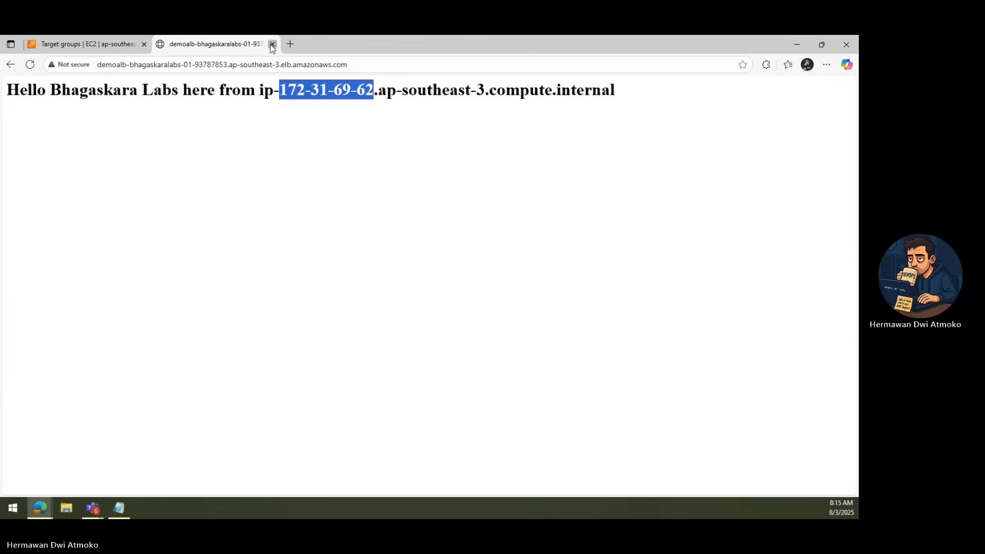
pyautogui.click(273, 44)
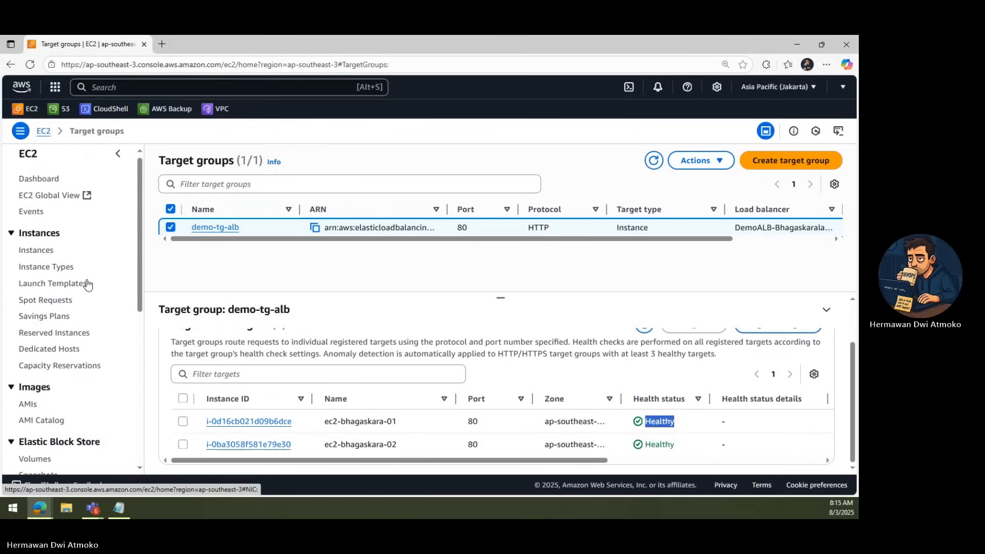
pyautogui.click(36, 258)
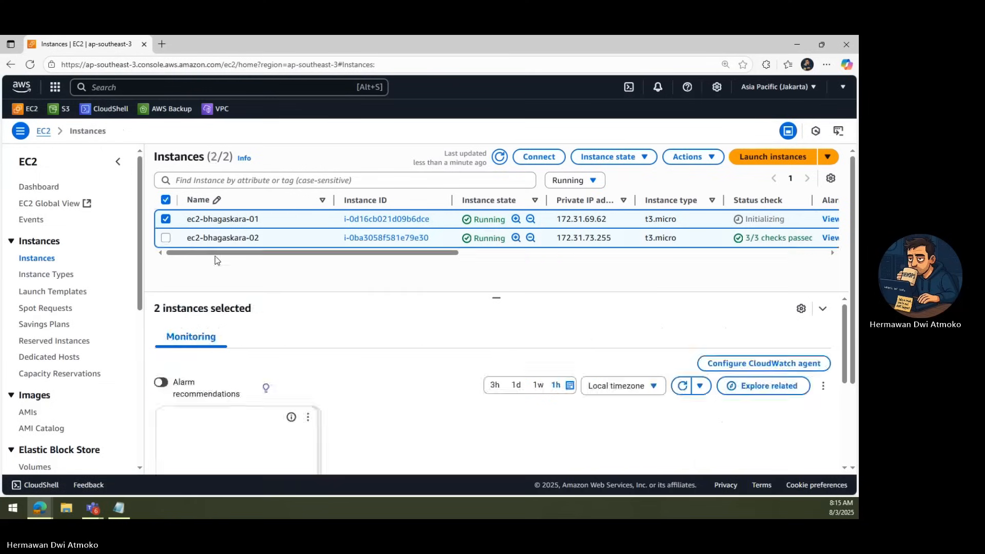
# Browse directly to each instance's public IP (108.136.125.222 and 16.78.254.51) in its own tab.
pyautogui.click(165, 237)
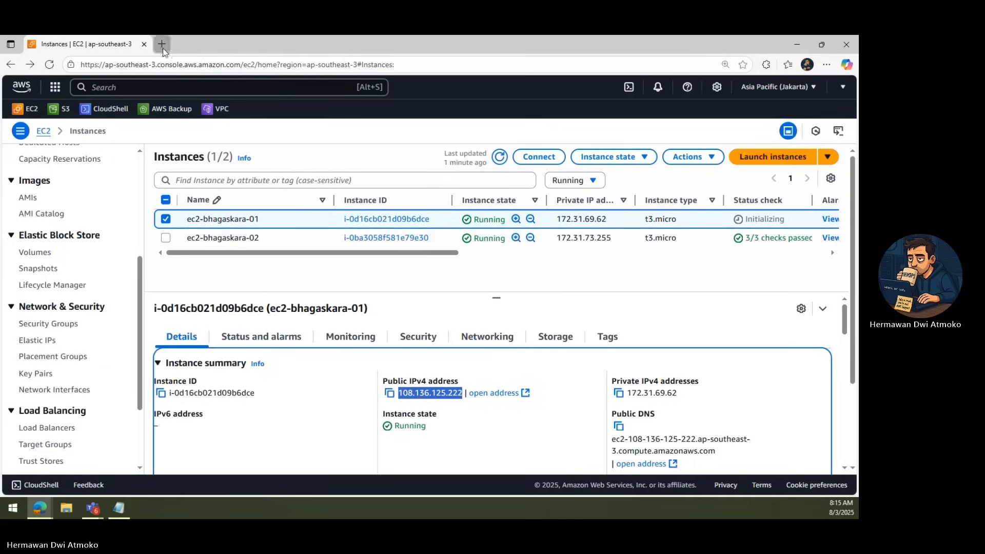
pyautogui.click(161, 44)
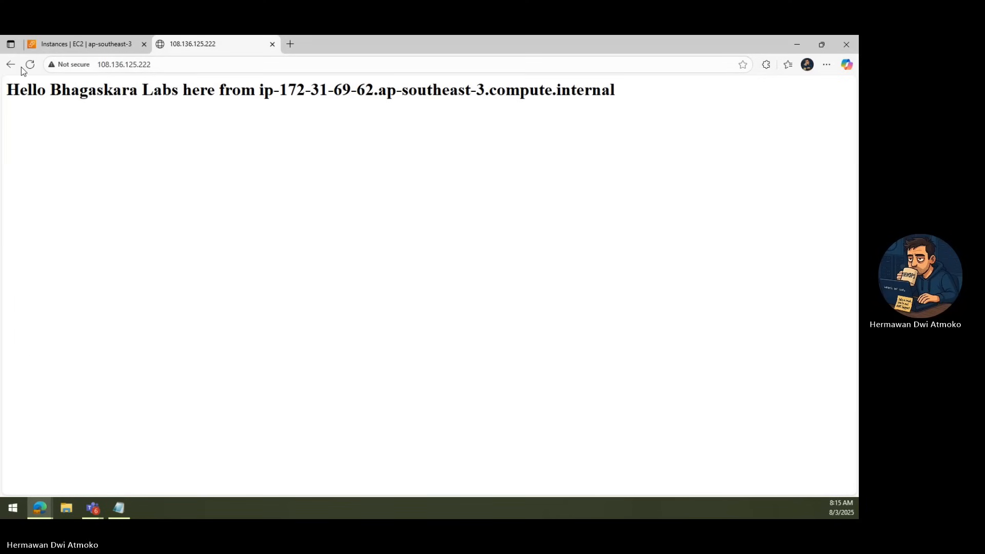
pyautogui.click(85, 43)
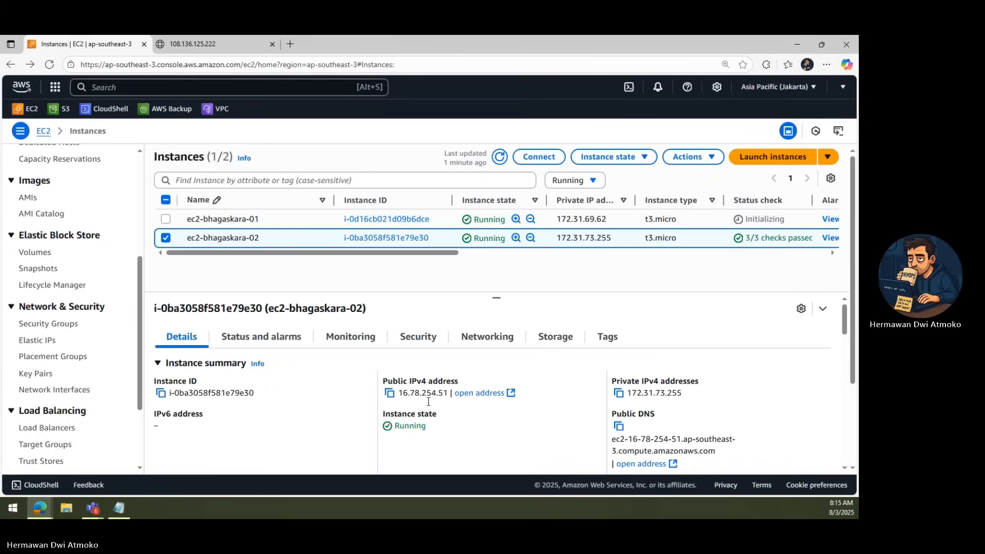
pyautogui.click(290, 44)
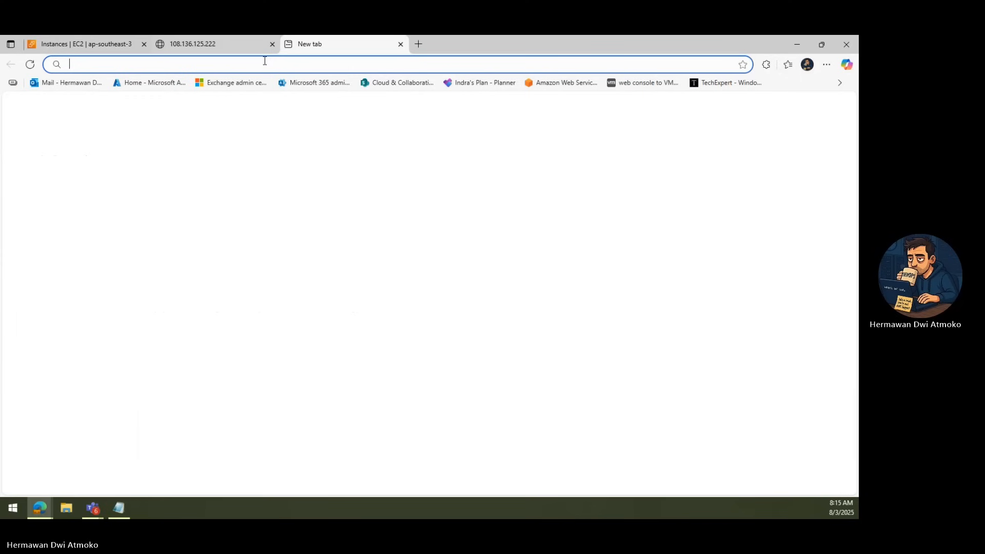
pyautogui.write('16.78.254.51')
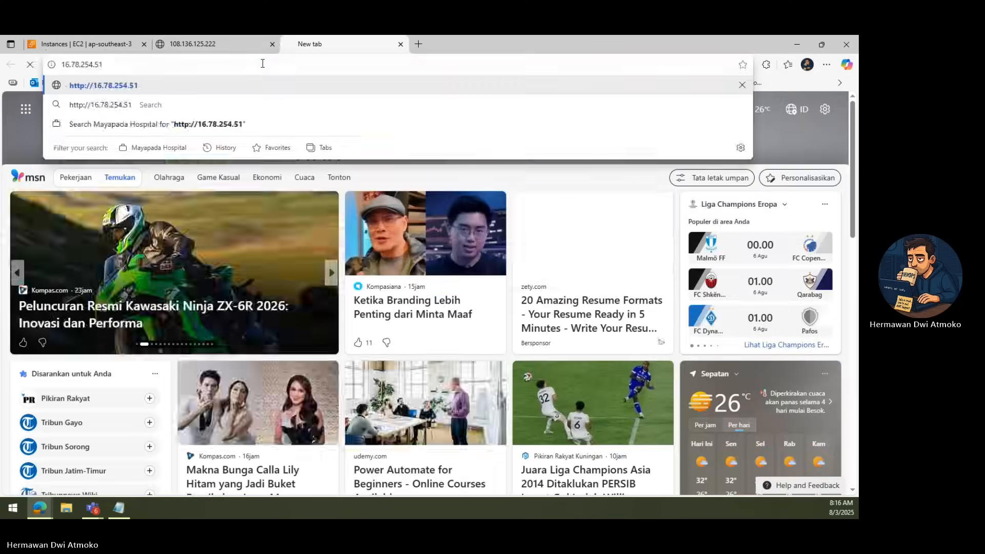
pyautogui.click(89, 44)
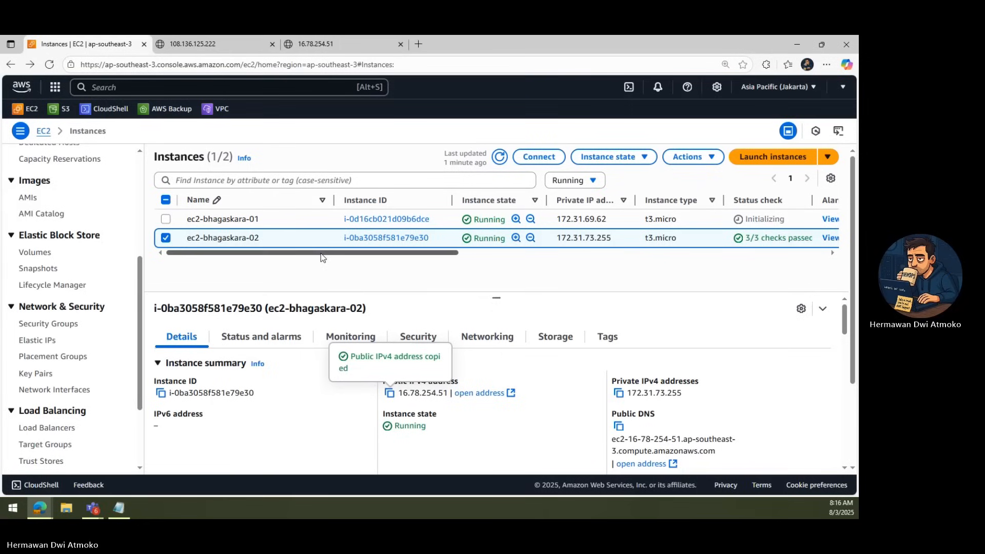
# View the demo-sg-ec2 security group showing HTTP 80 and SSH 22 open to 0.0.0.0/0.
pyautogui.hscroll(3)
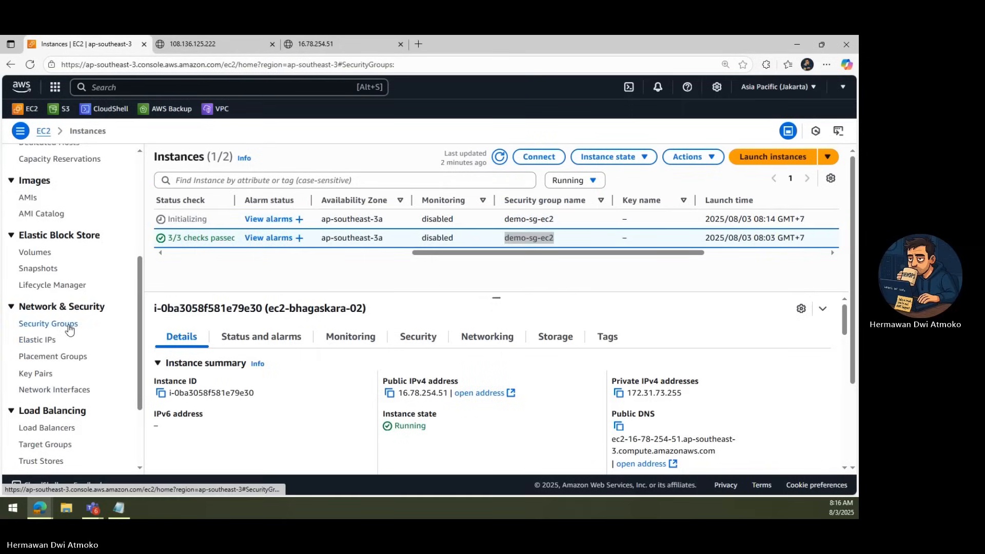
pyautogui.click(49, 323)
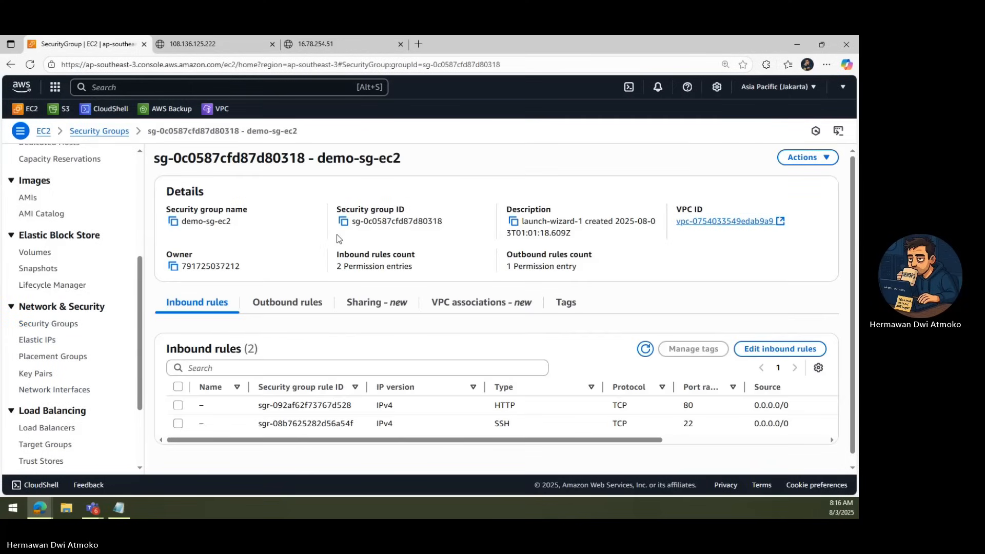
# Edit demo-sg-ec2's inbound rules, removing the 0.0.0.0/0 HTTP rule and adding a new HTTP rule.
pyautogui.click(778, 349)
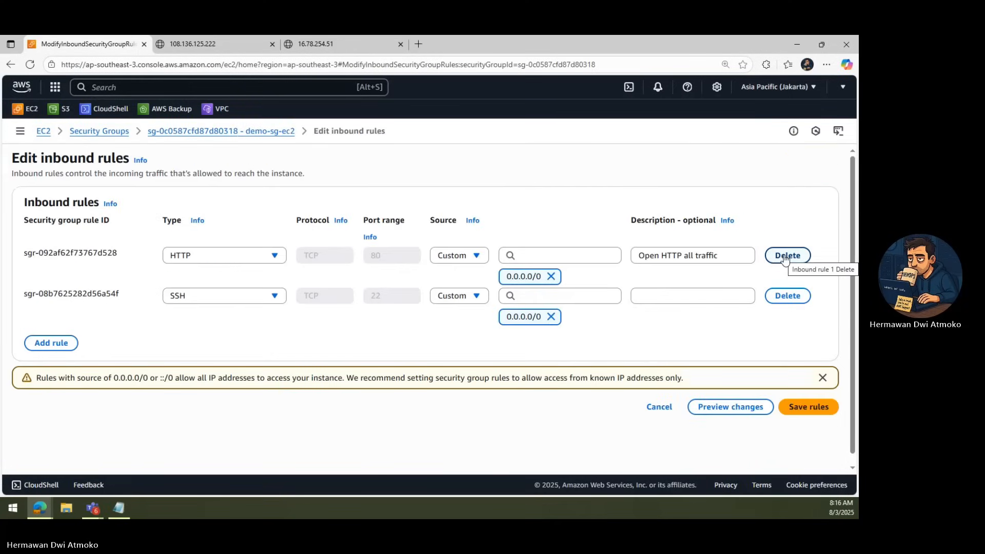
pyautogui.click(787, 255)
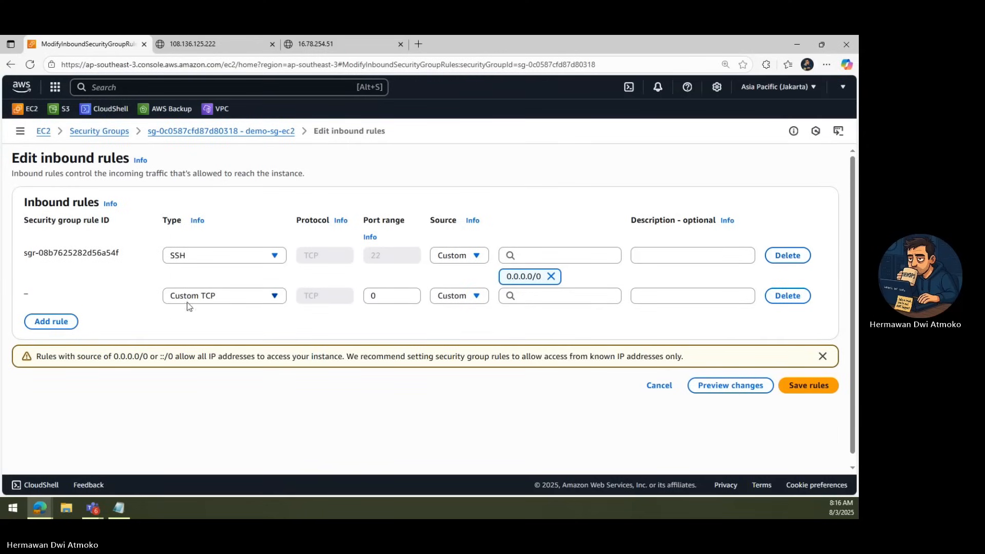
pyautogui.click(223, 296)
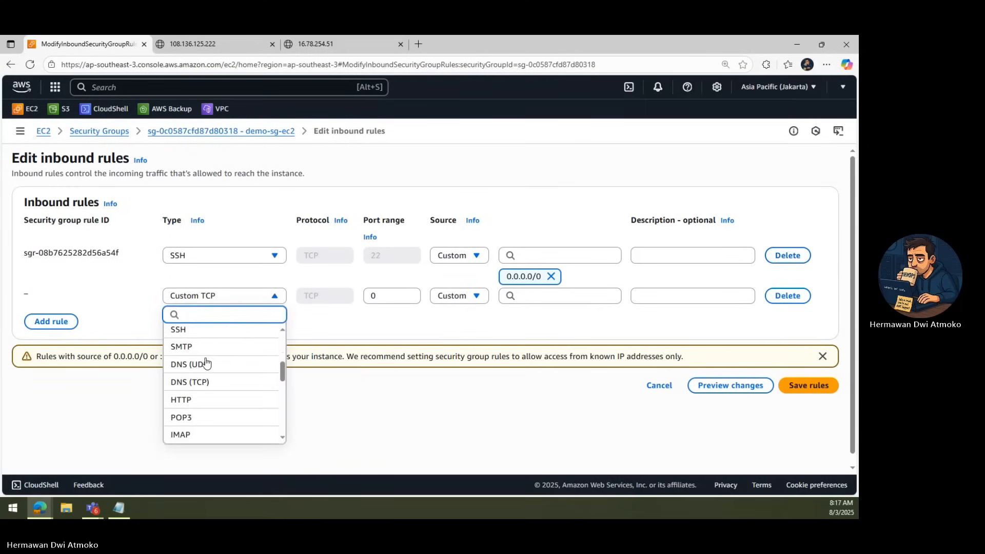
pyautogui.click(180, 399)
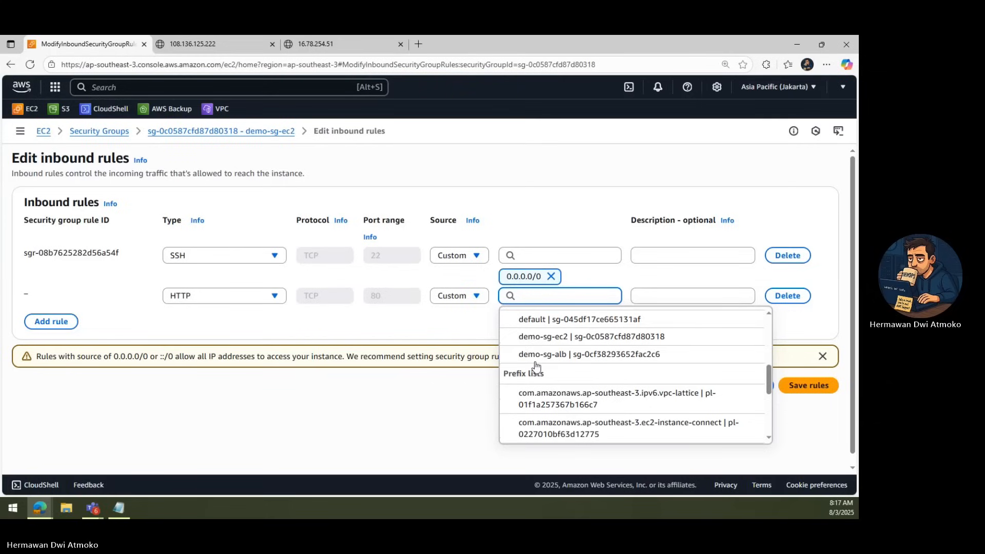
pyautogui.moveTo(581, 366)
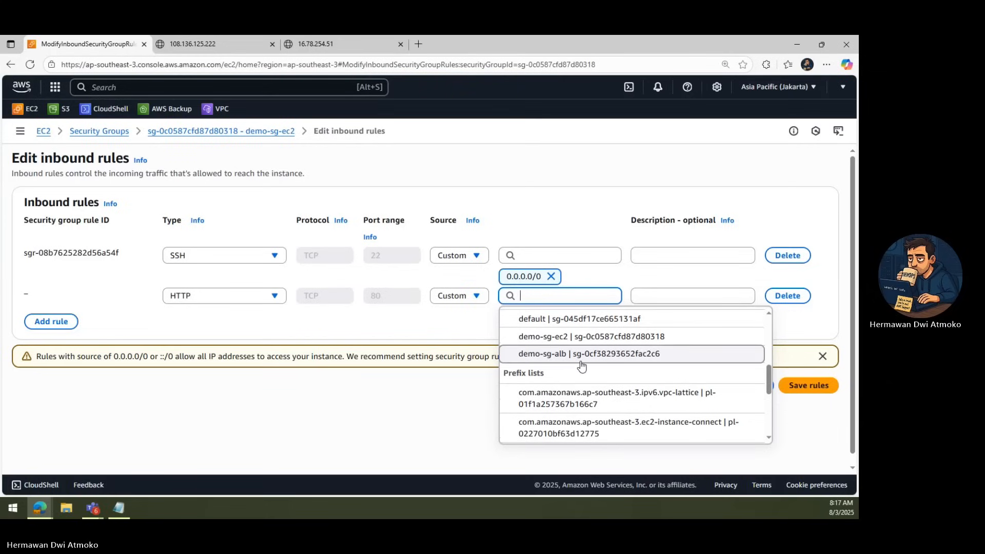
# Source the HTTP rule from demo-sg-alb, describe it 'HTTP only through ALB', and save the rules.
pyautogui.click(588, 353)
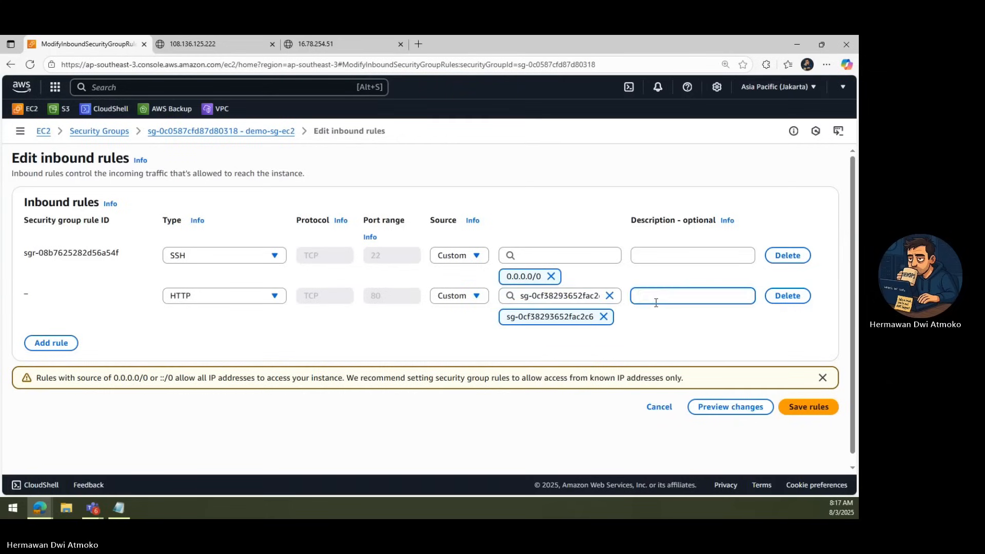
pyautogui.write('HTTP only through A')
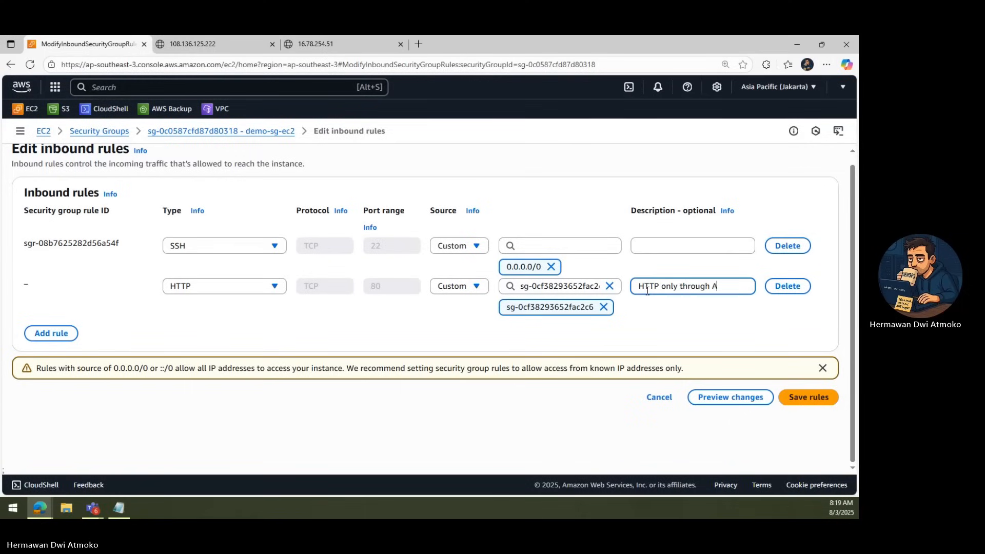
pyautogui.write('LB')
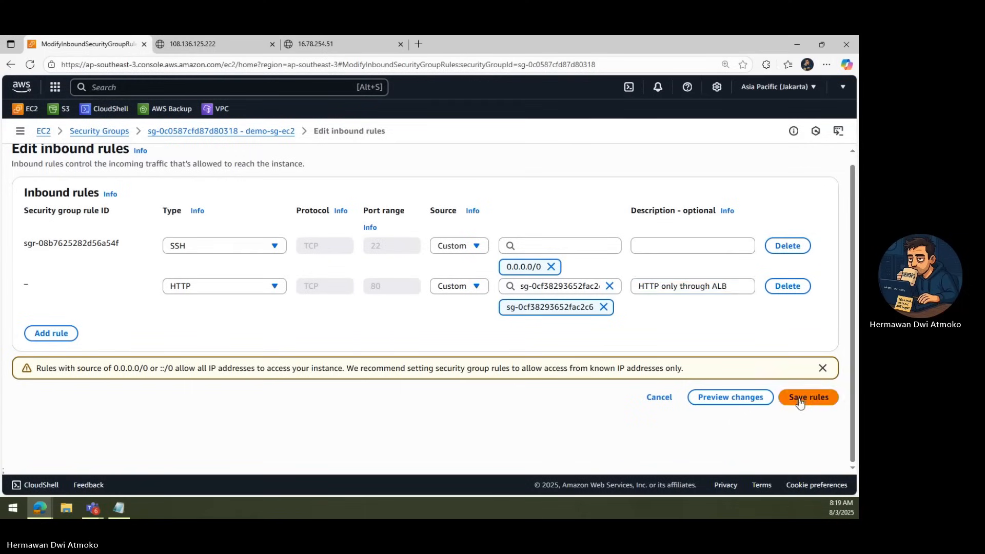
pyautogui.click(807, 397)
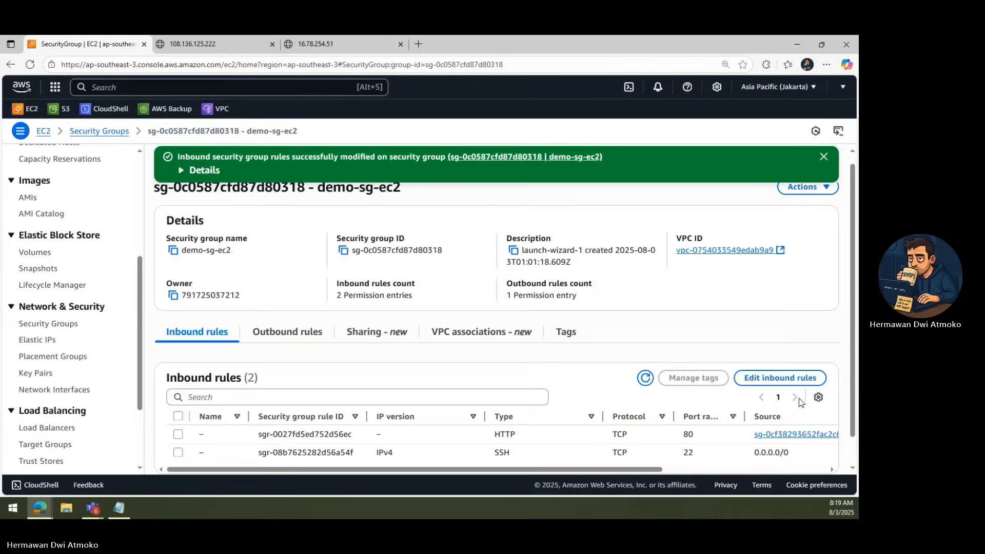
# Reload 108.136.125.222 and 16.78.254.51 to confirm both time out, then return to the console.
pyautogui.click(214, 44)
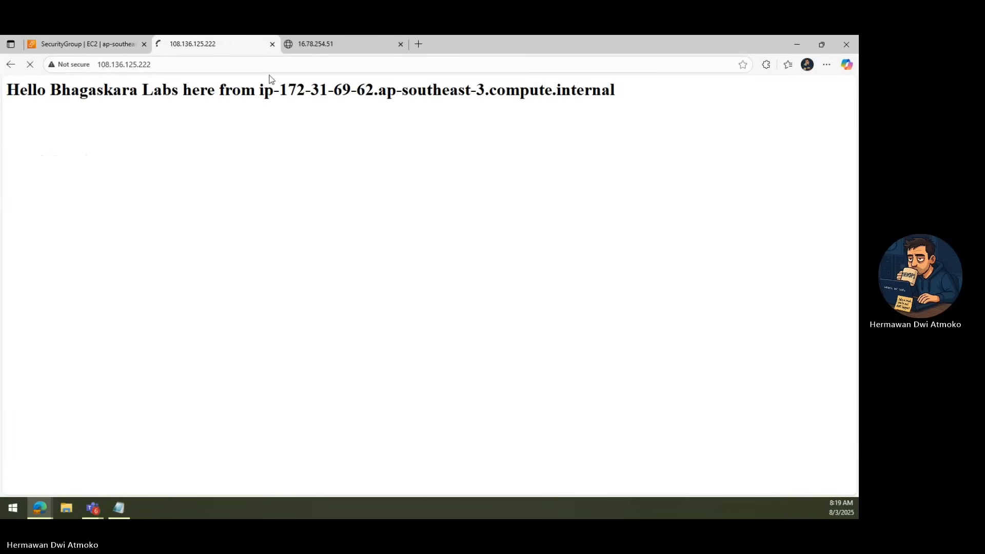
pyautogui.click(343, 44)
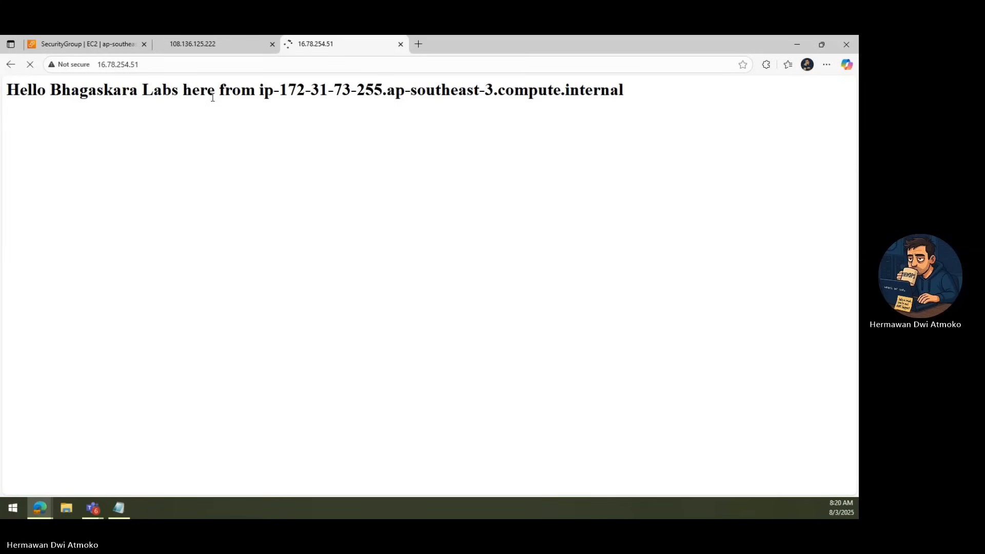
pyautogui.click(214, 44)
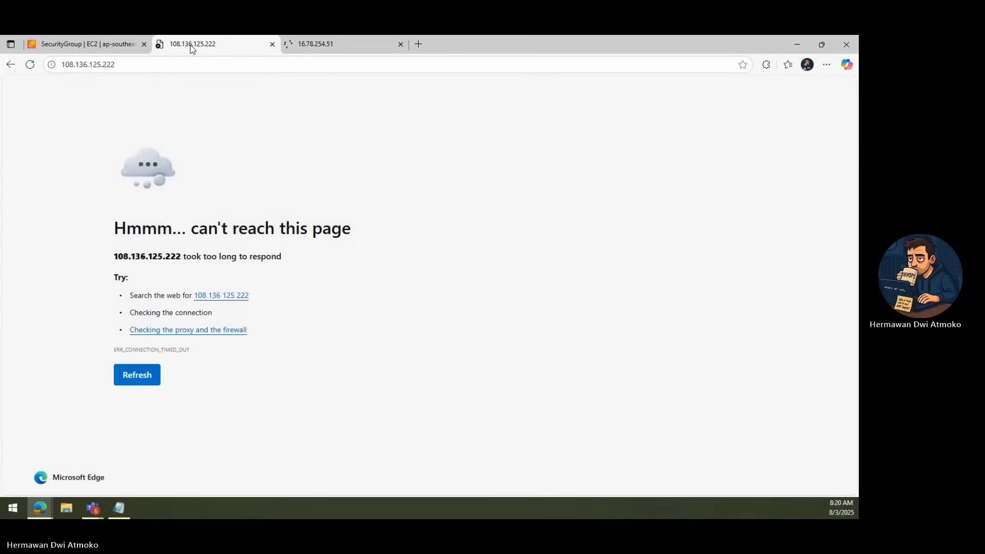
pyautogui.click(332, 44)
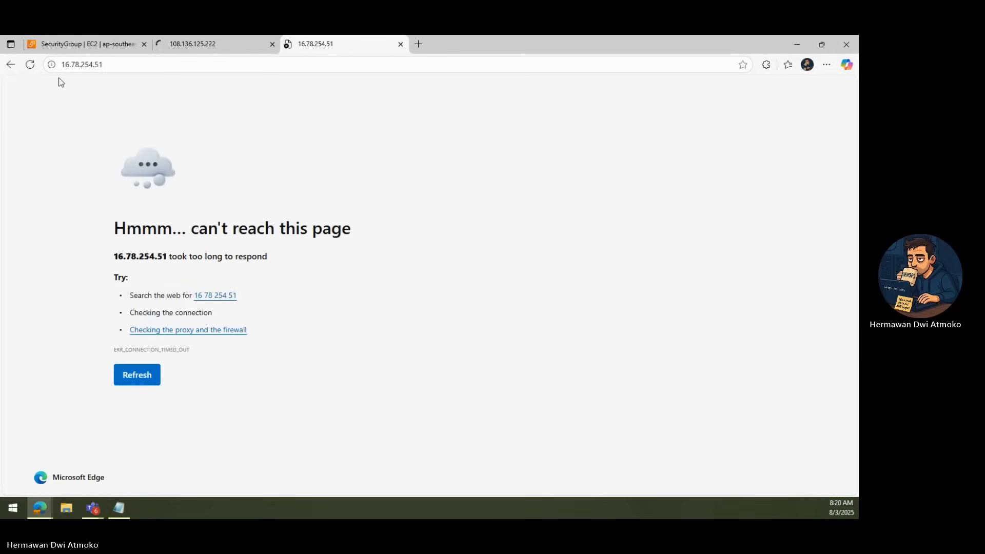
pyautogui.click(85, 45)
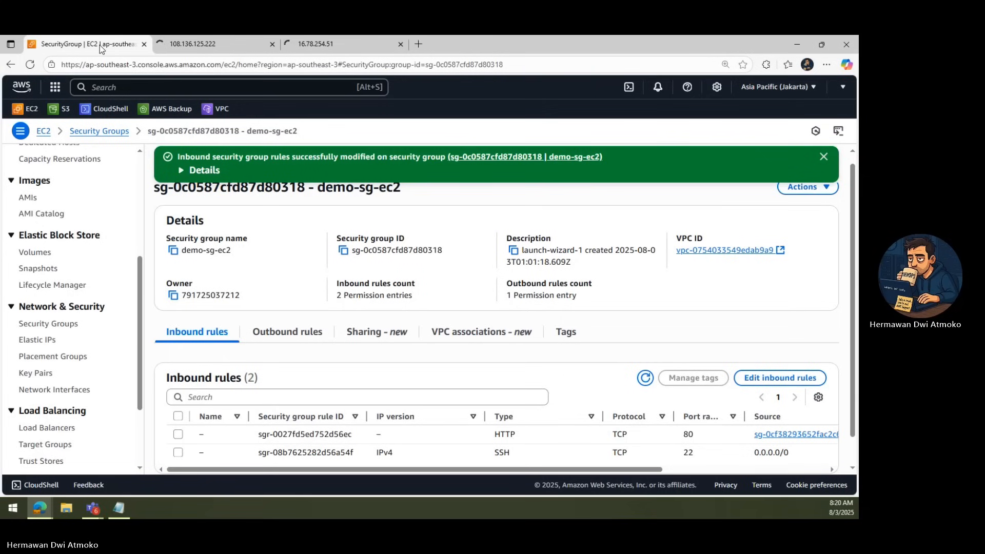
# Copy the load balancer's DNS name from Load Balancers and start a new tab for it.
pyautogui.click(46, 316)
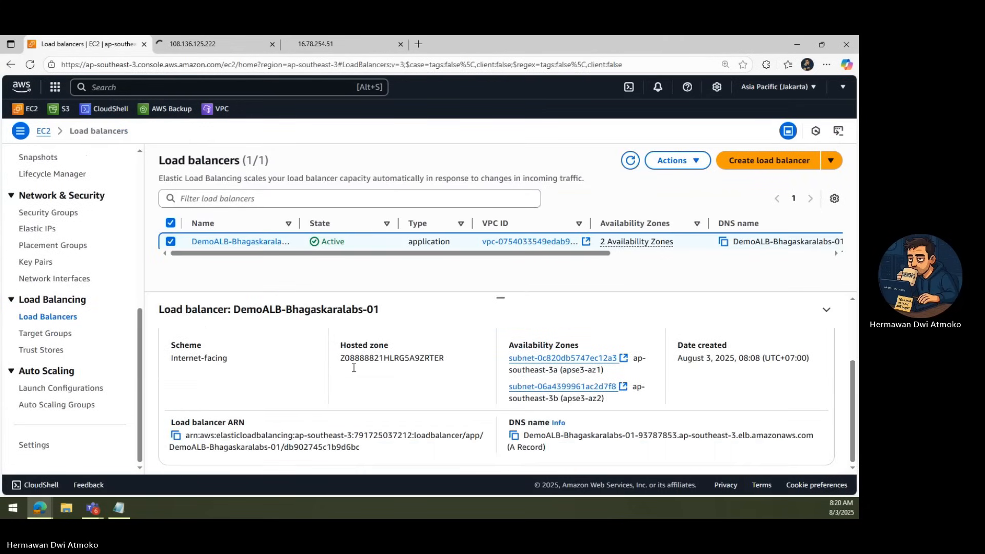
pyautogui.click(513, 435)
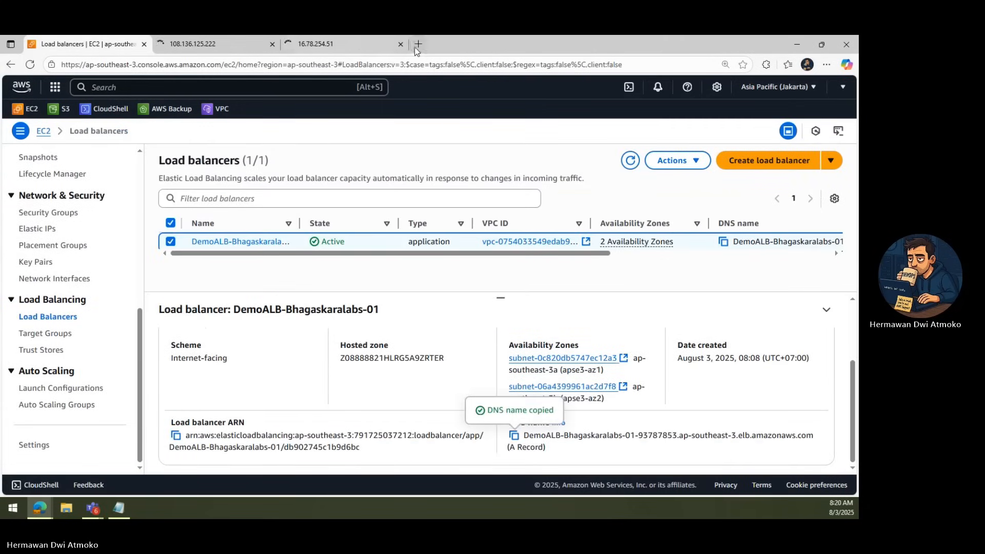
pyautogui.click(418, 44)
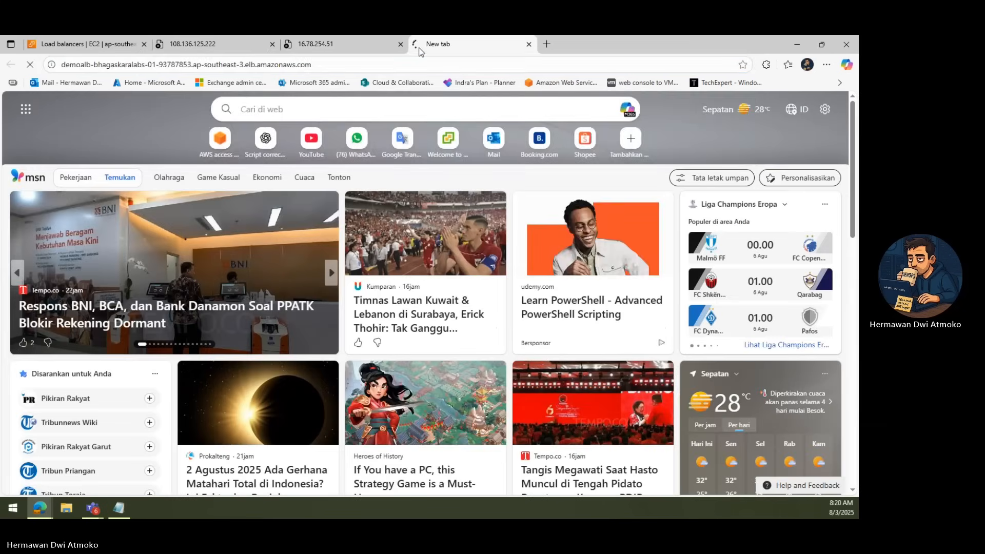